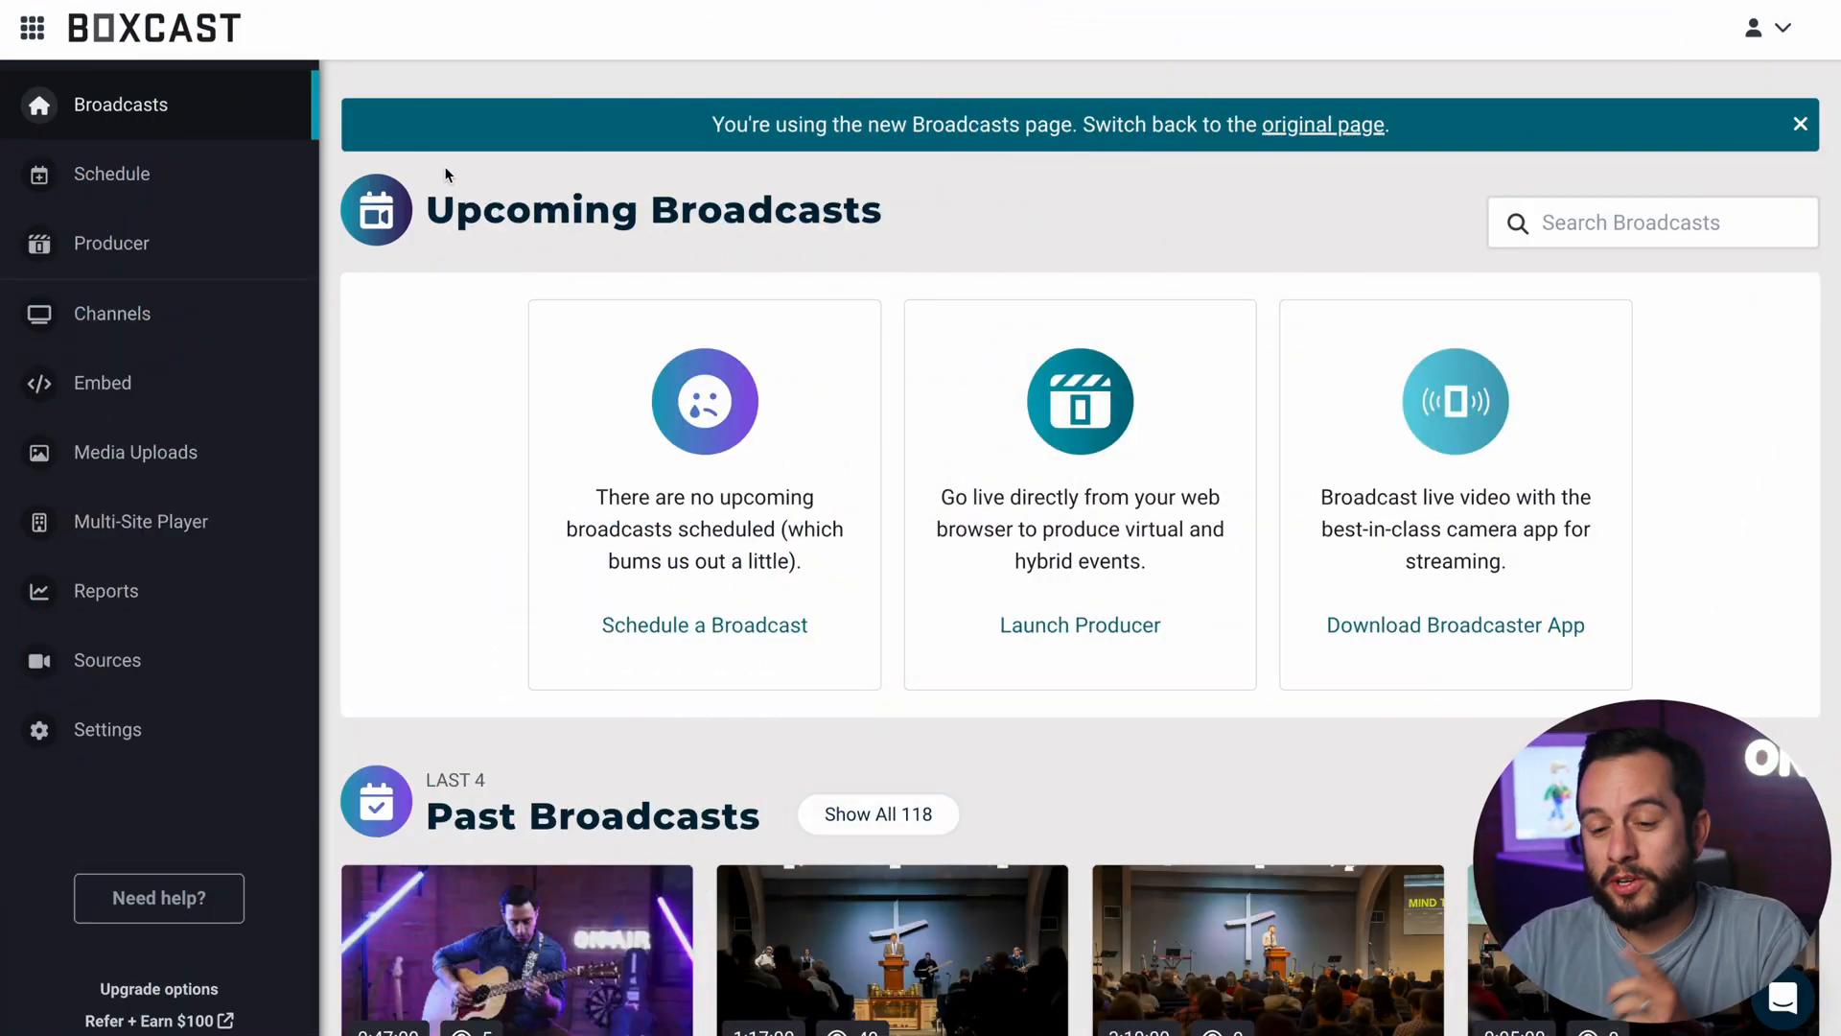
Step: Open the church website from Sites in the site editor
{"action": "left_click", "coordinate": [31, 27]}
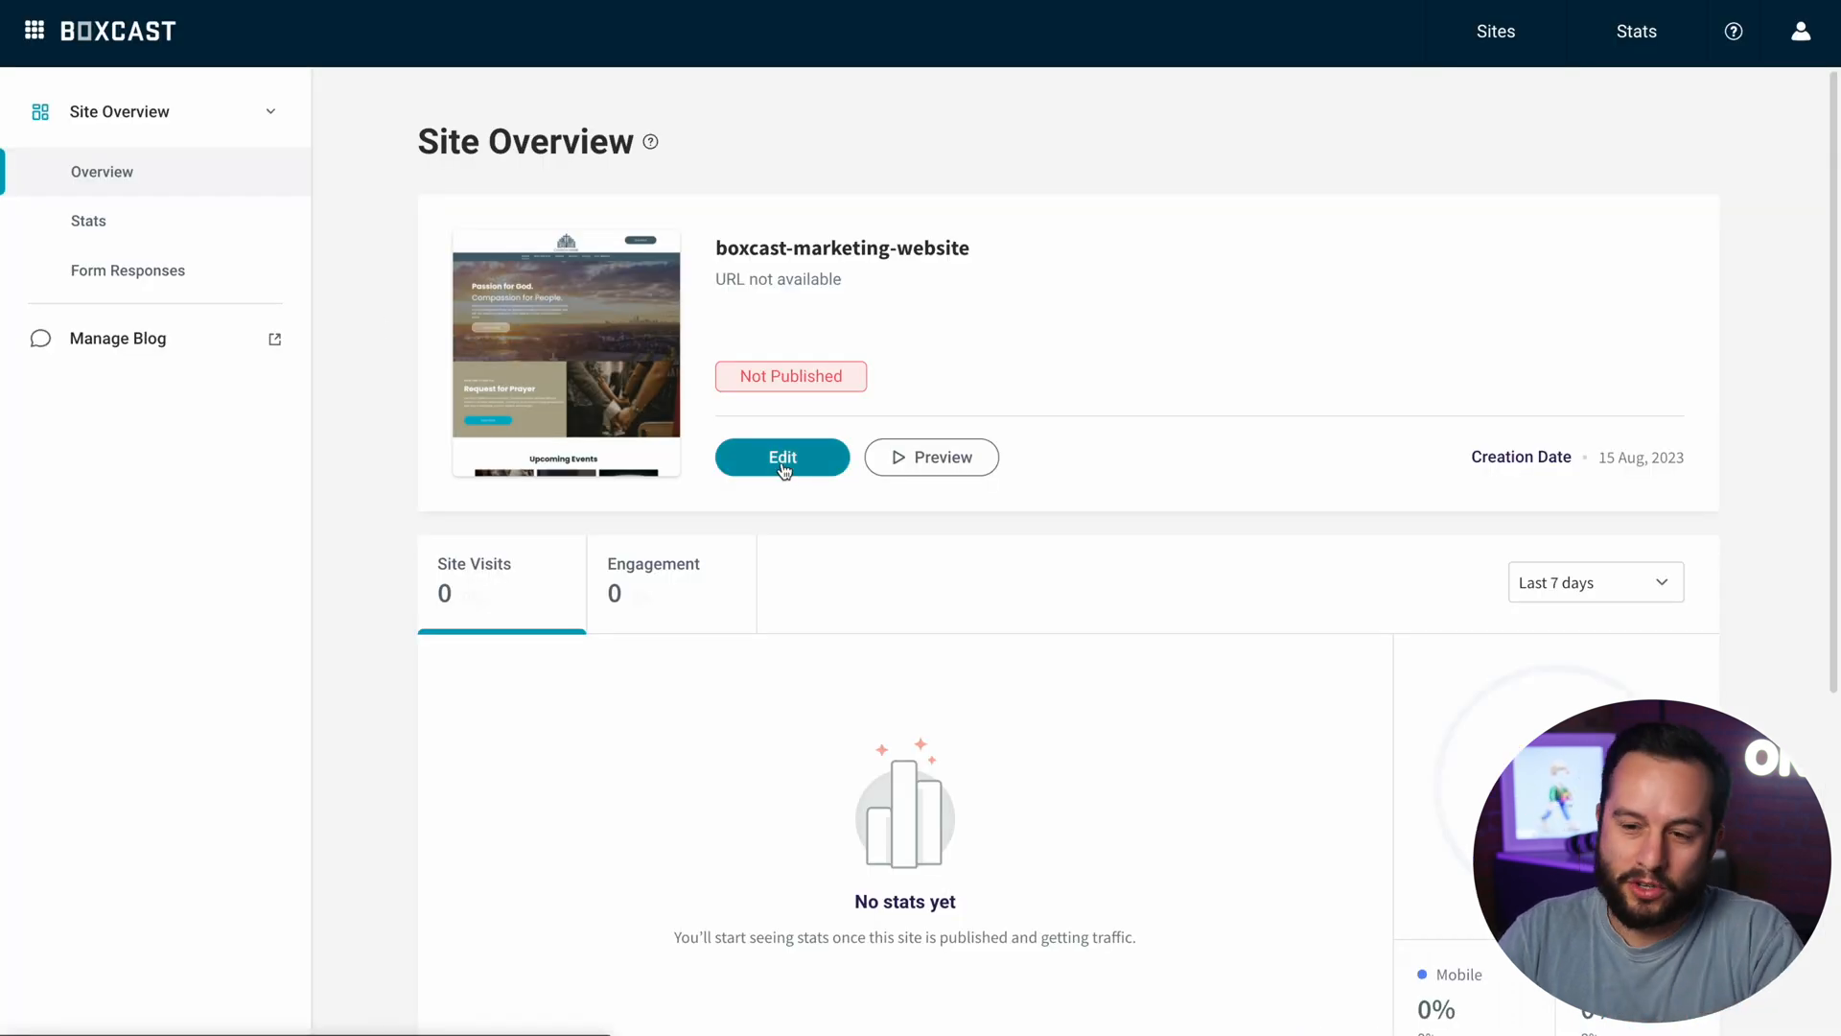
{"action": "left_click", "coordinate": [783, 457]}
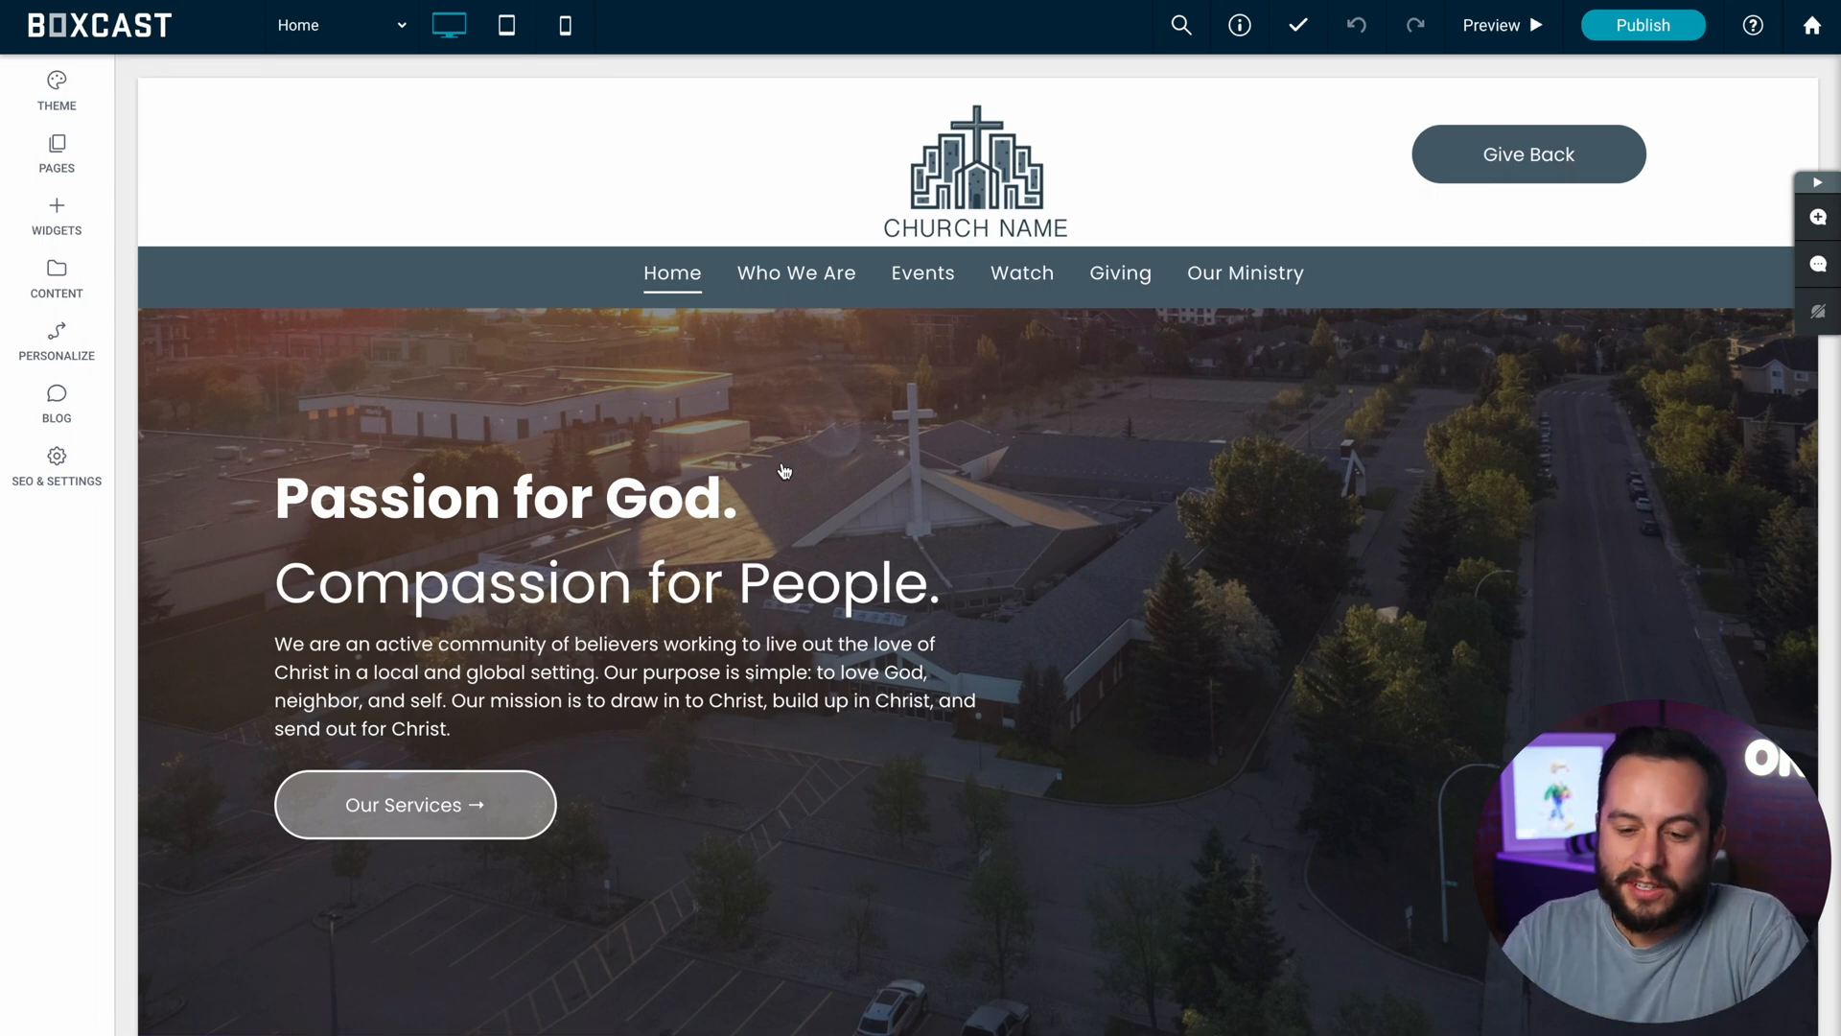
Step: Place the BoxCast - Player widget in a new row below the home page hero
{"action": "left_click", "coordinate": [57, 216]}
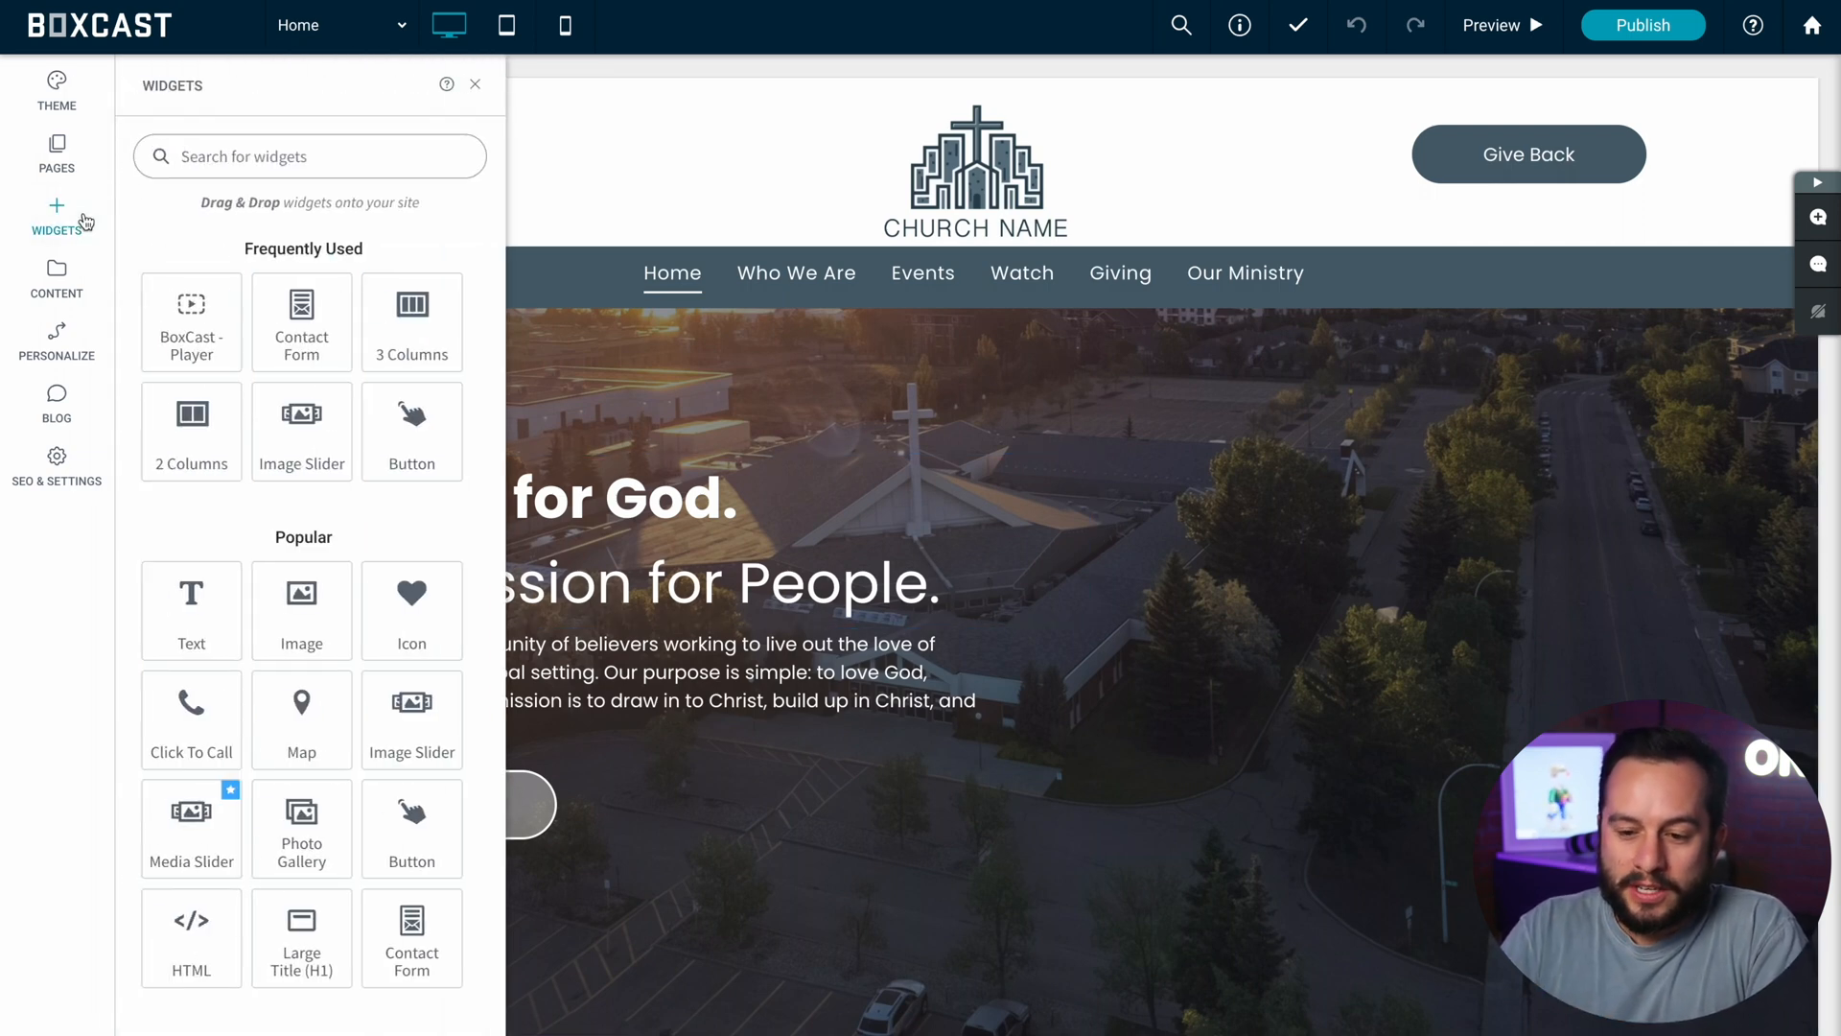
{"action": "type", "text": "colu"}
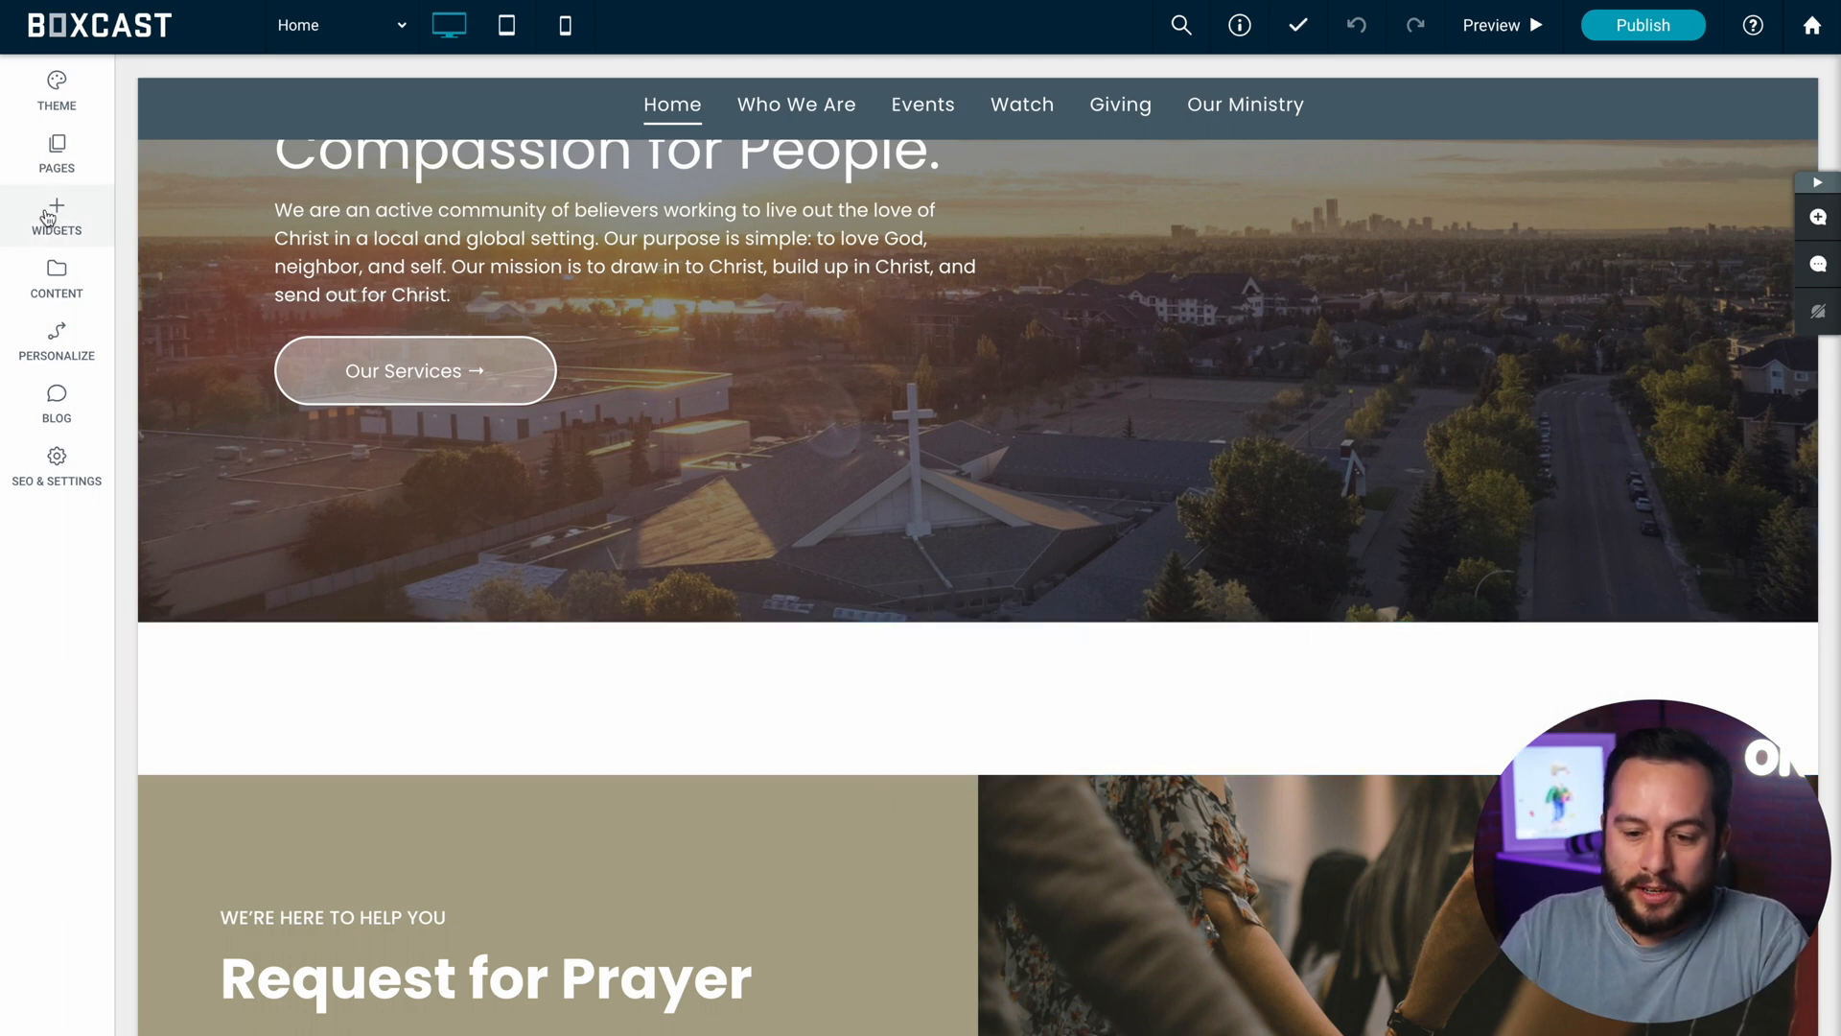
{"action": "left_click", "coordinate": [56, 219]}
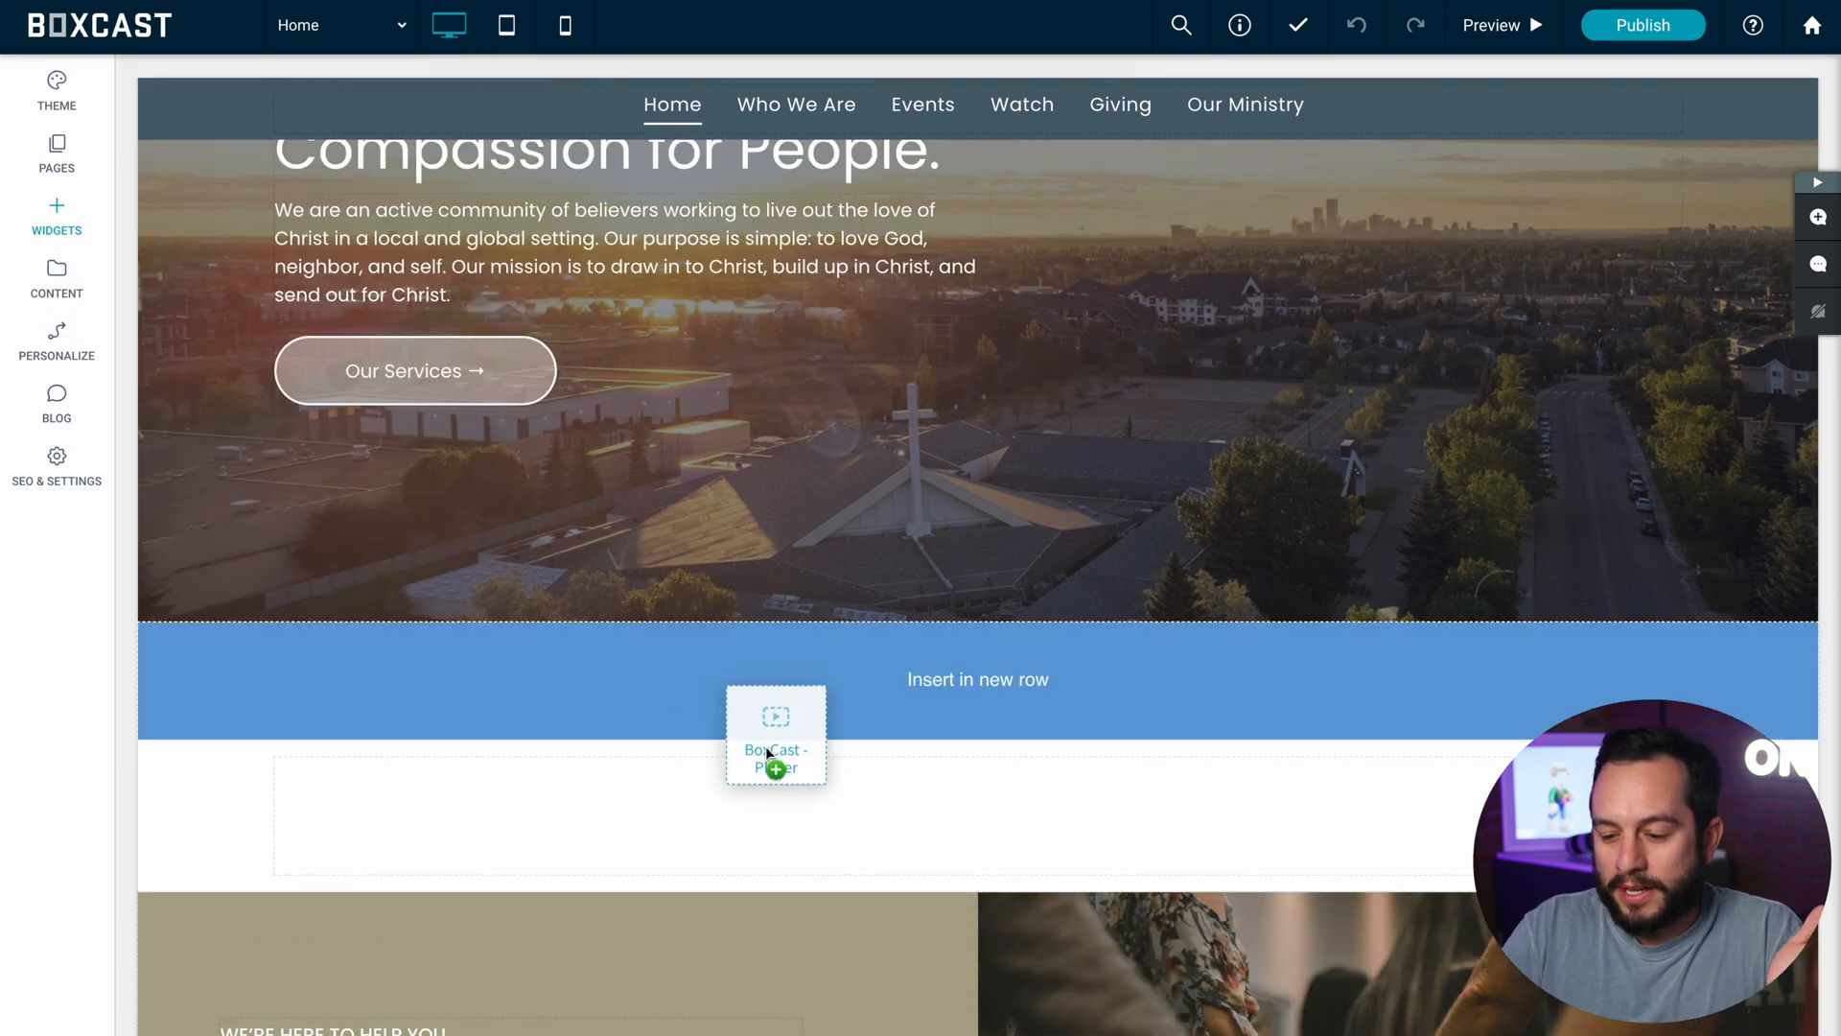
{"action": "left_click", "coordinate": [775, 737]}
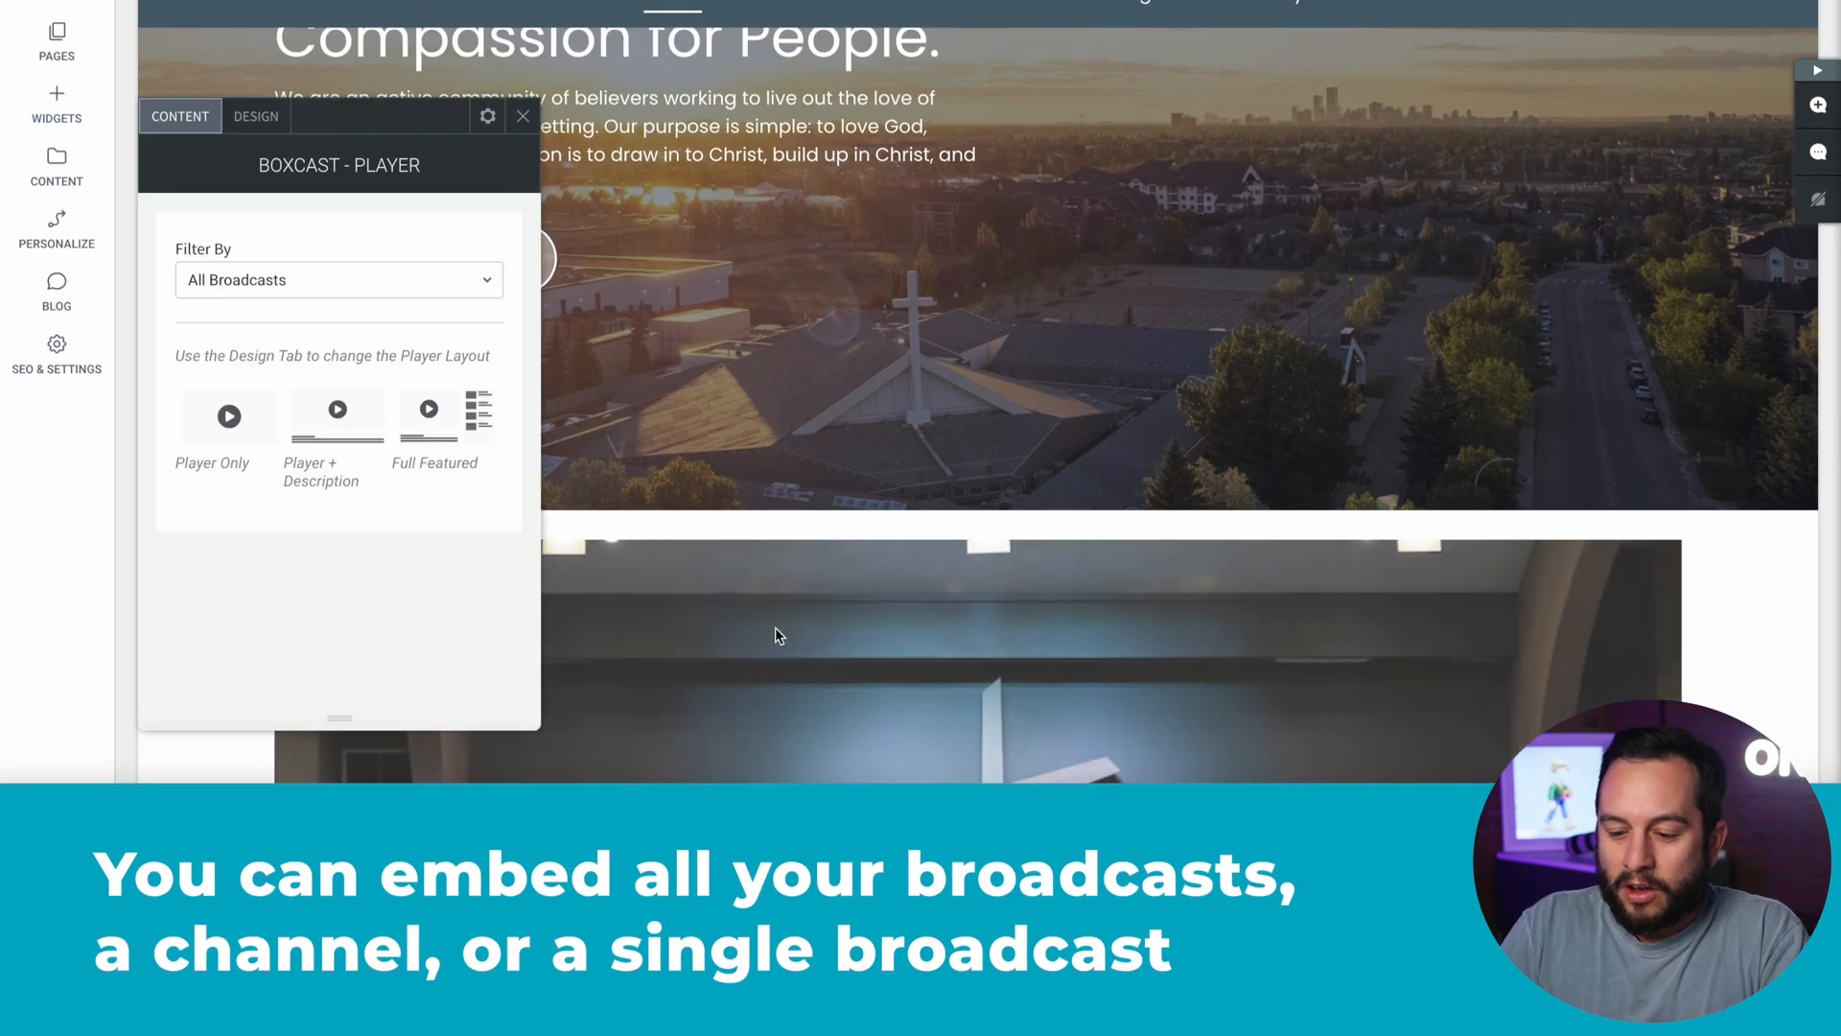
{"action": "left_click", "coordinate": [522, 115]}
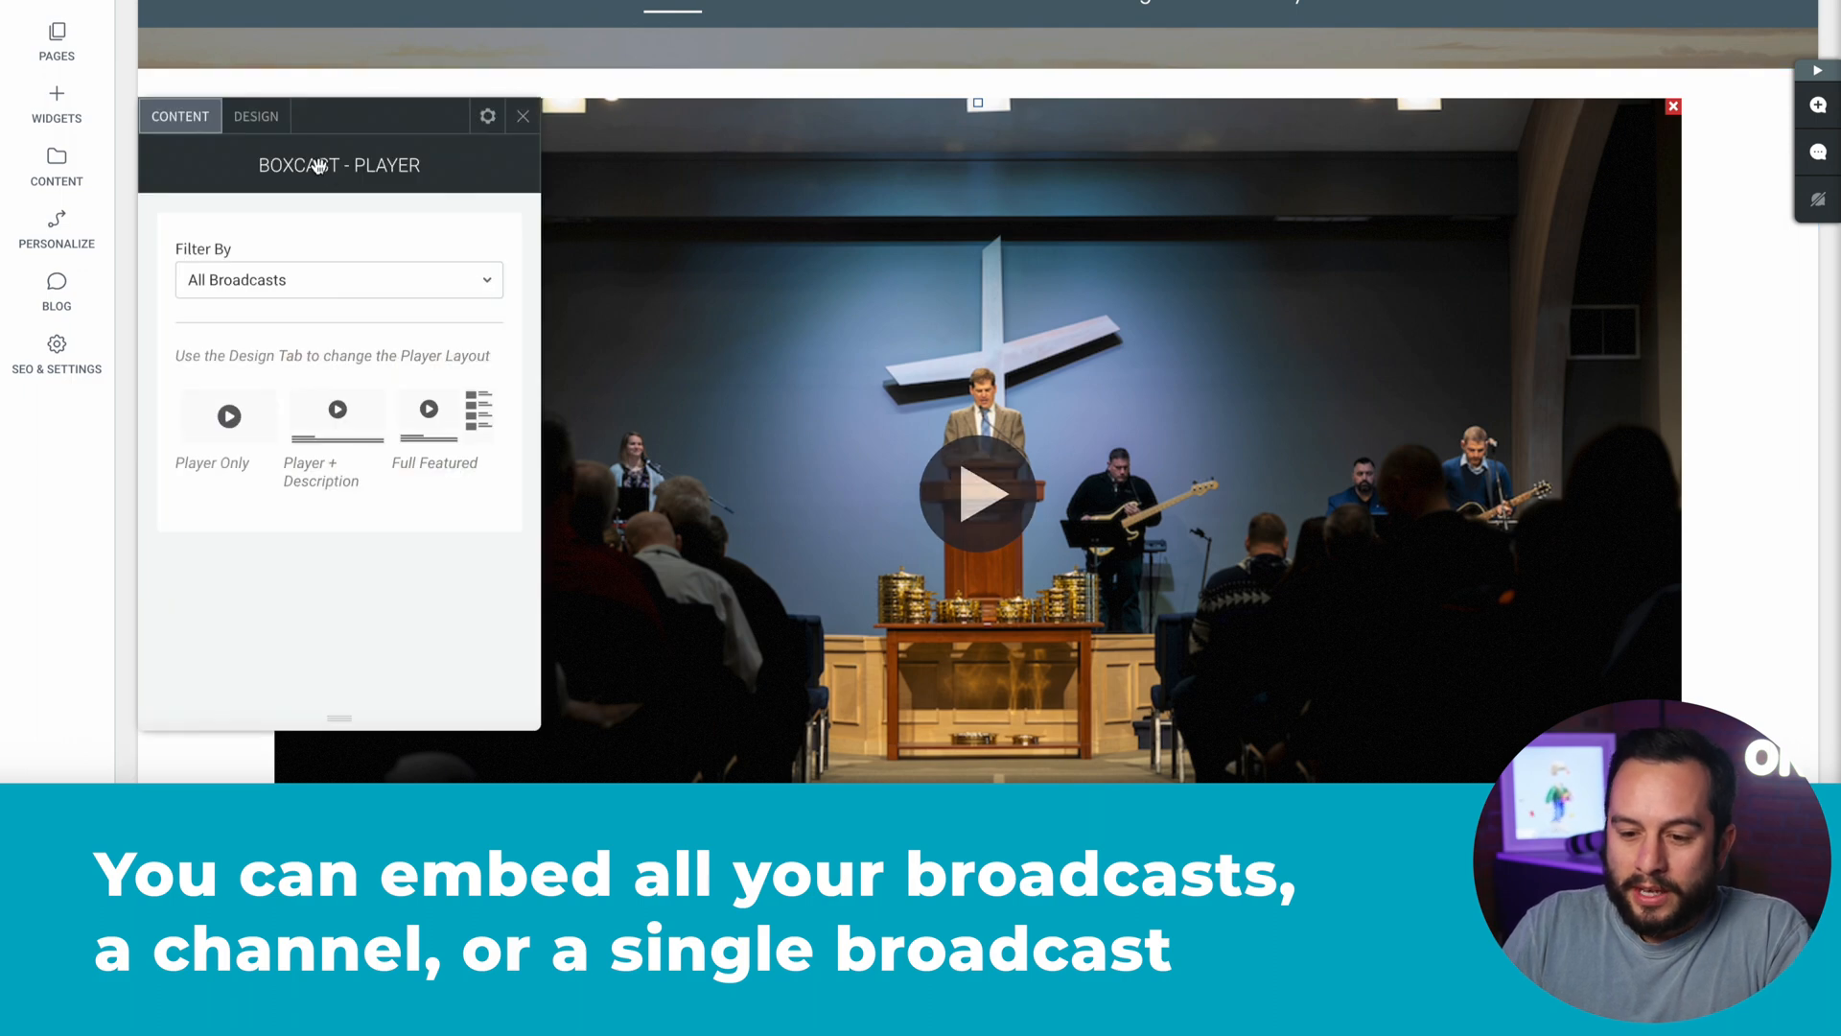
Step: Give the player the Full Featured layout, with padding tested and left at 0px
{"action": "left_click", "coordinate": [256, 115]}
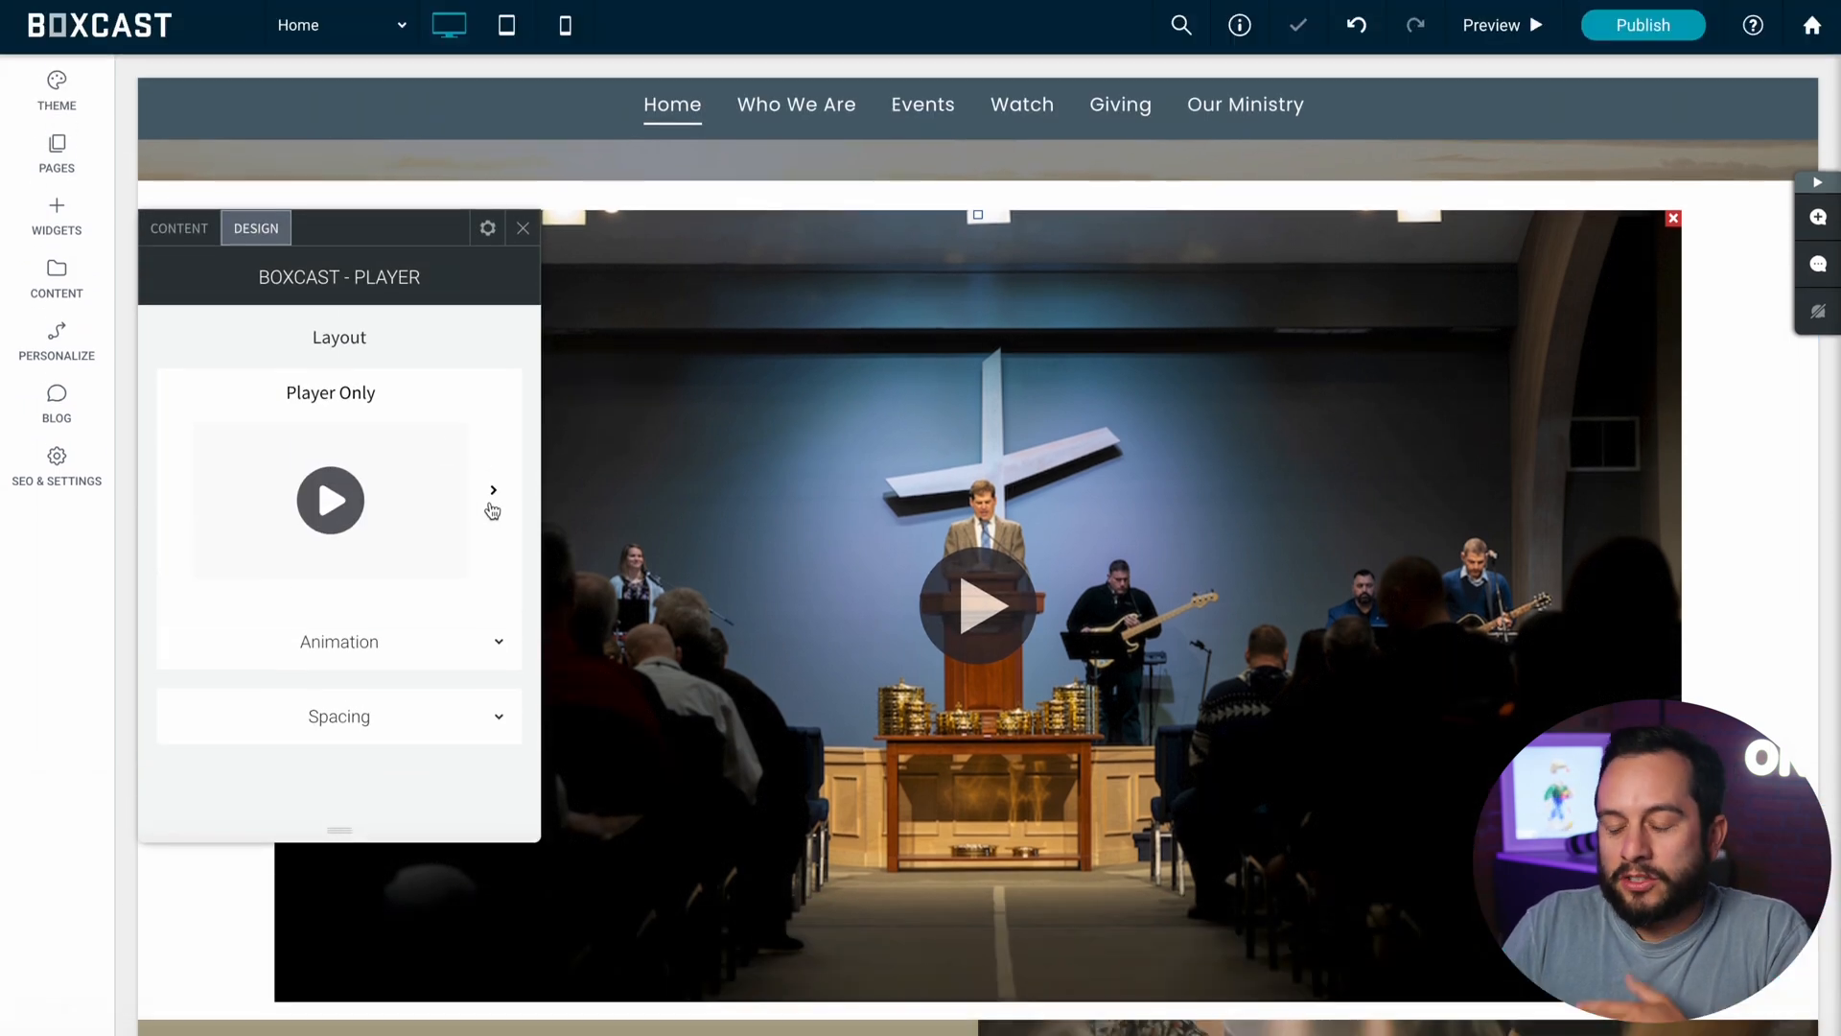
{"action": "left_click", "coordinate": [492, 490]}
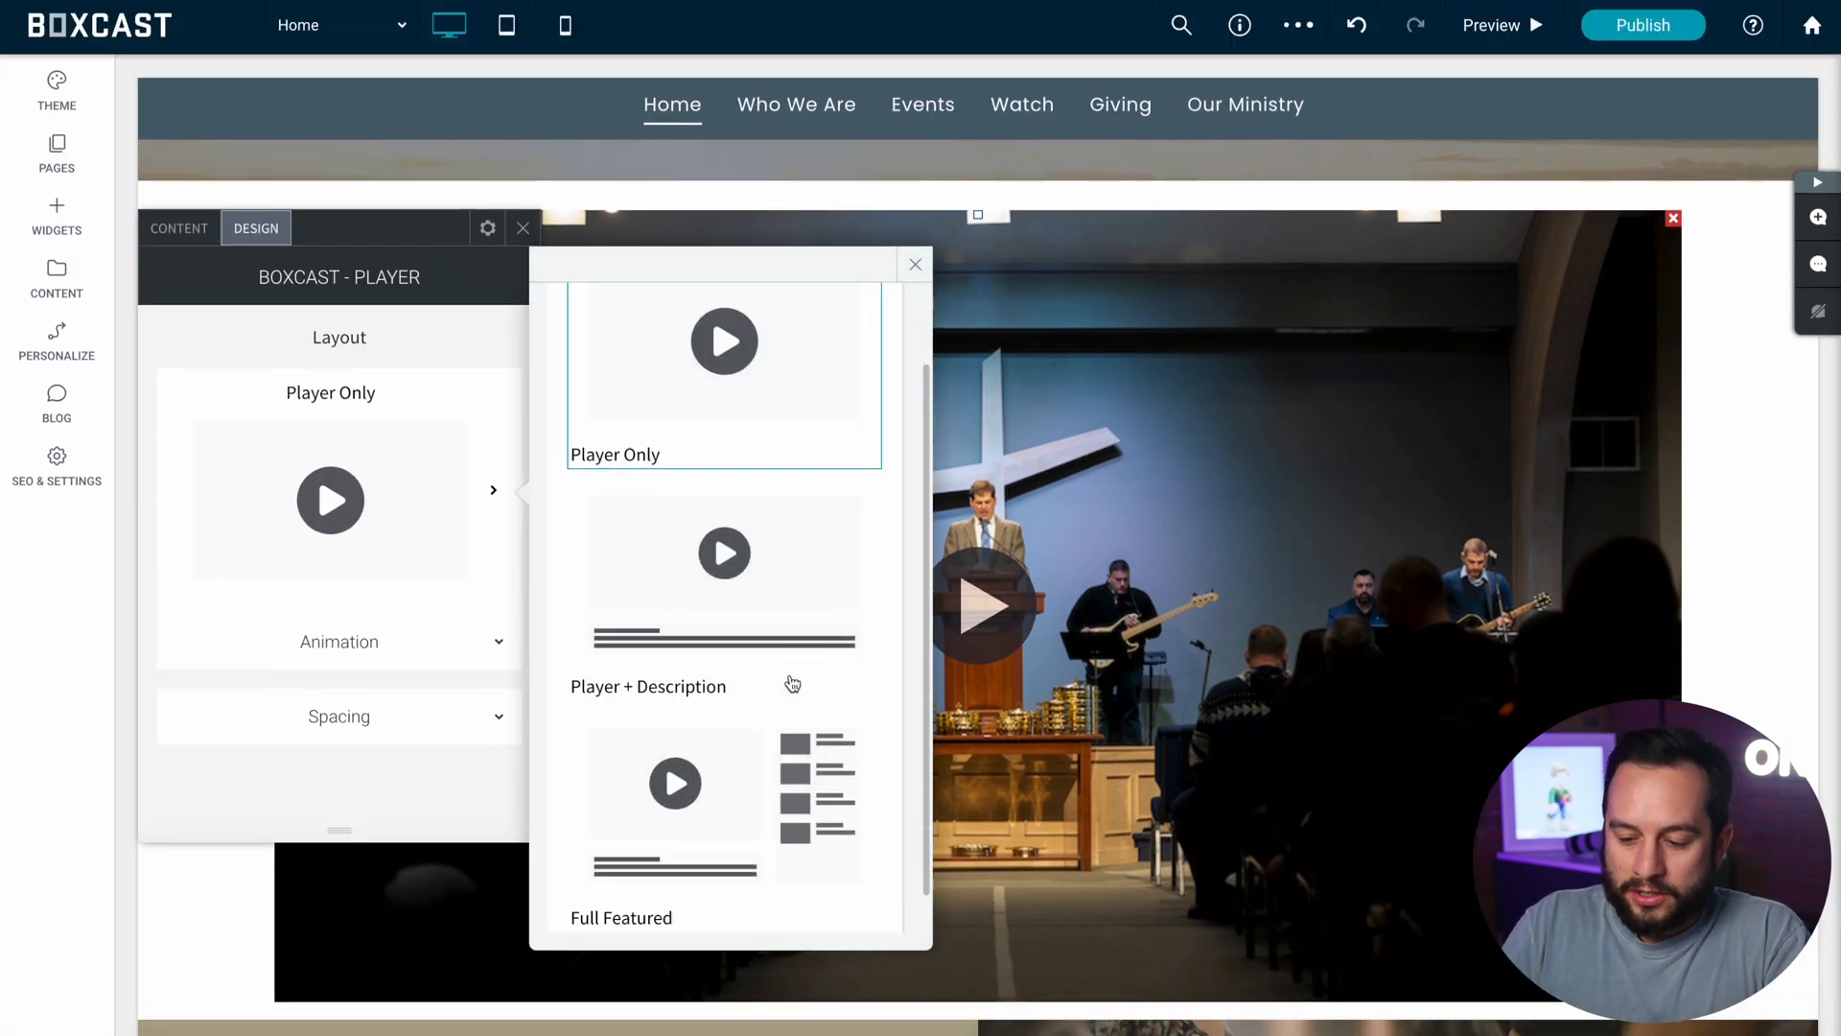
{"action": "left_click", "coordinate": [725, 798]}
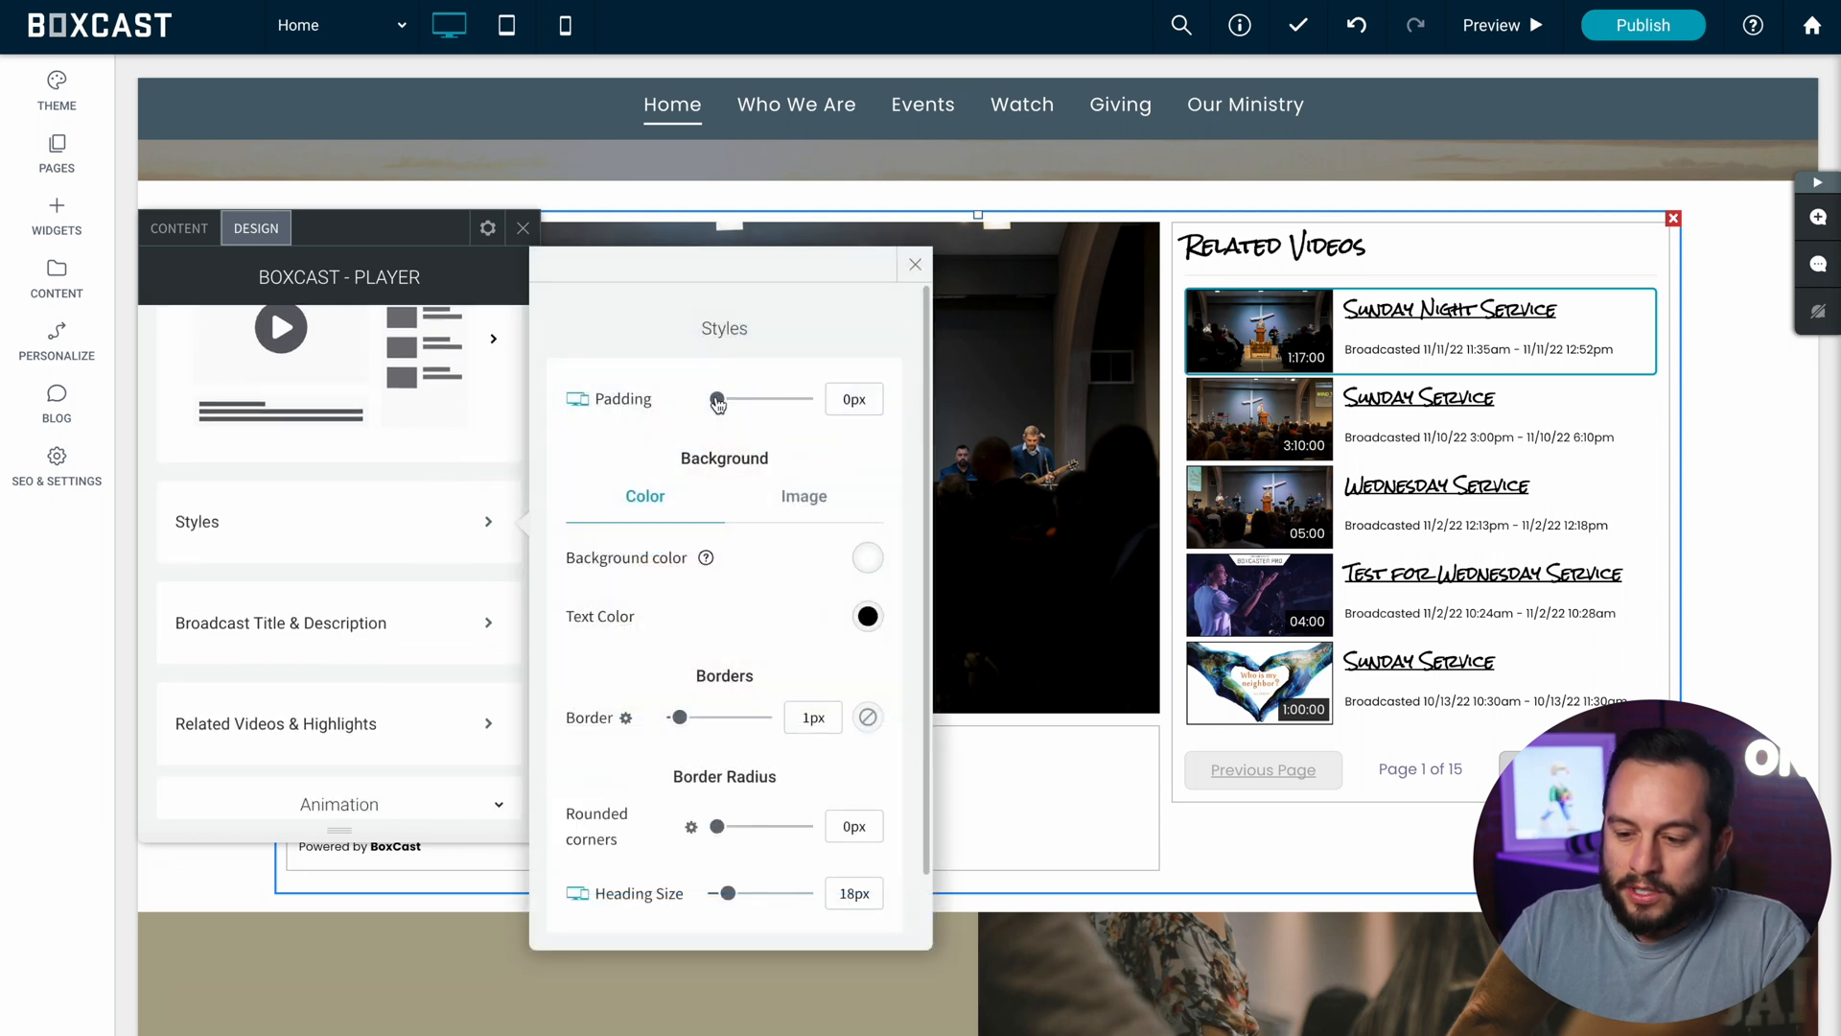
{"action": "left_click_drag", "start_coordinate": [715, 399], "coordinate": [769, 399]}
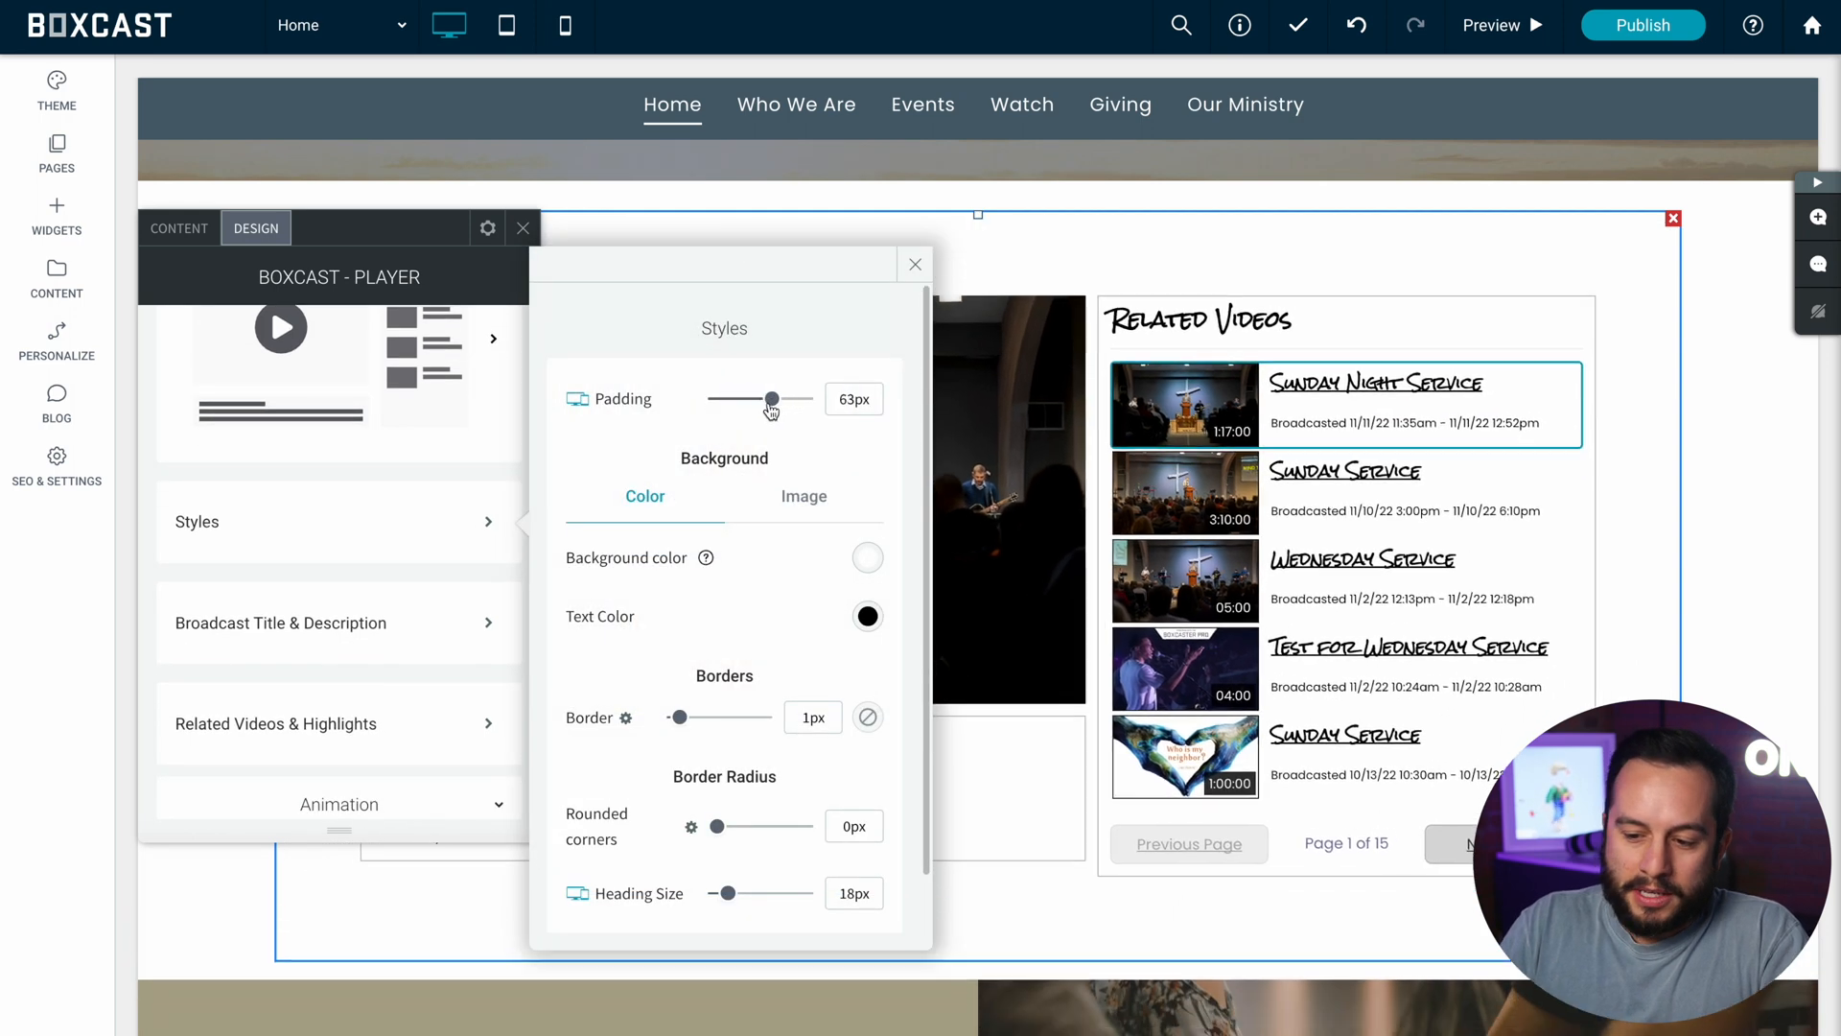
{"action": "left_click_drag", "start_coordinate": [769, 399], "coordinate": [716, 399]}
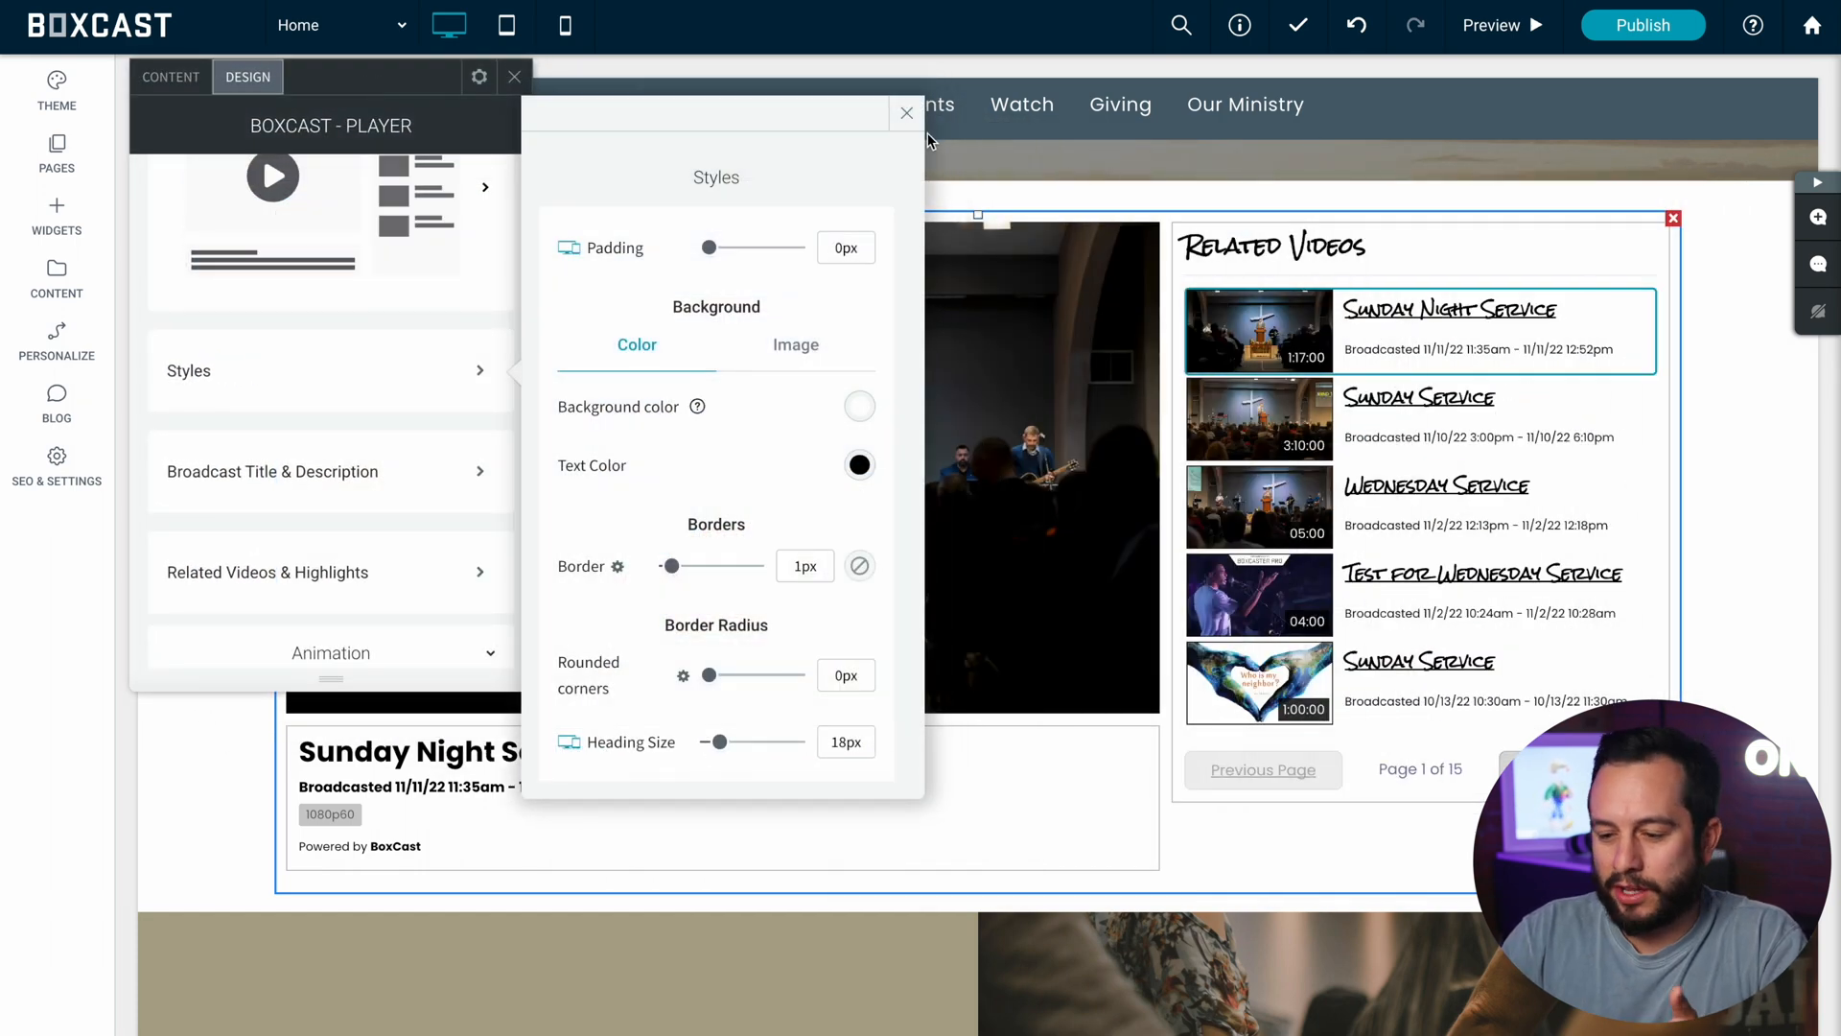
Step: Set the player's Background color to red
{"action": "left_click", "coordinate": [858, 465]}
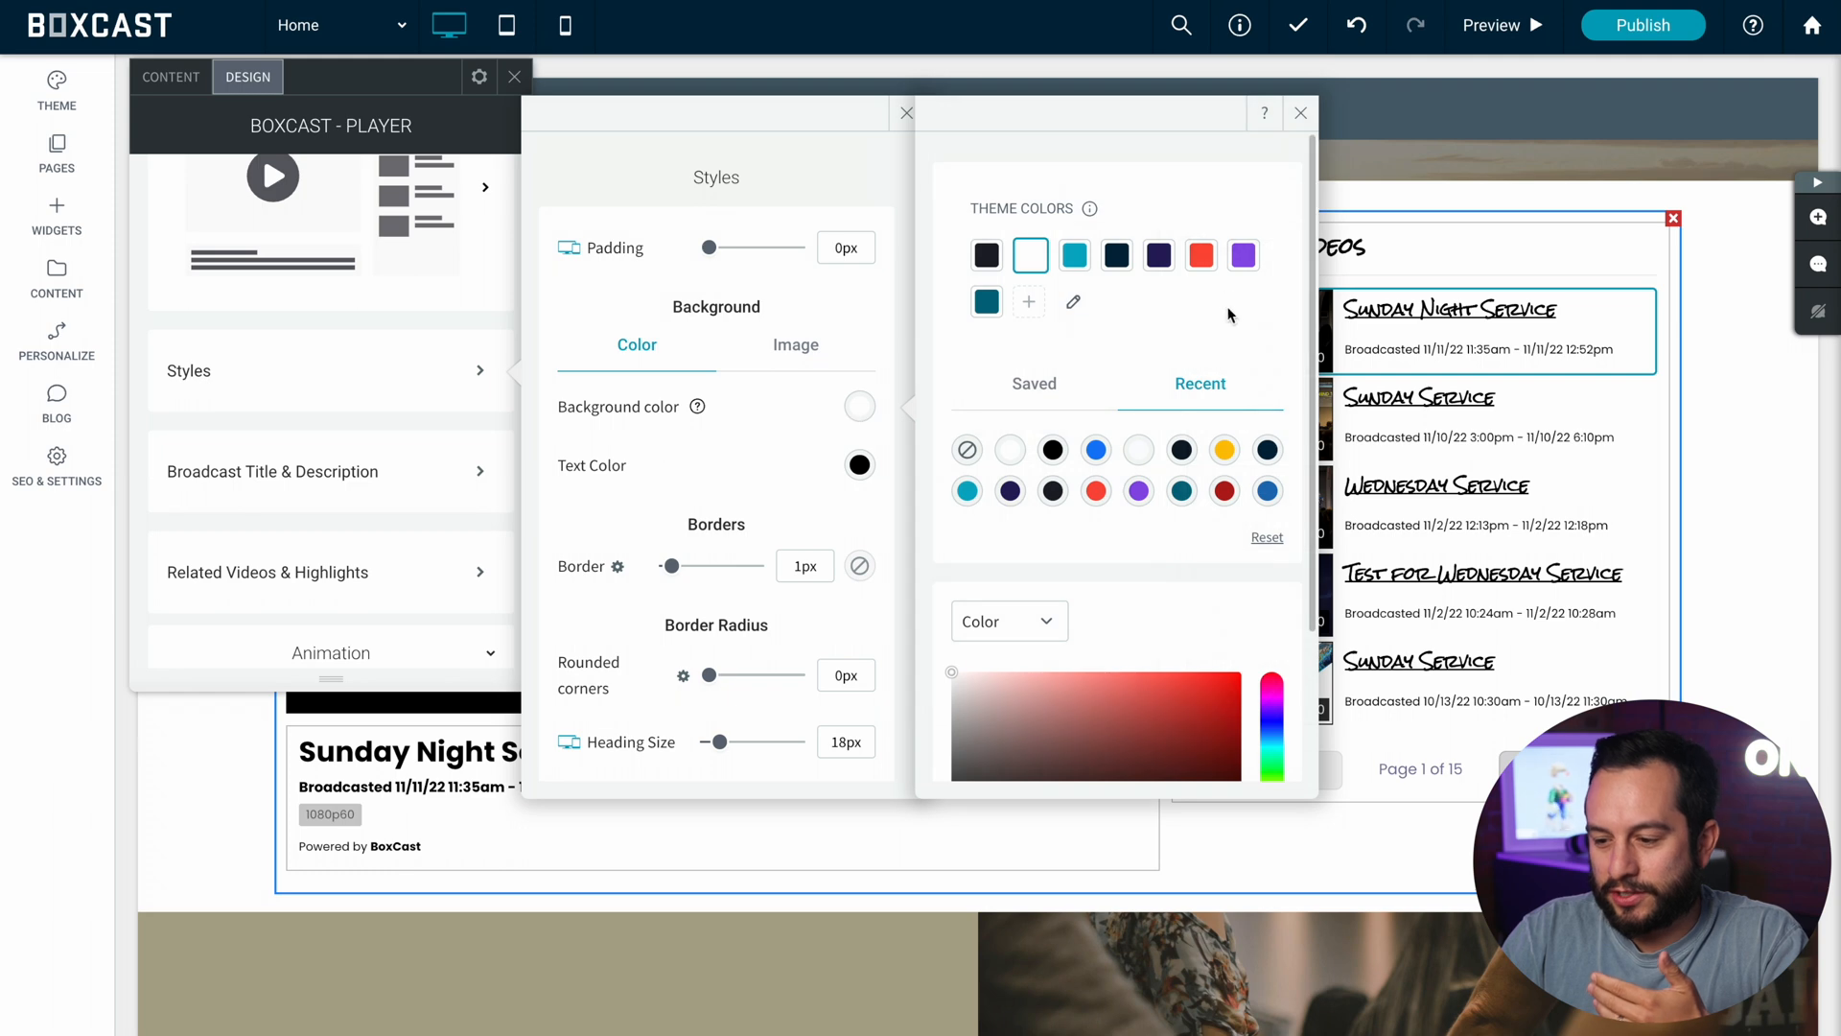
{"action": "left_click", "coordinate": [1200, 255]}
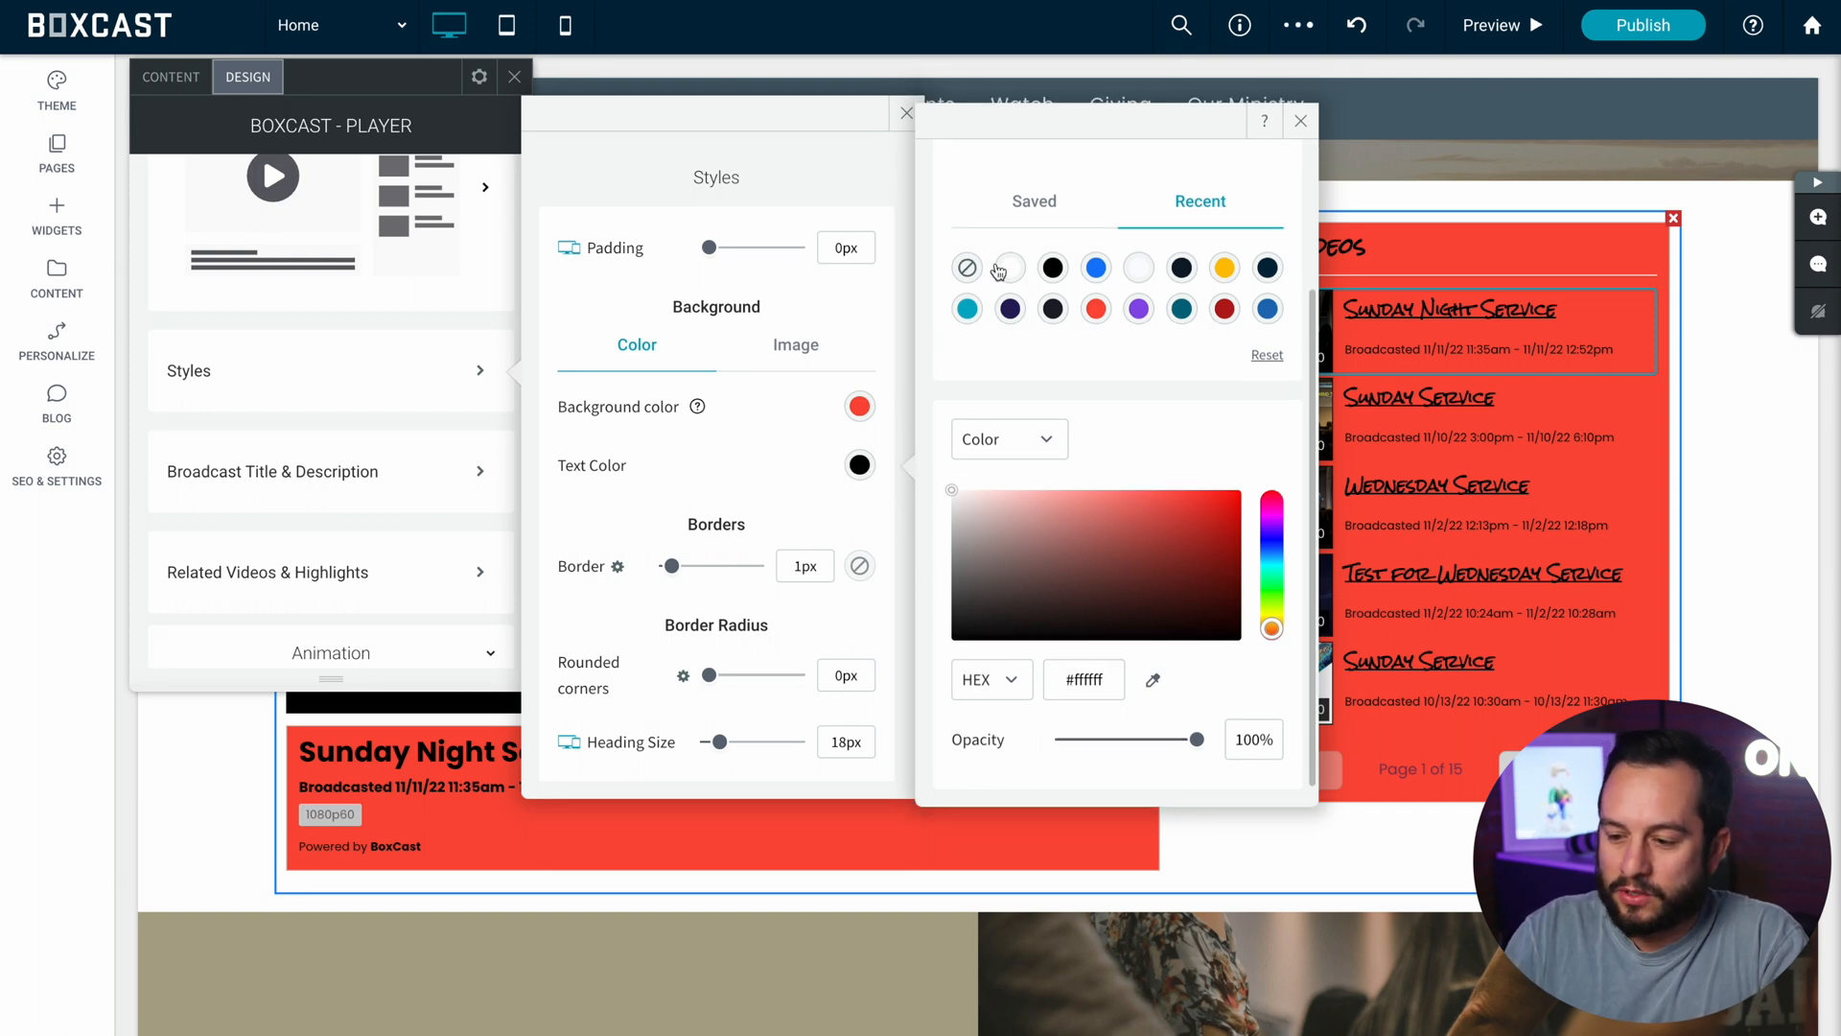
{"action": "scroll", "scroll_direction": "down", "scroll_amount": 3}
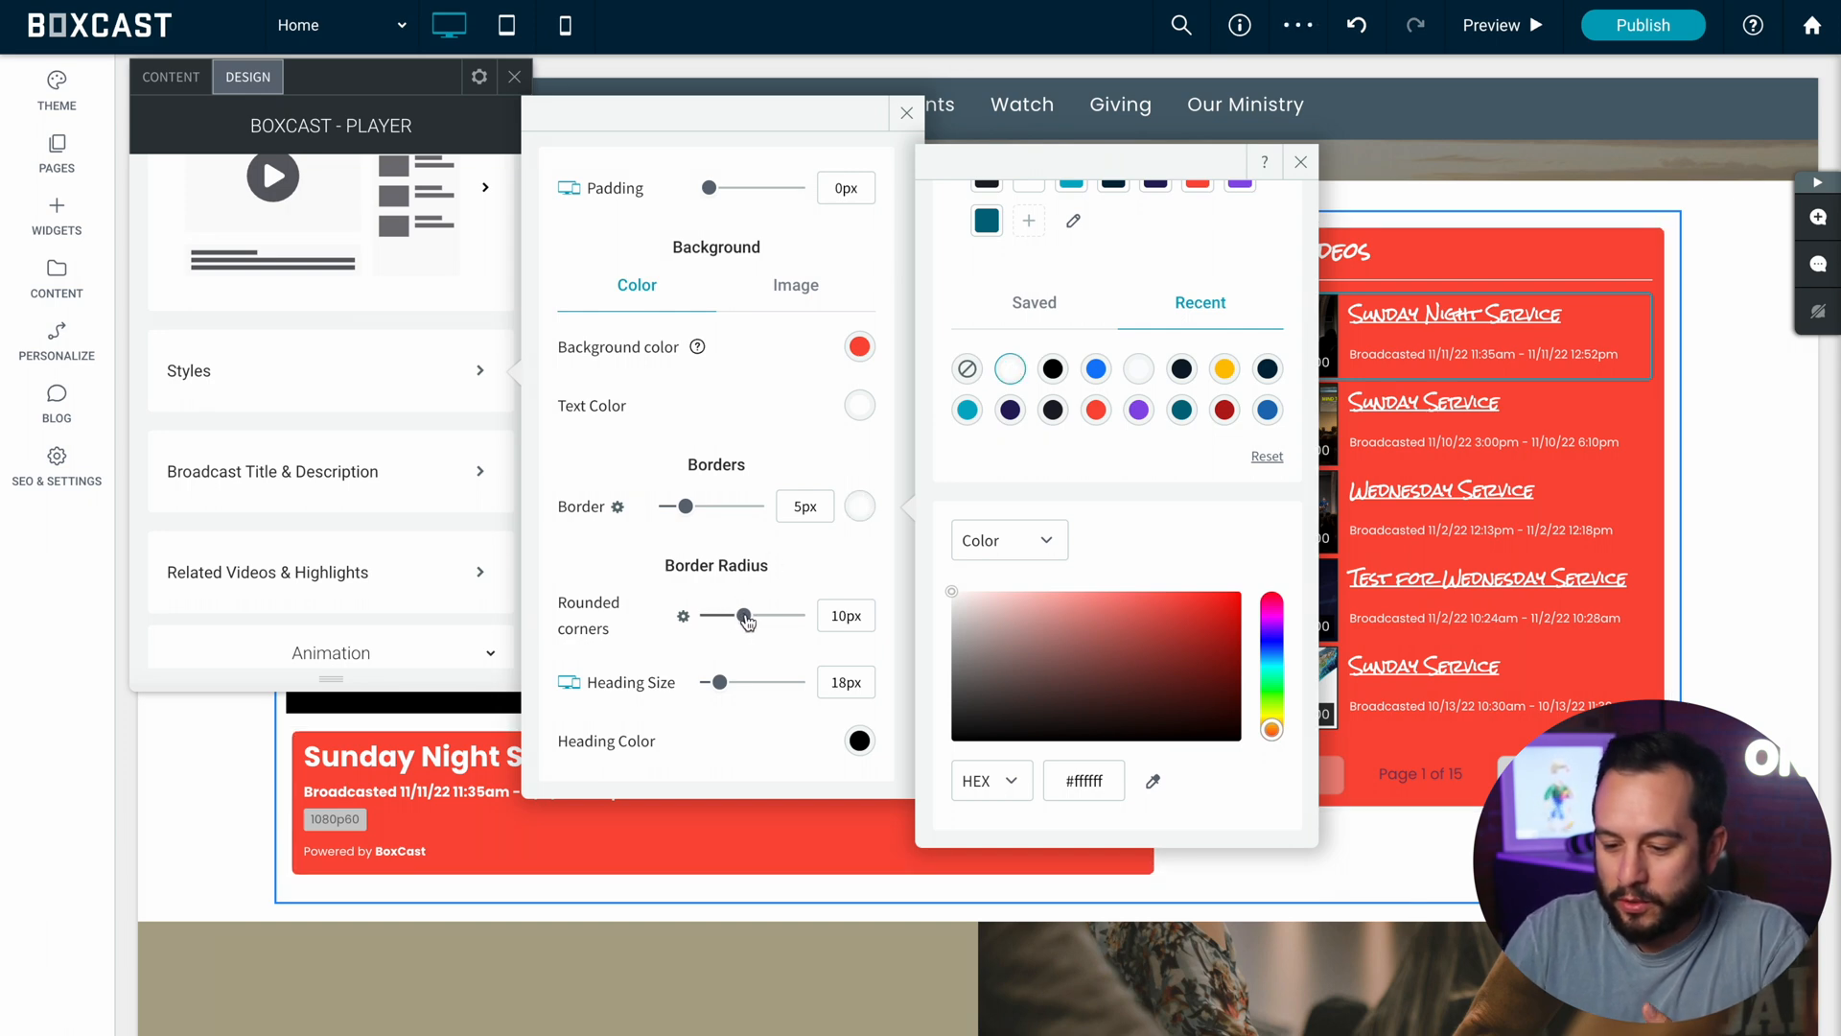
{"action": "left_click", "coordinate": [1299, 162]}
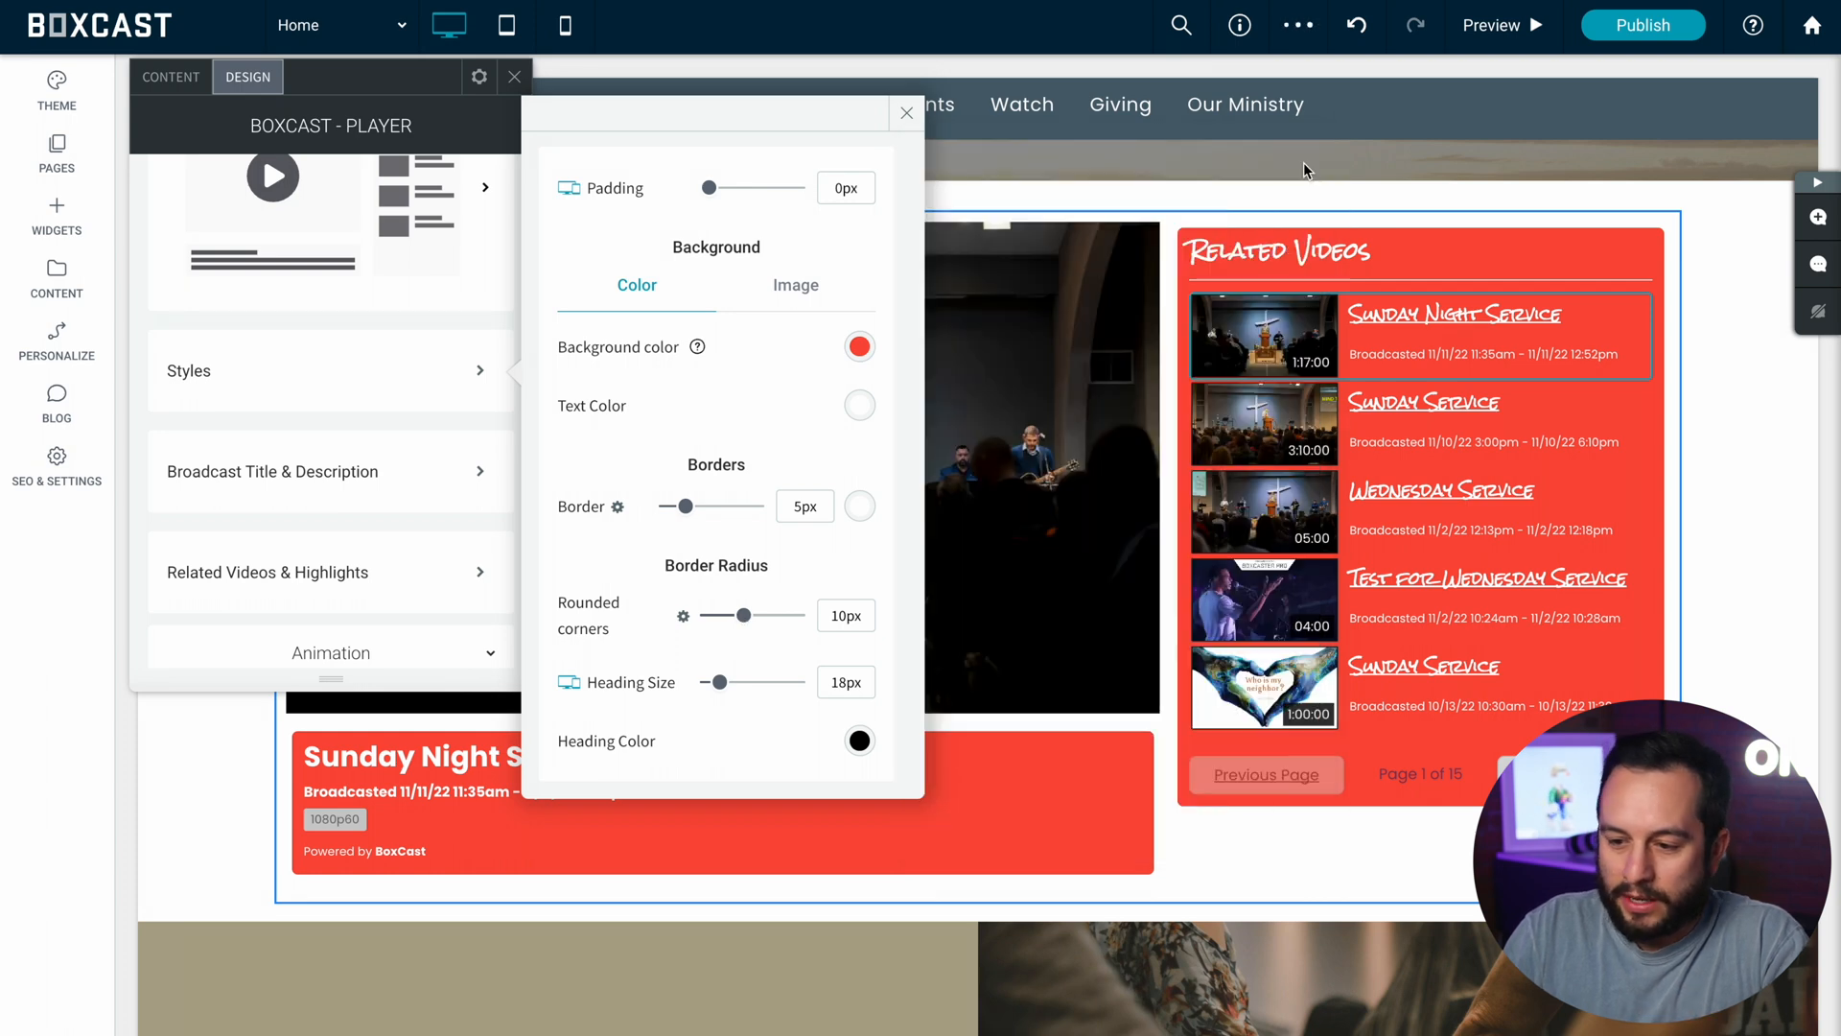
Step: Set the broadcast title font to Rock Salt with centred alignment
{"action": "left_click", "coordinate": [905, 113]}
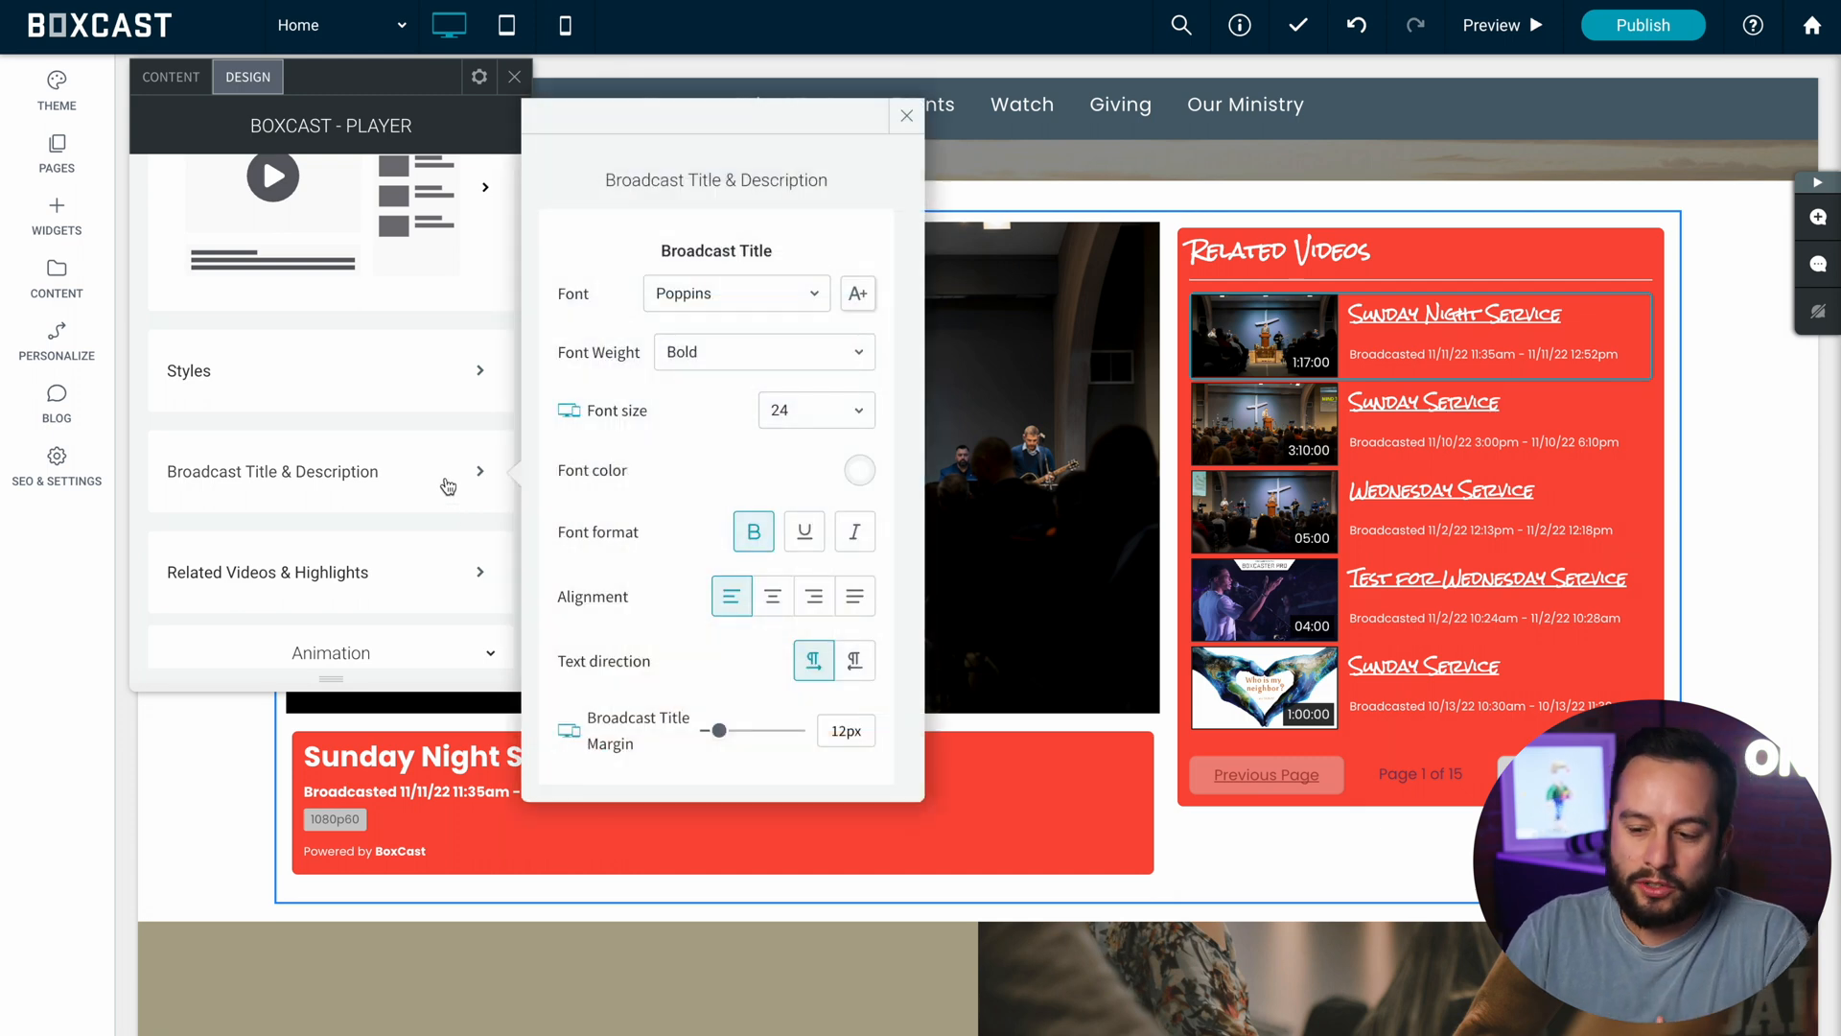
{"action": "mouse_move", "coordinate": [413, 144]}
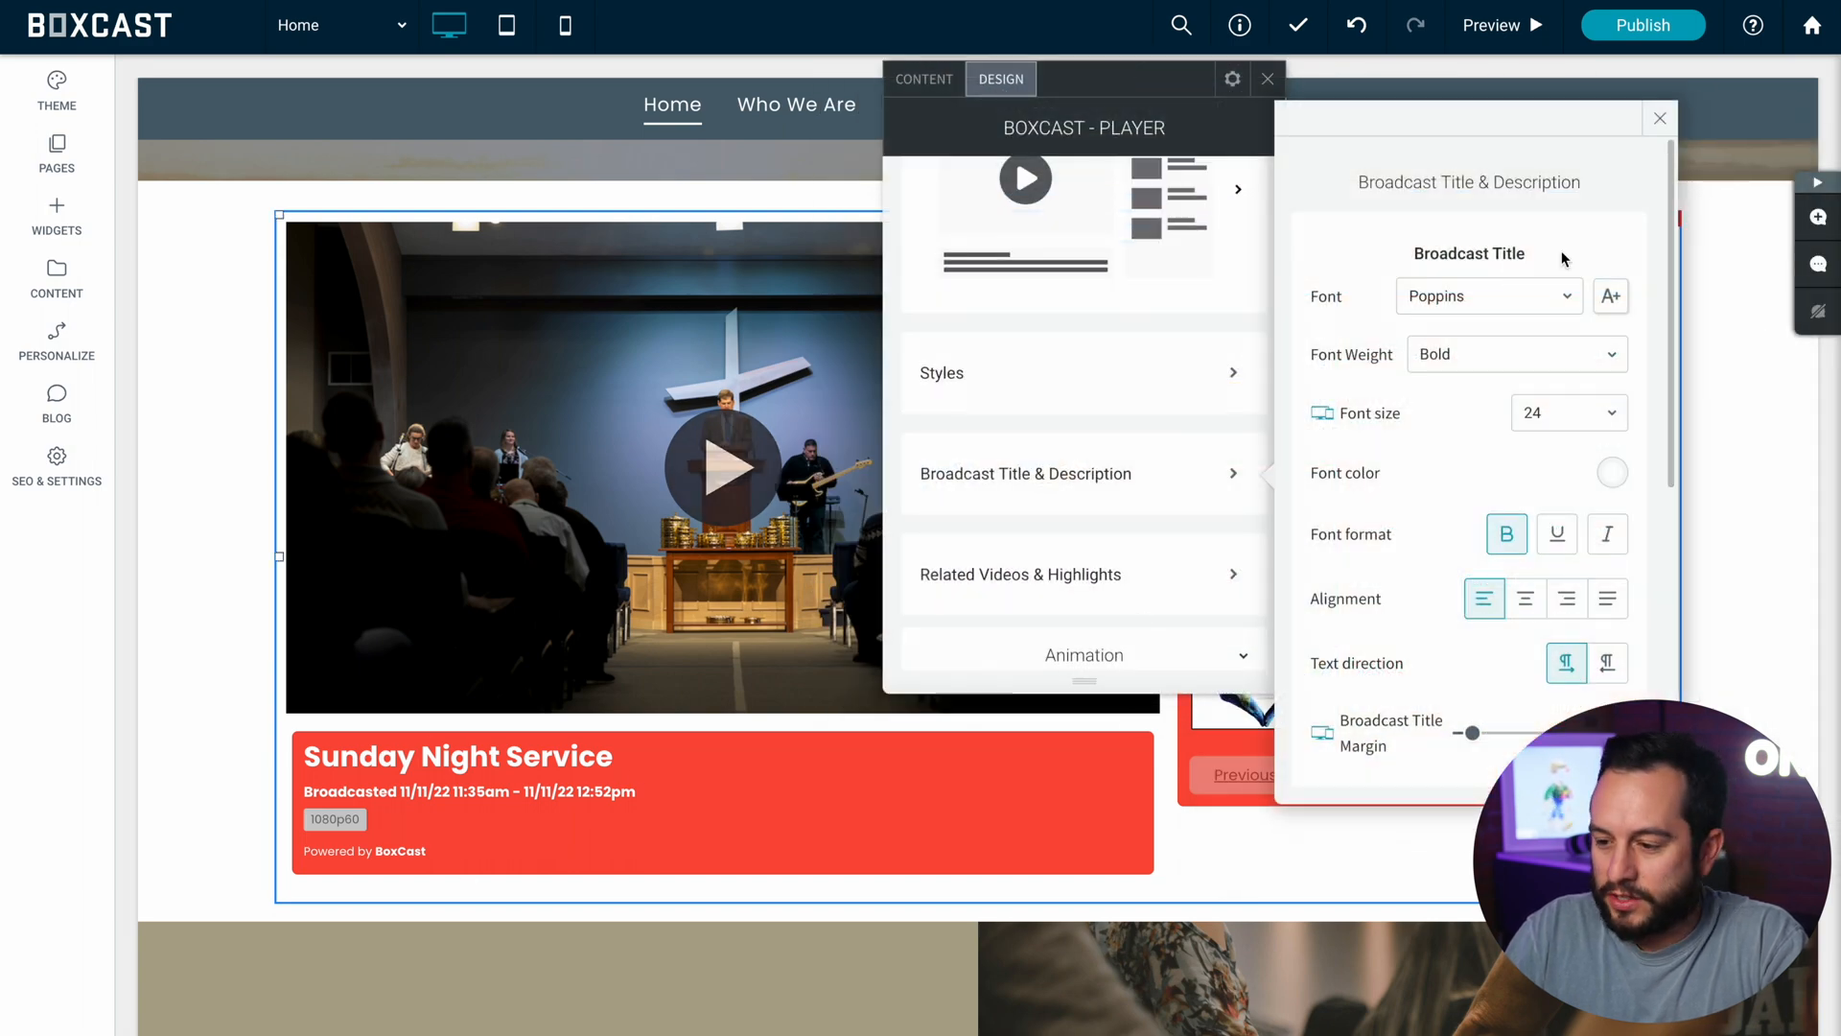
{"action": "left_click", "coordinate": [1485, 294]}
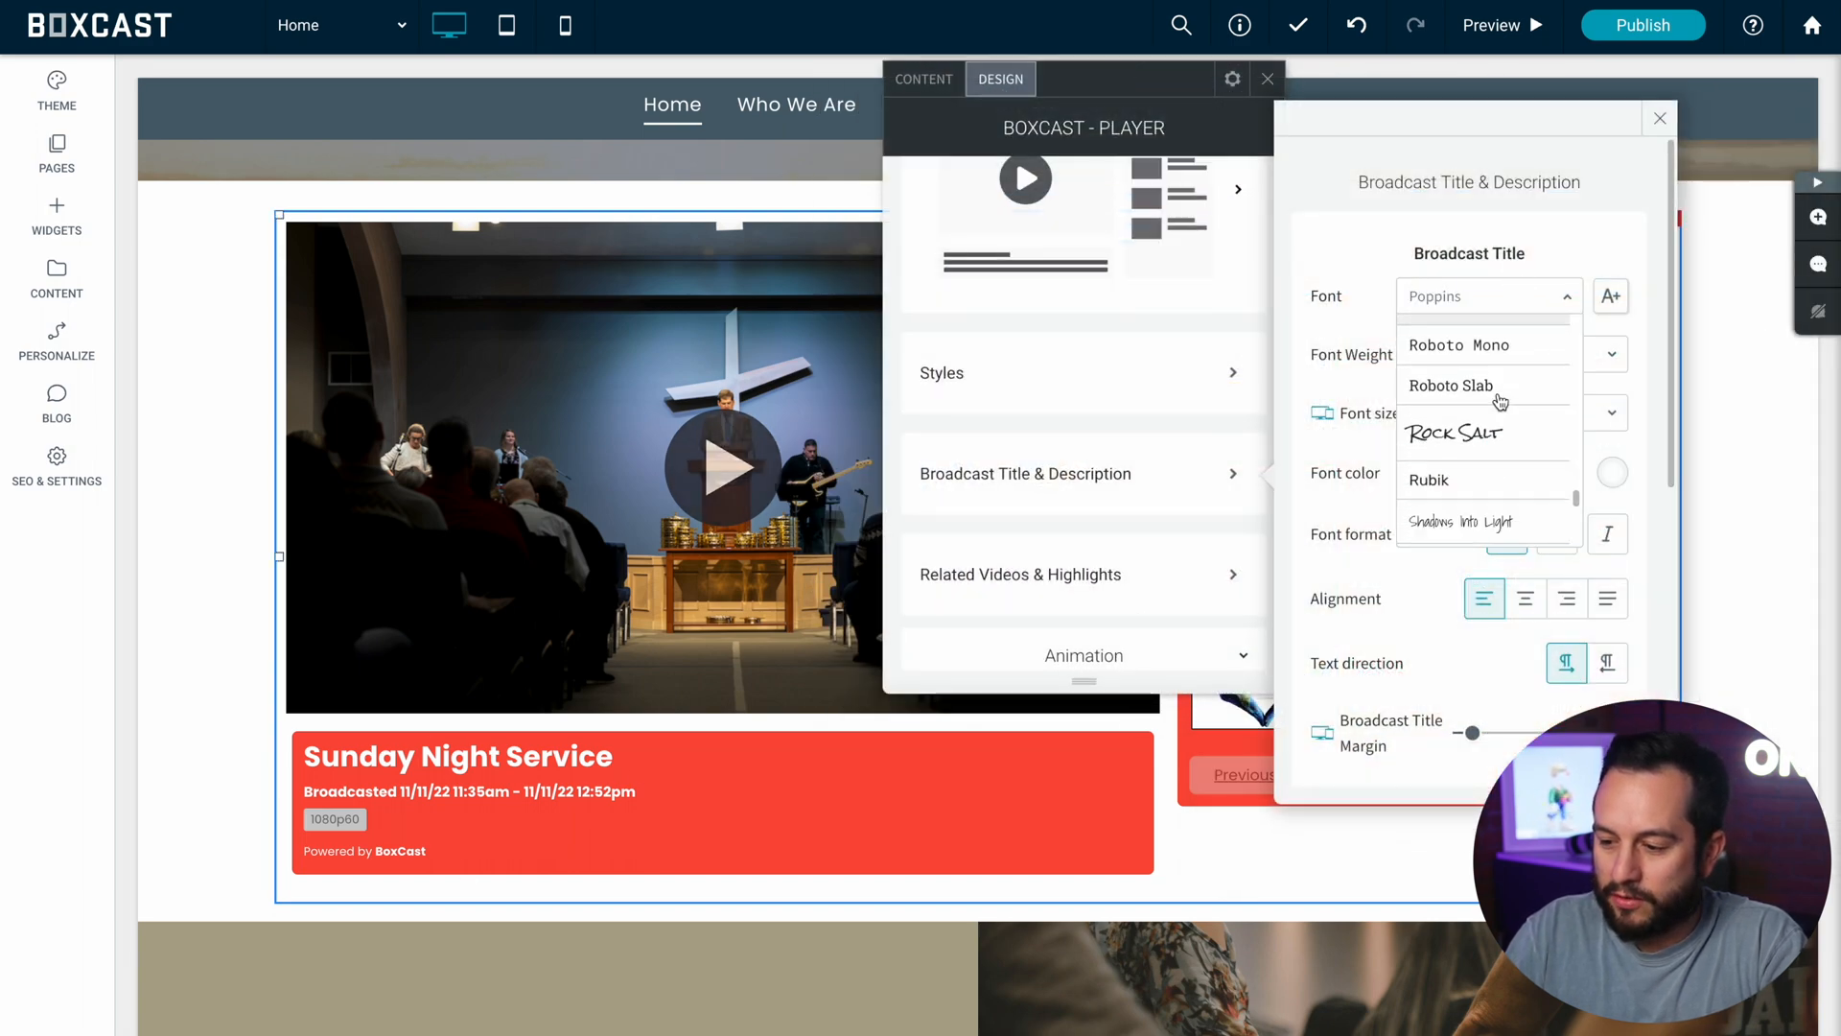
{"action": "left_click", "coordinate": [1454, 433]}
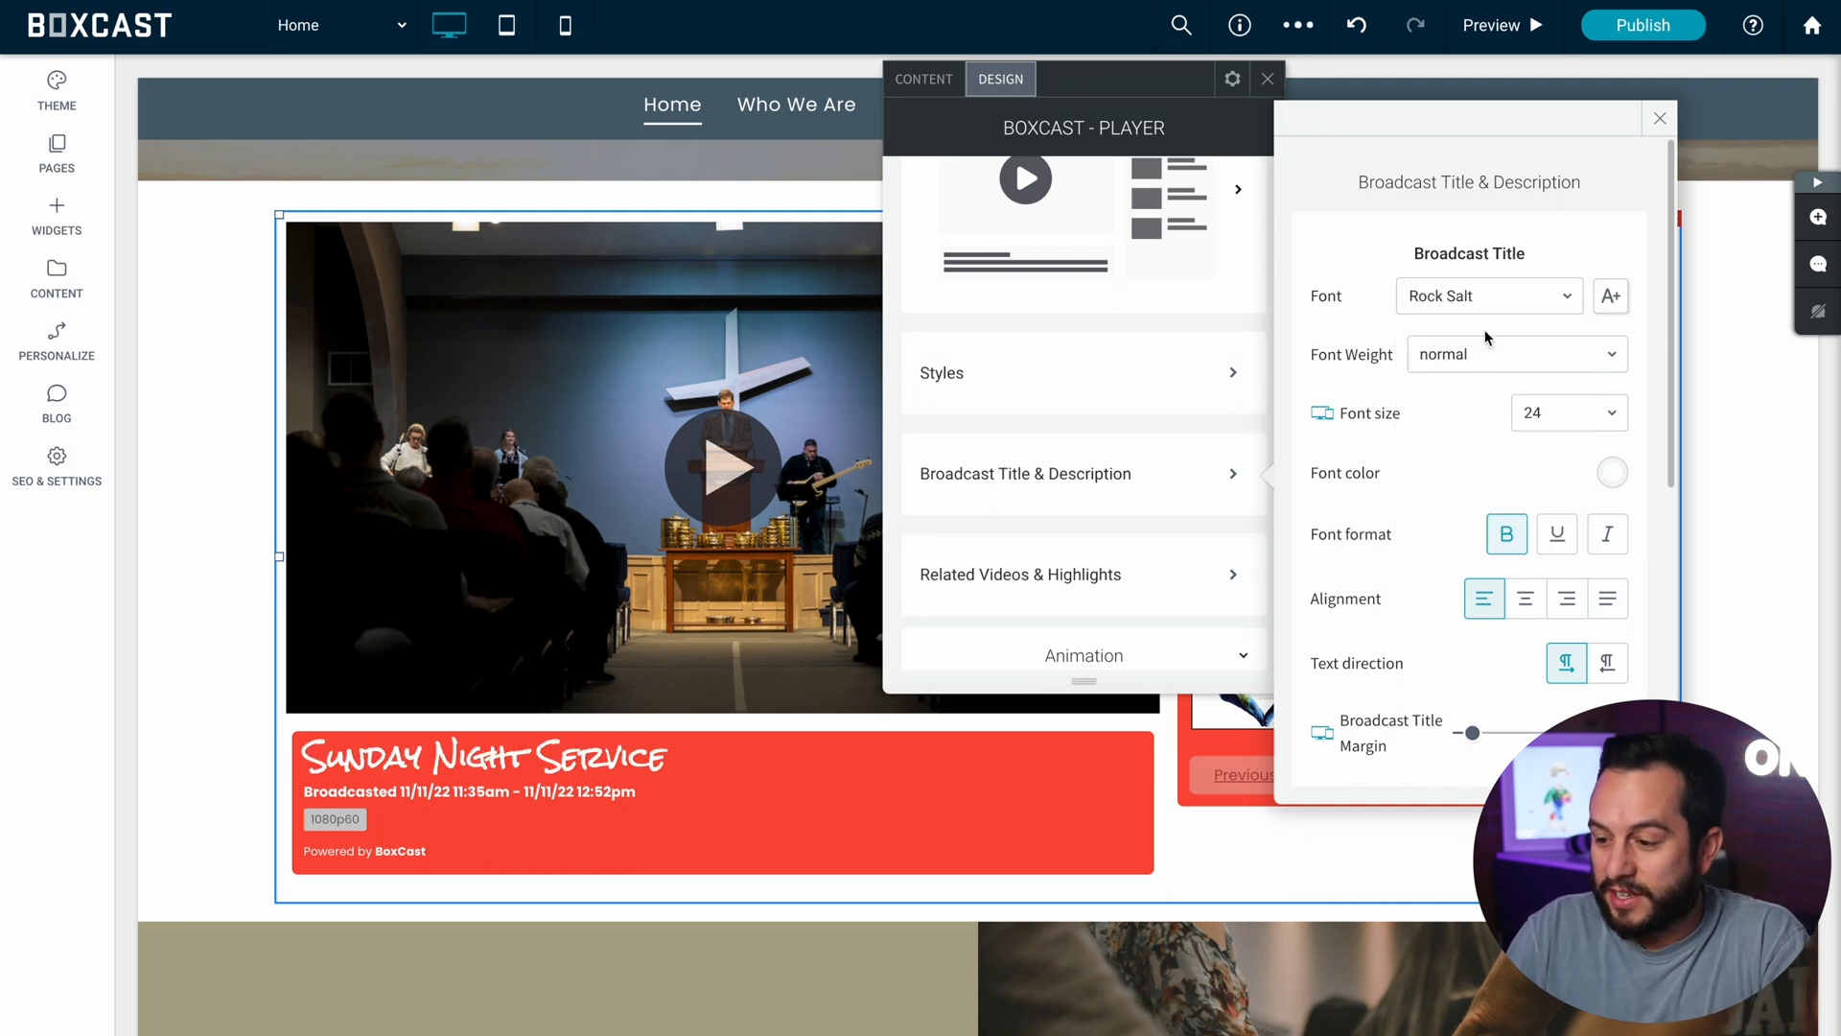
{"action": "left_click", "coordinate": [1524, 598]}
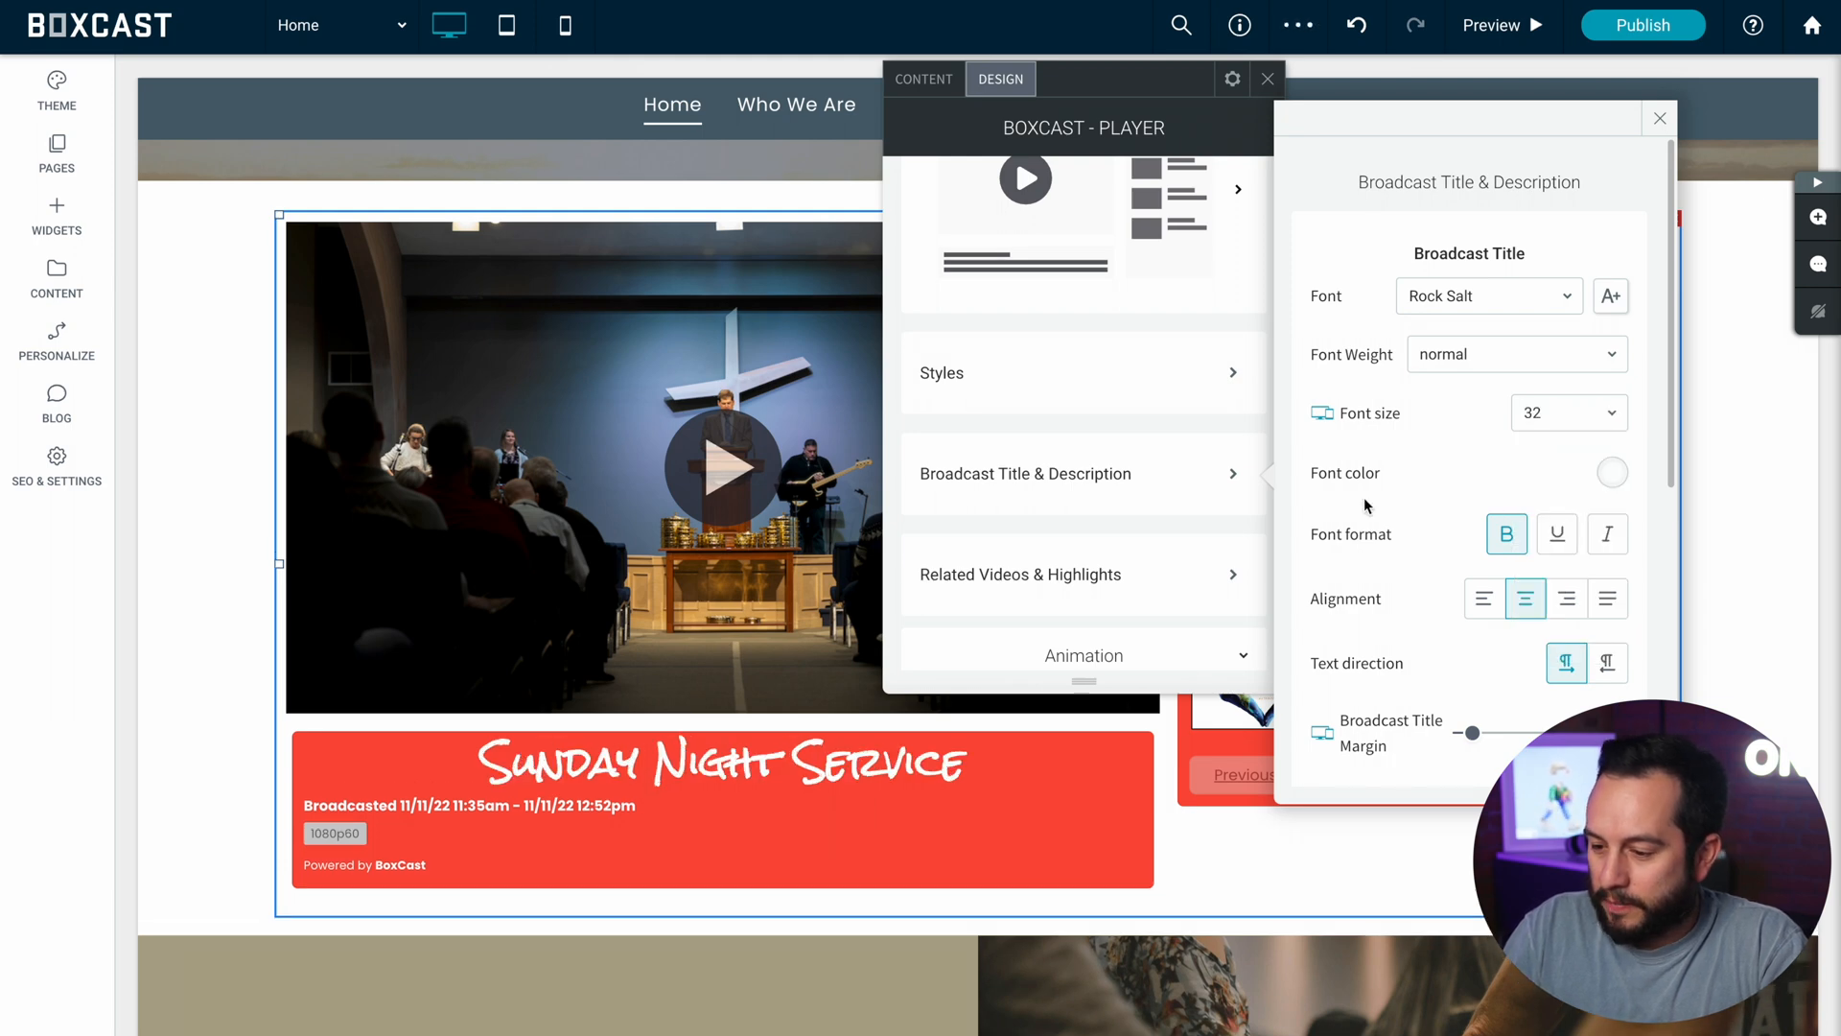
Step: Set the broadcast description font to Roboto
{"action": "scroll", "scroll_direction": "down", "scroll_amount": 3}
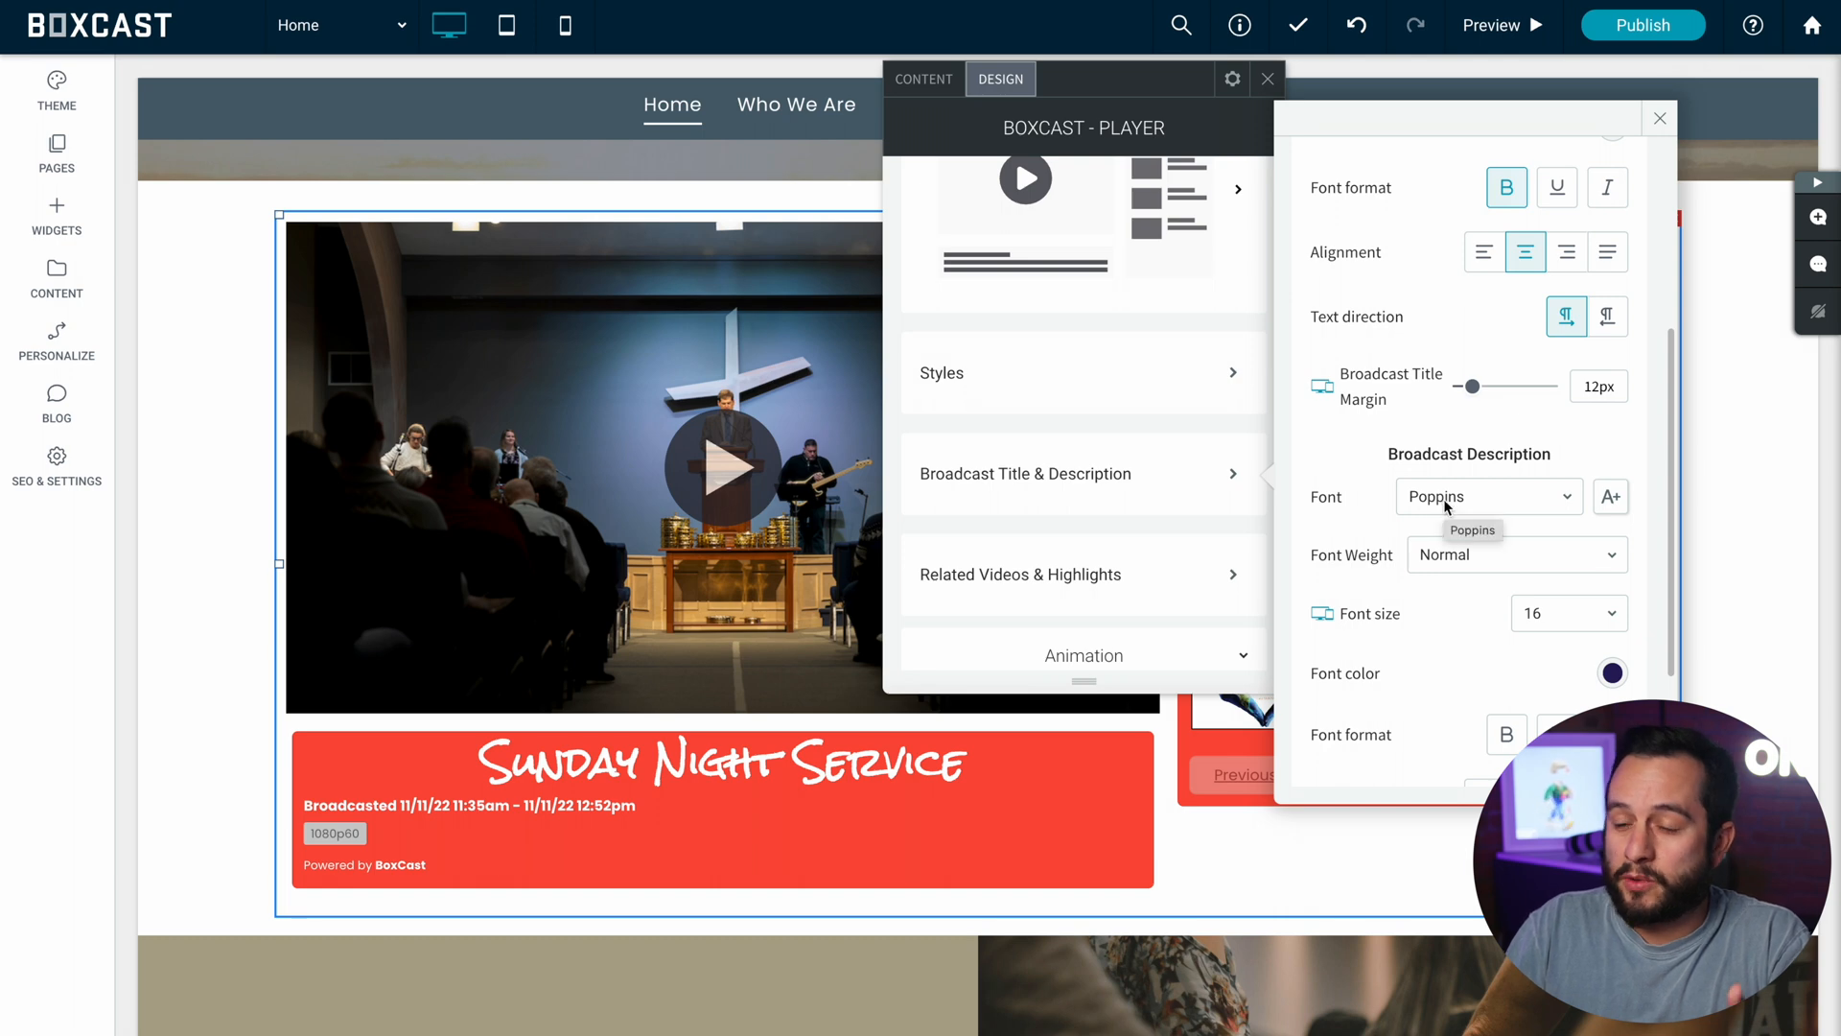
{"action": "left_click", "coordinate": [1485, 496]}
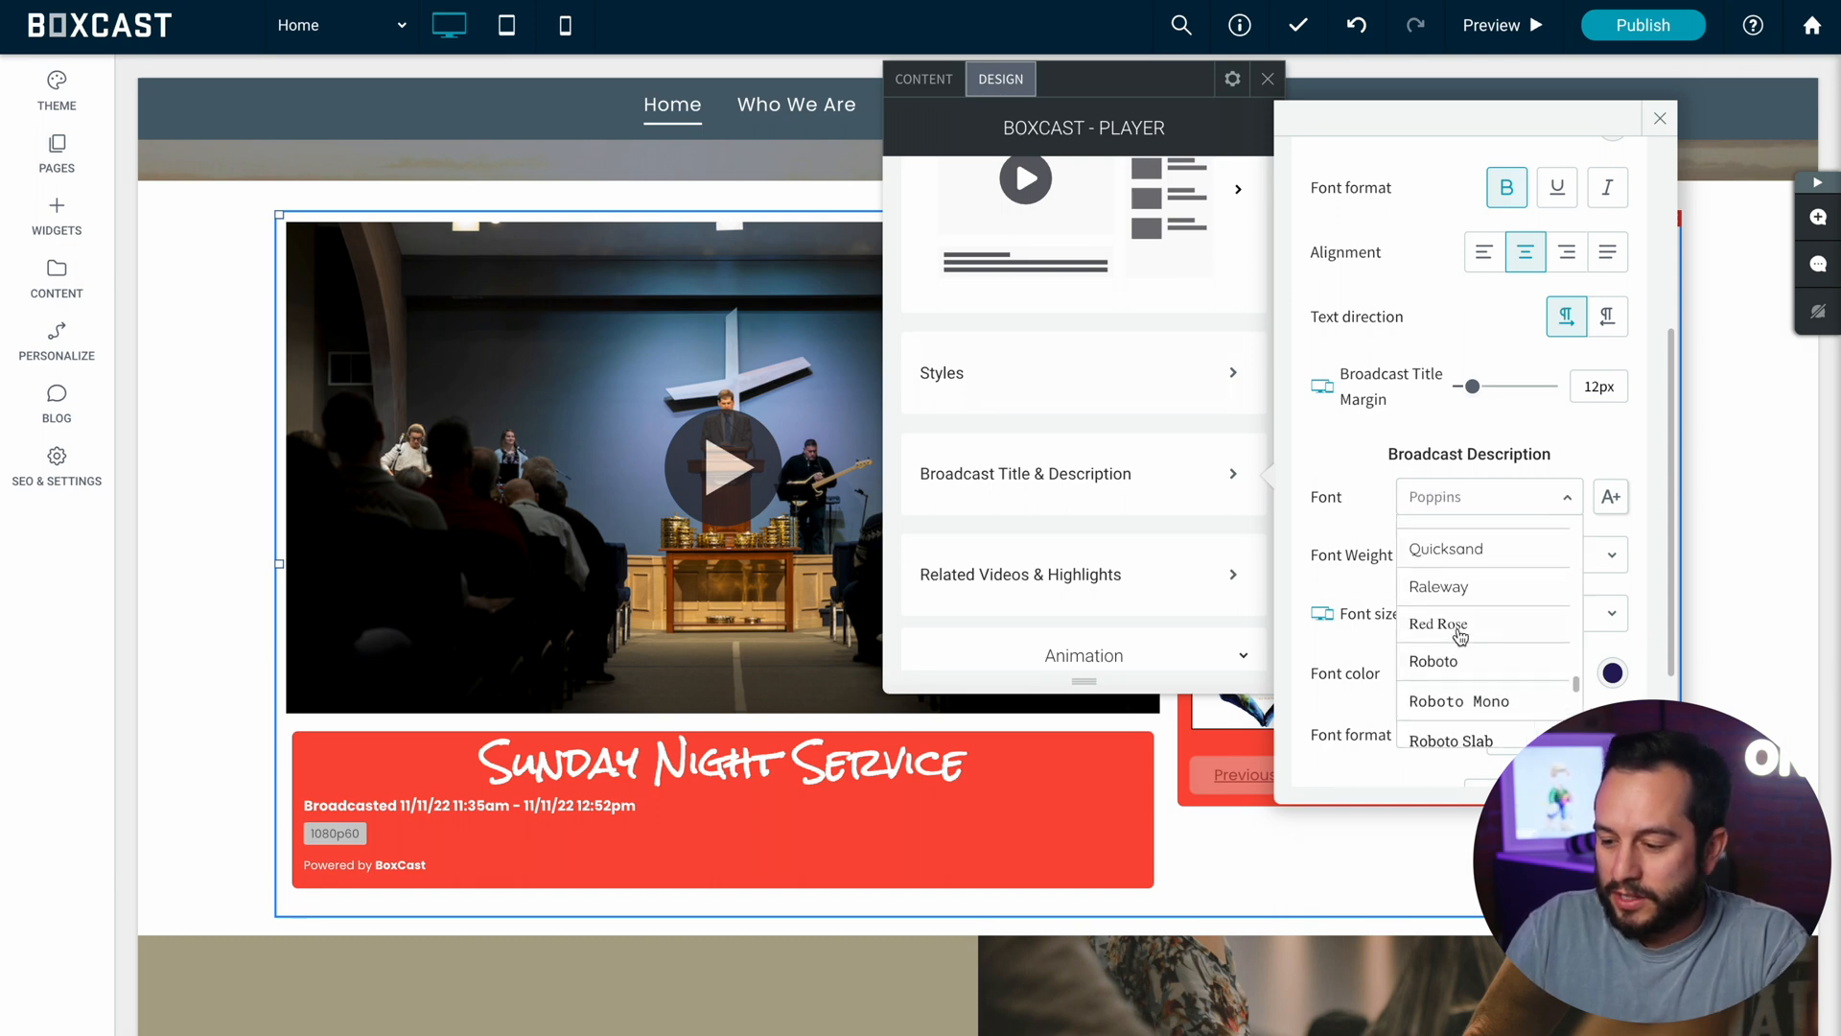
{"action": "left_click", "coordinate": [1432, 661]}
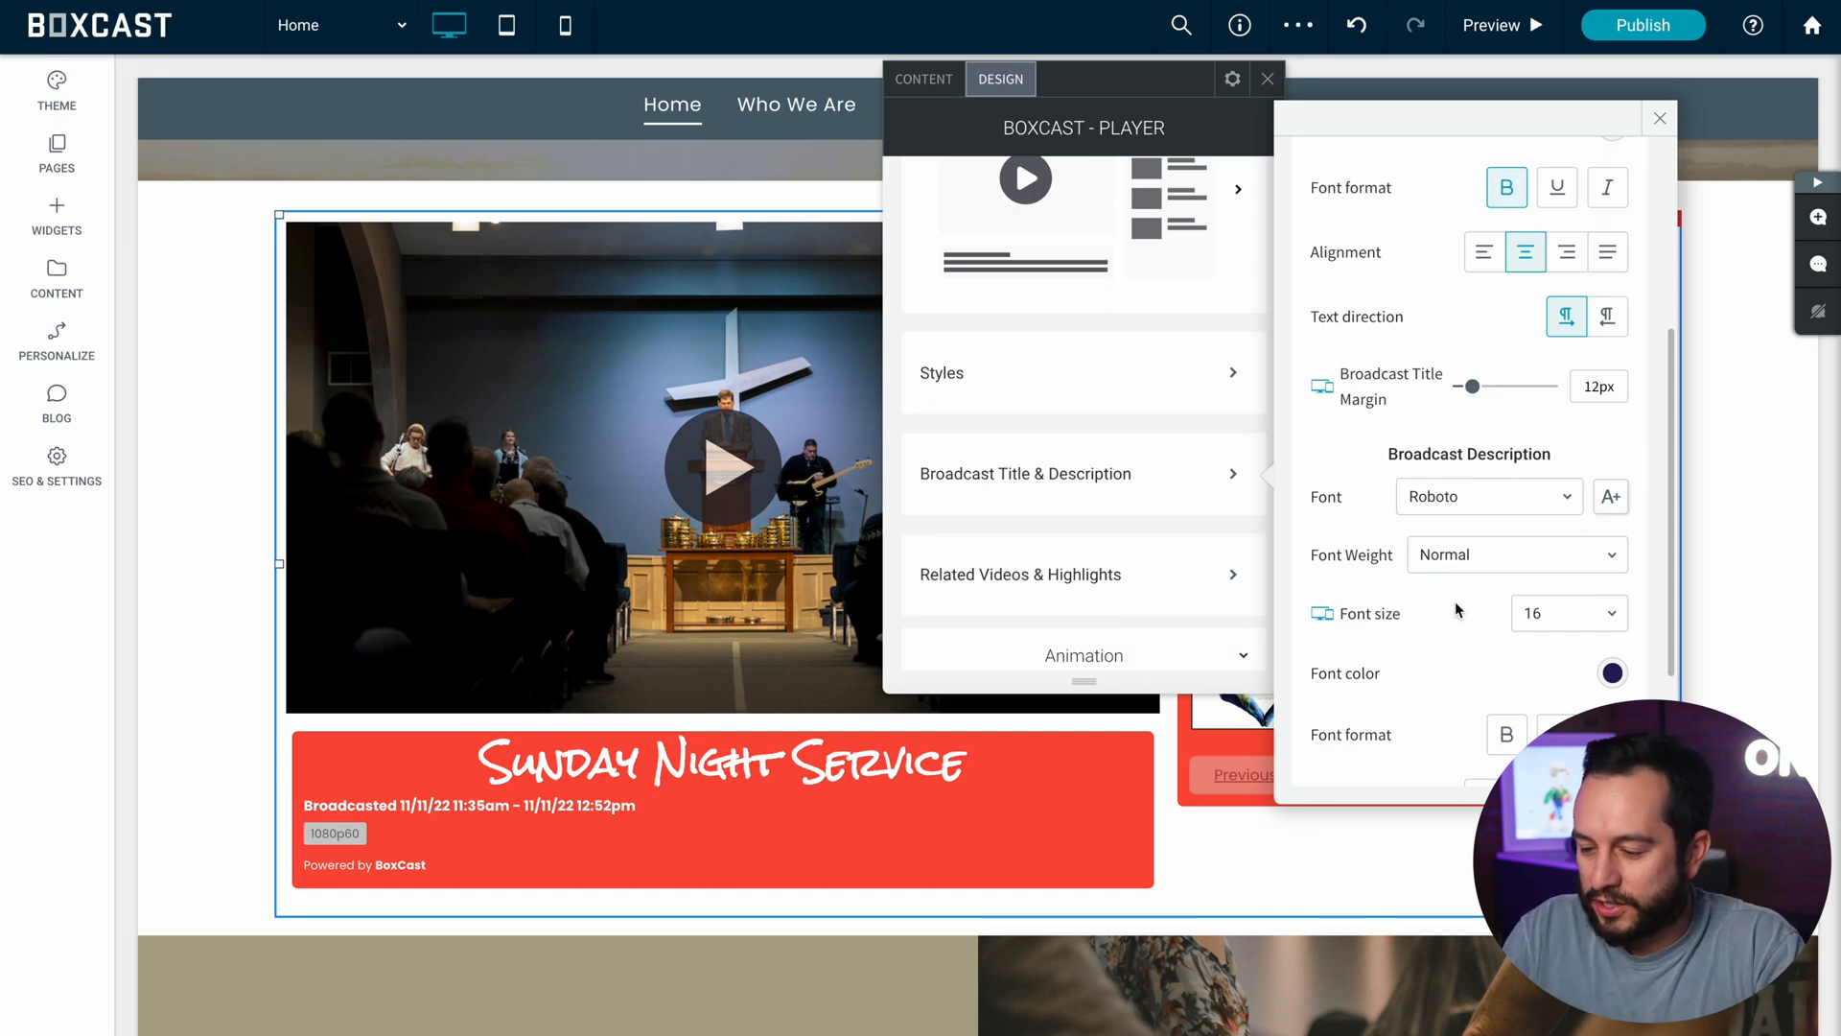
{"action": "scroll", "scroll_direction": "down", "scroll_amount": 3}
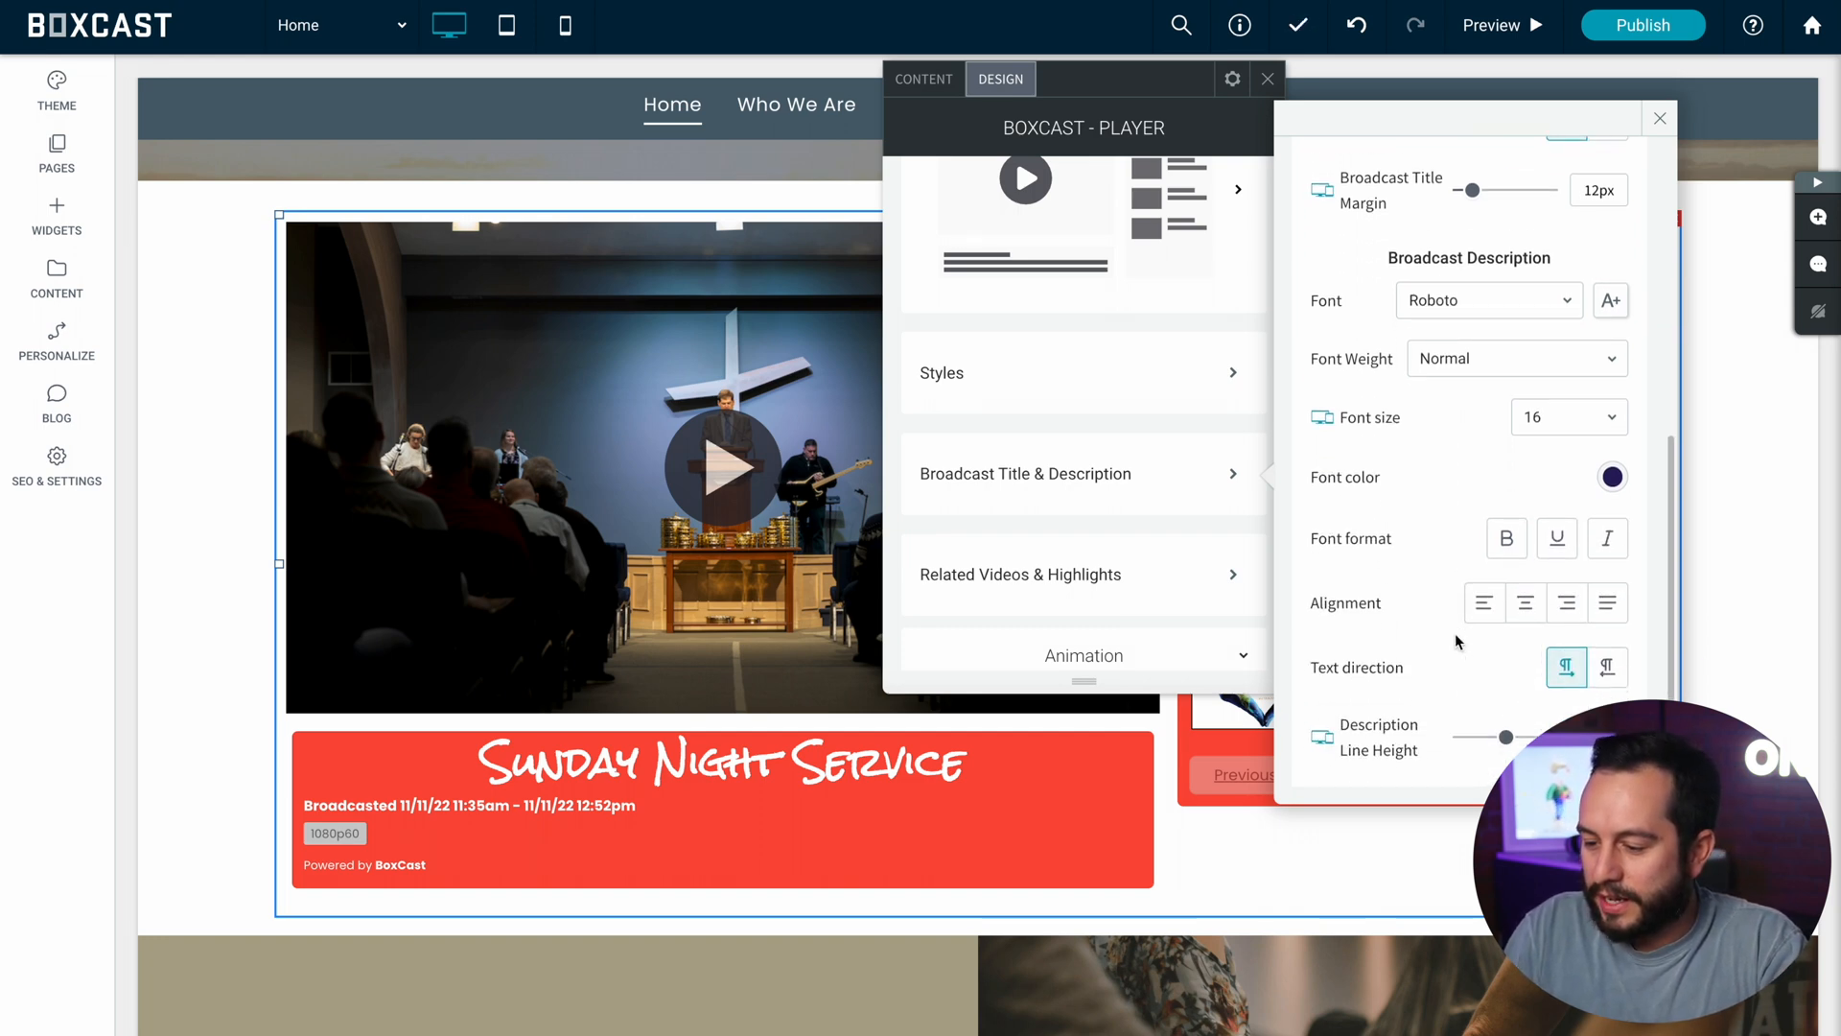
Step: Show the Related Videos & Highlights styling options in the player's Design tab
{"action": "left_click", "coordinate": [1659, 117]}
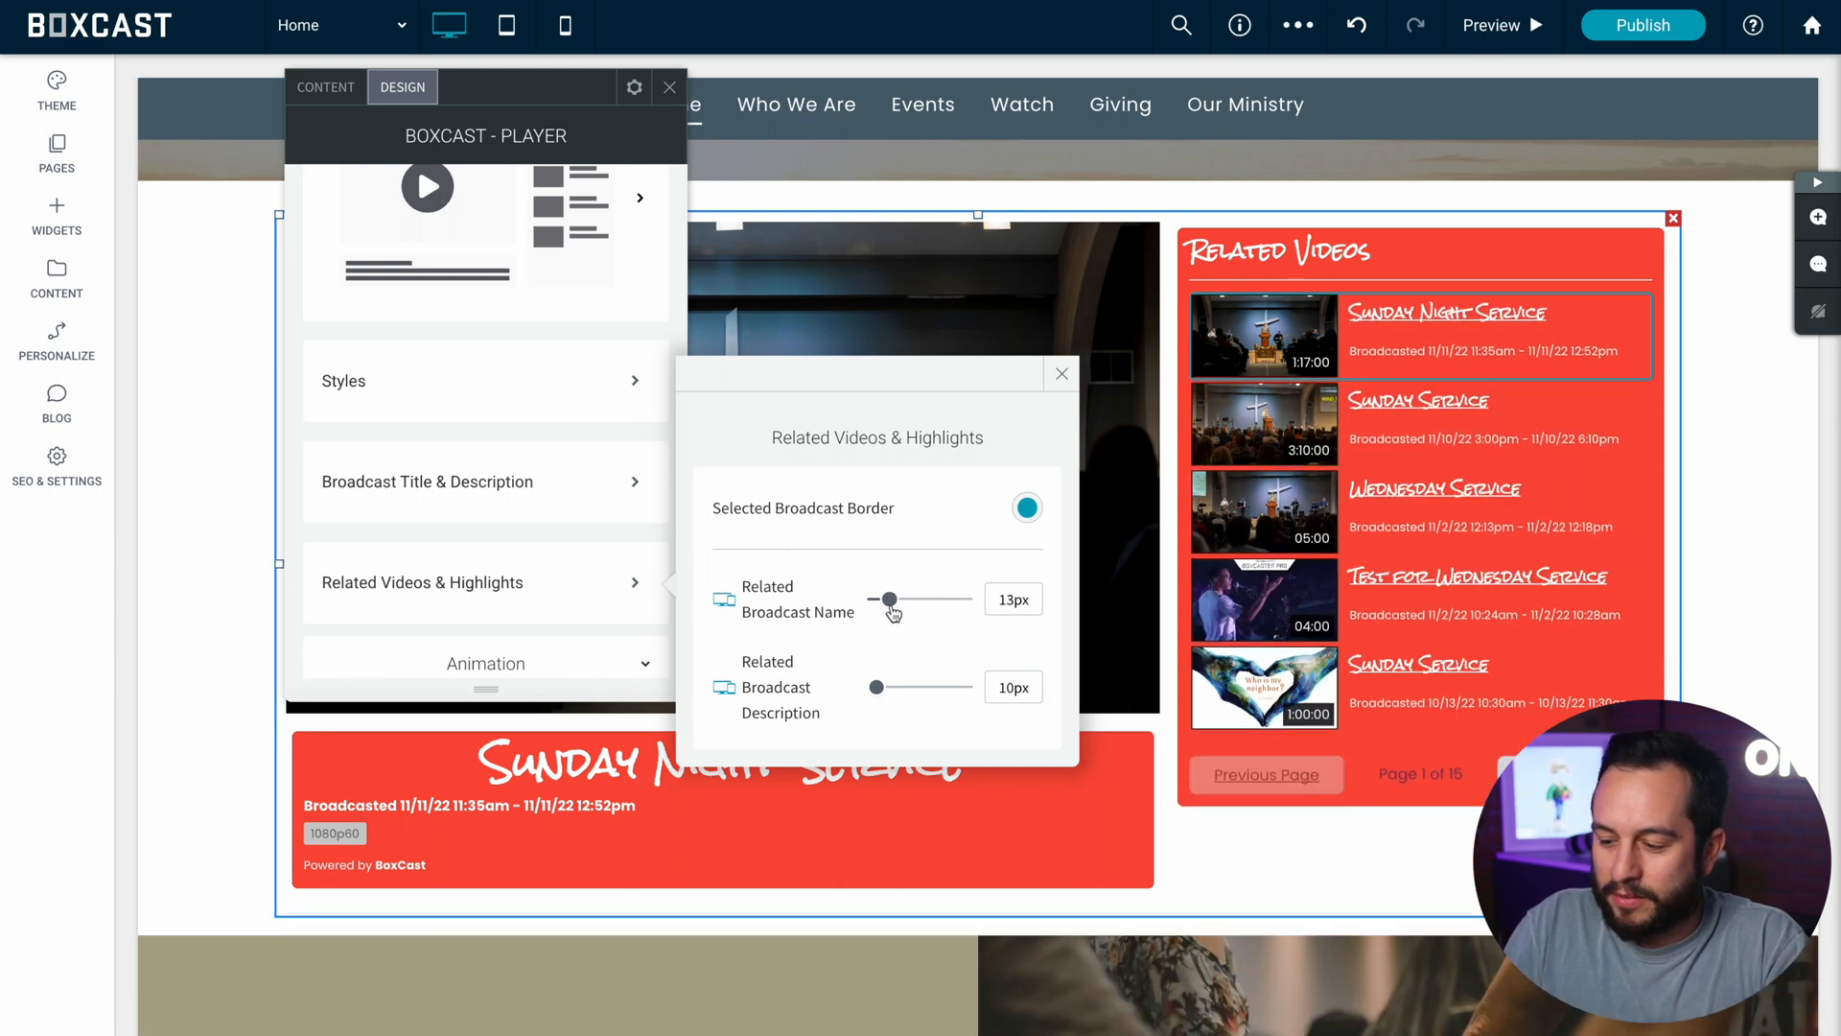
{"action": "mouse_move", "coordinate": [1048, 483]}
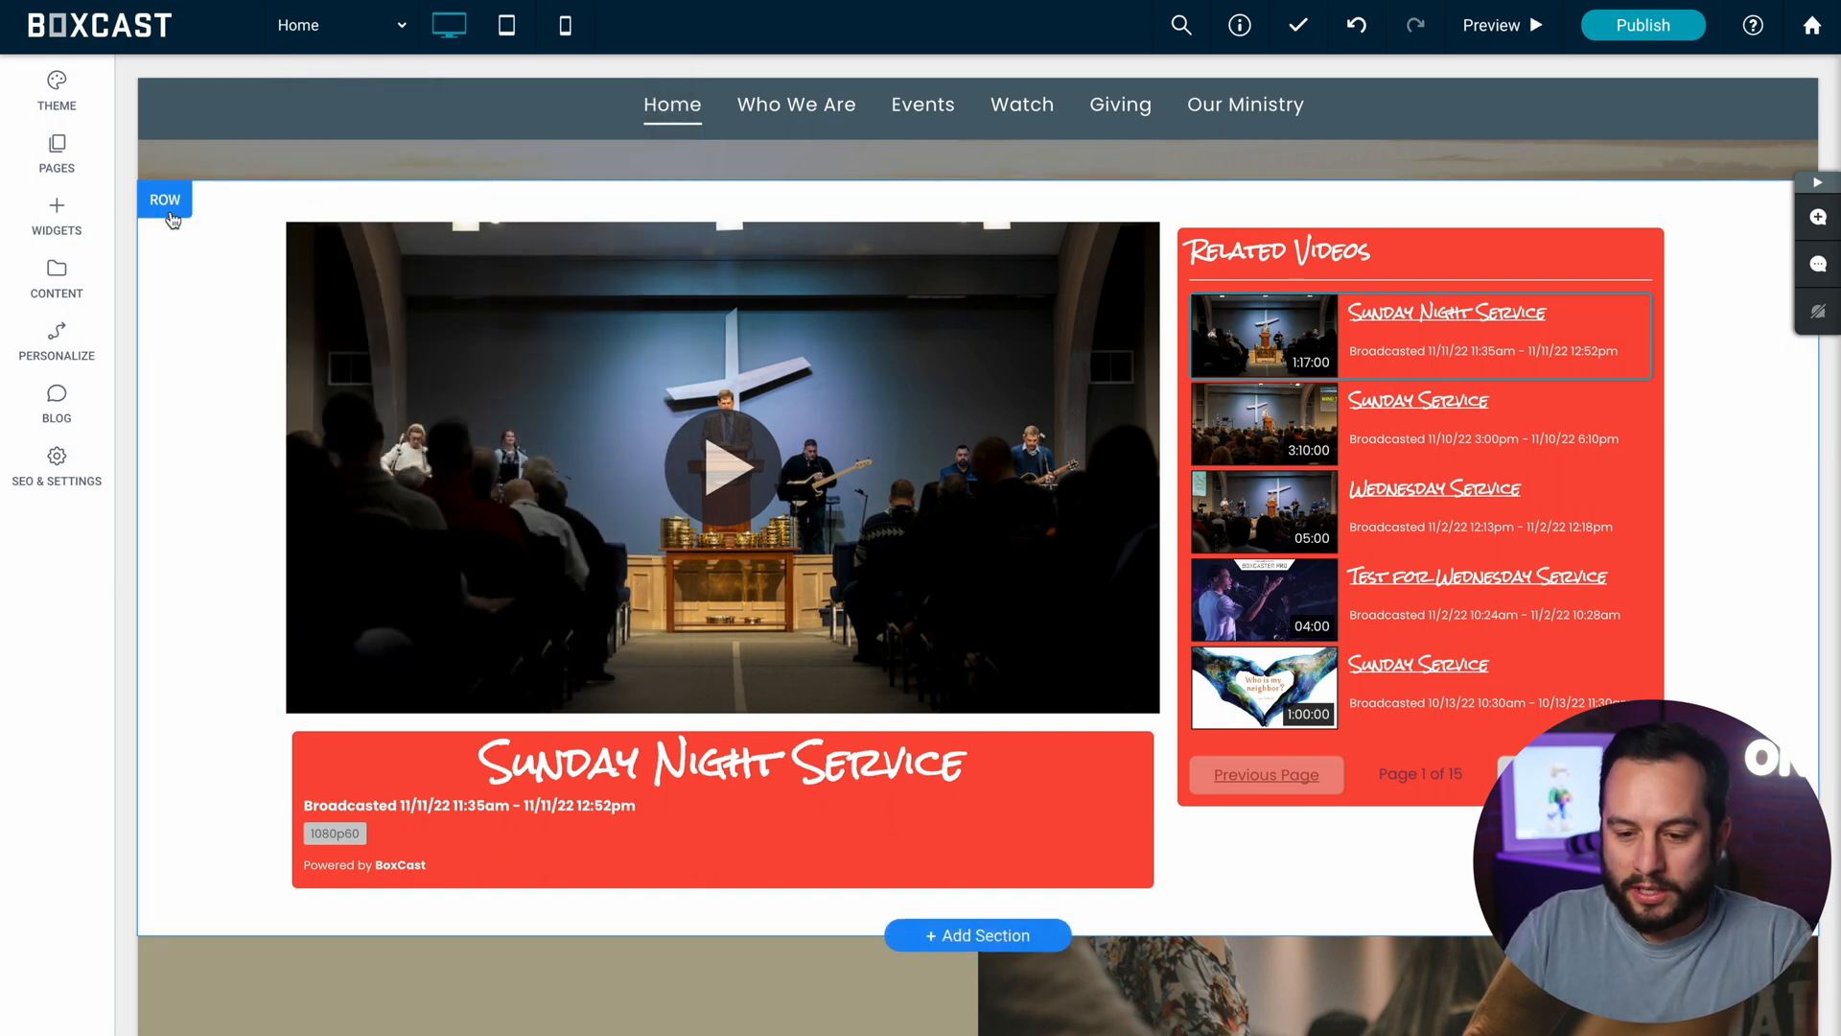
Step: Fill the player row's background with the dark Primary theme colour
{"action": "left_click", "coordinate": [164, 198]}
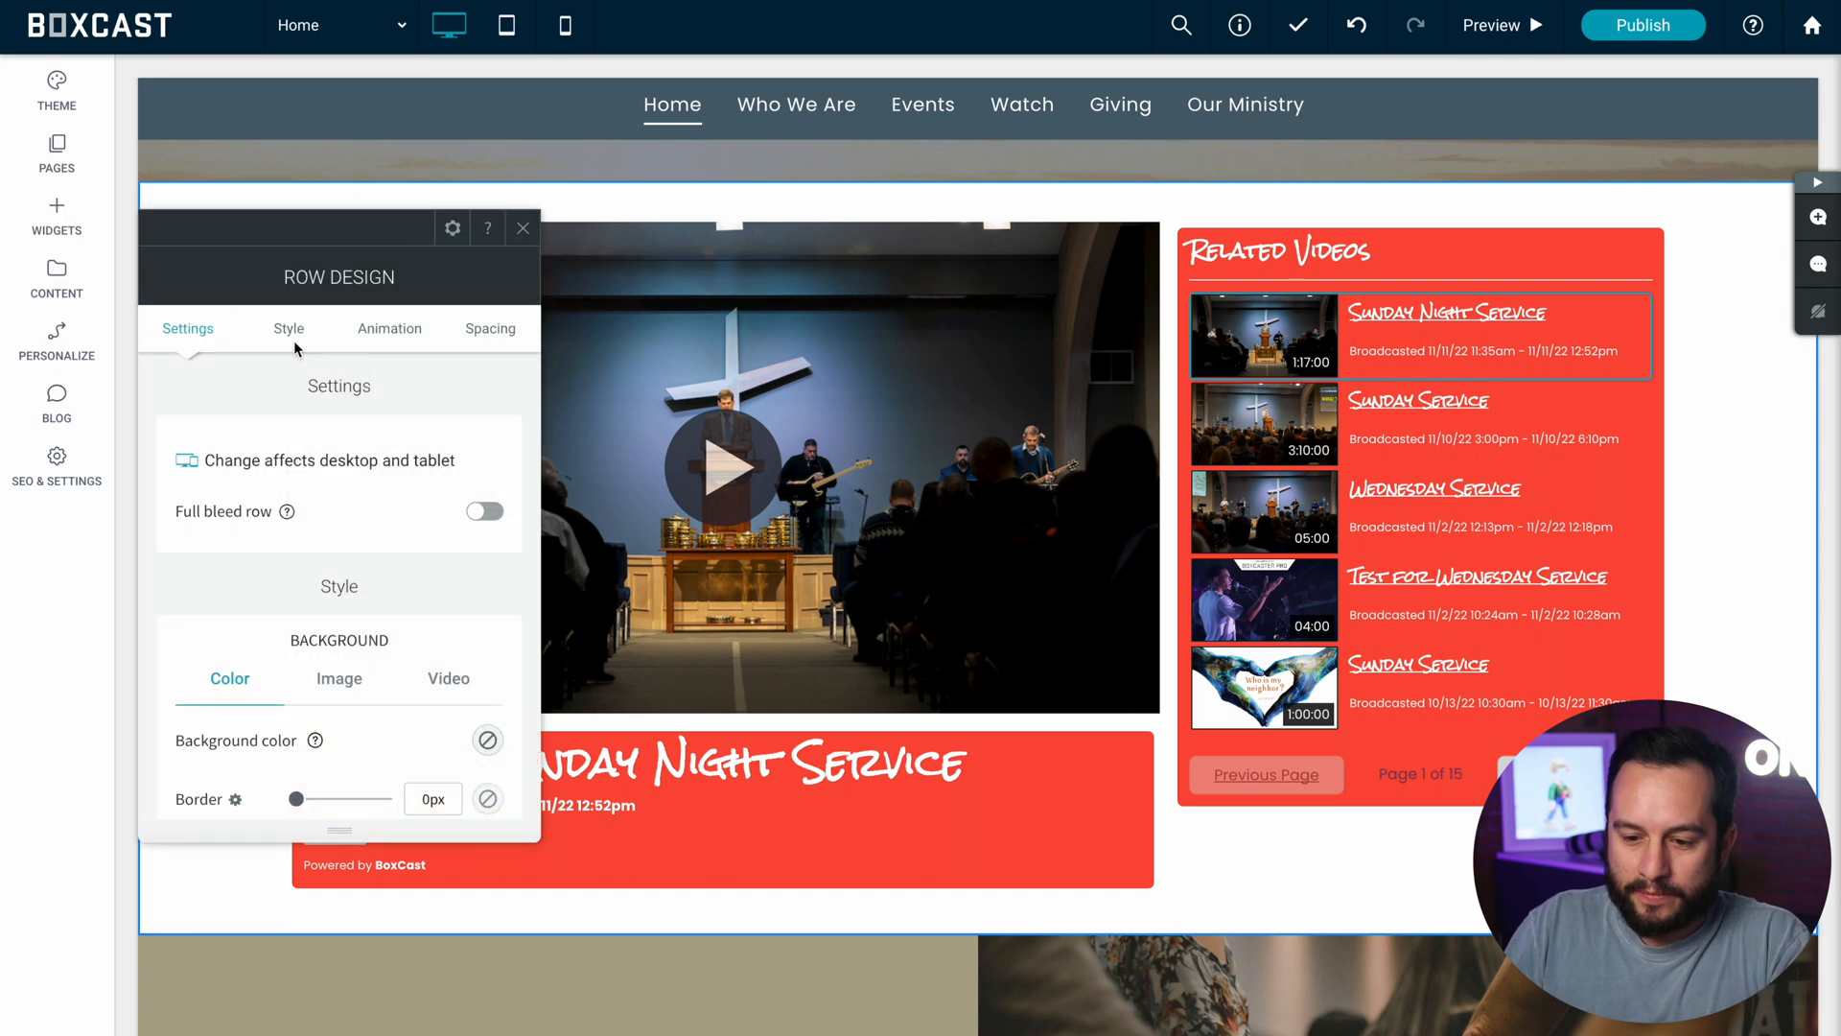
{"action": "left_click", "coordinate": [486, 607]}
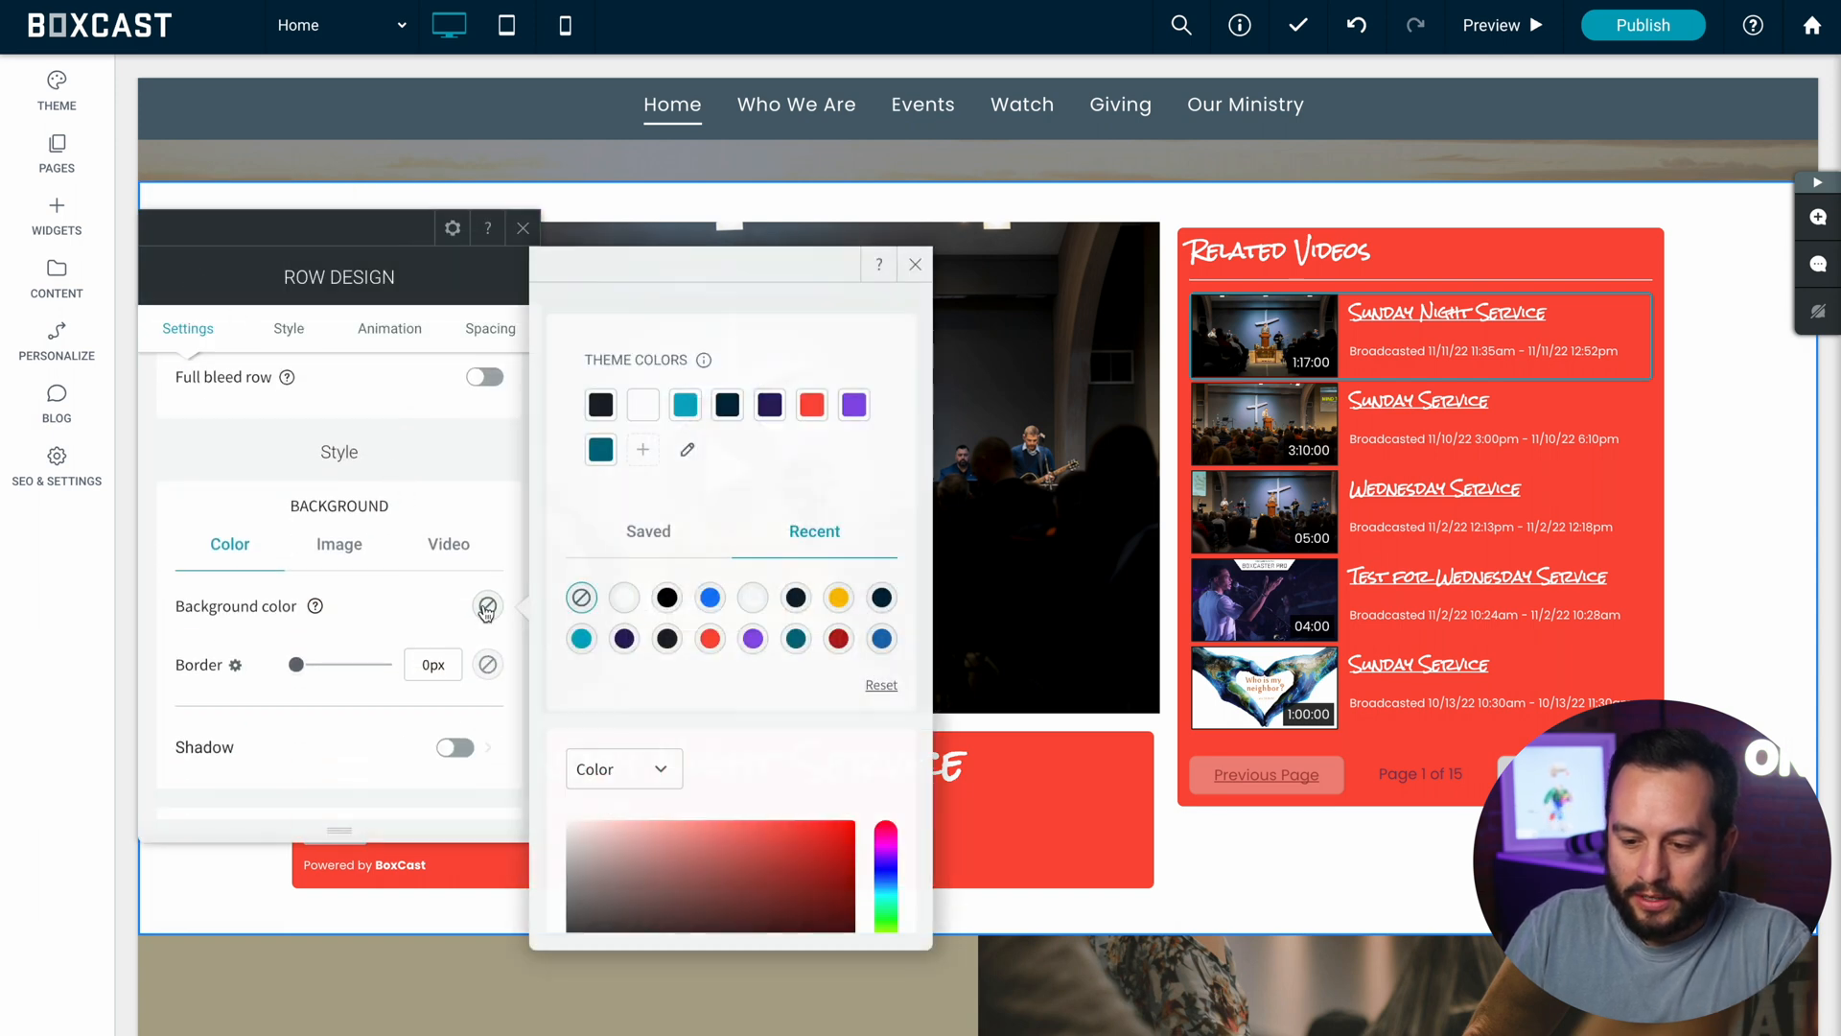
{"action": "mouse_move", "coordinate": [600, 405]}
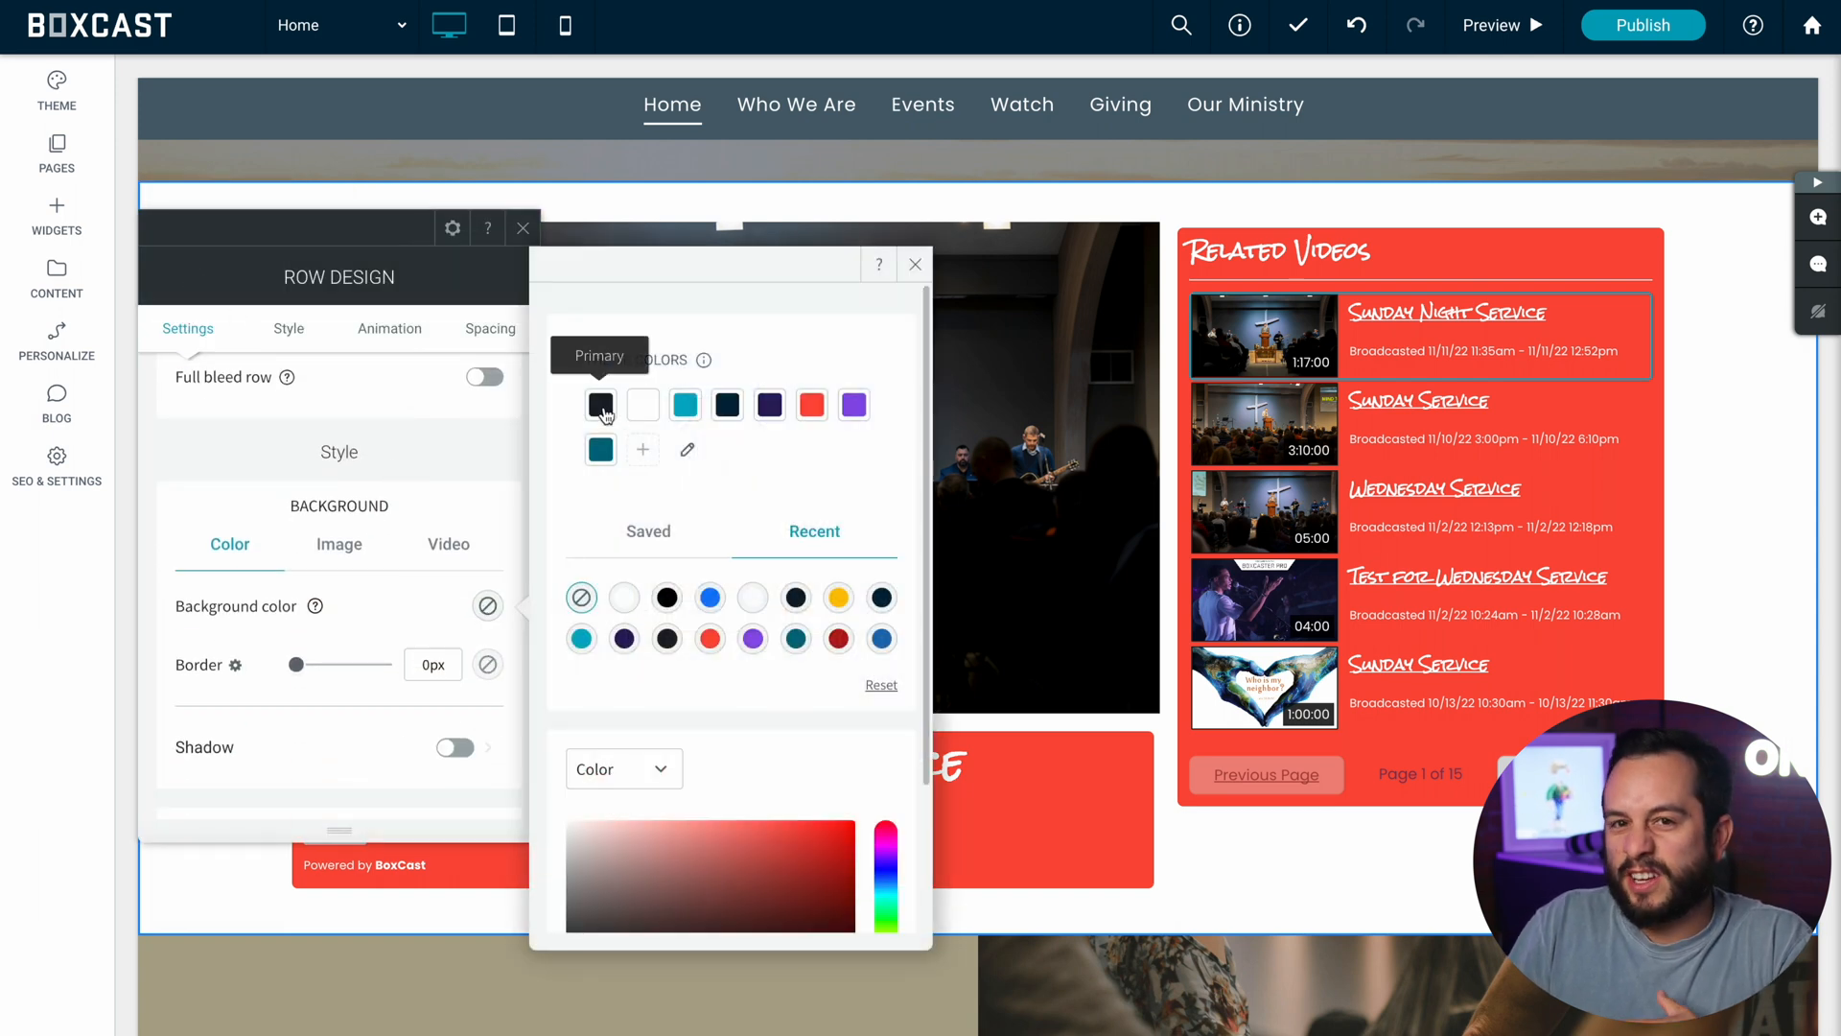
{"action": "left_click", "coordinate": [601, 405]}
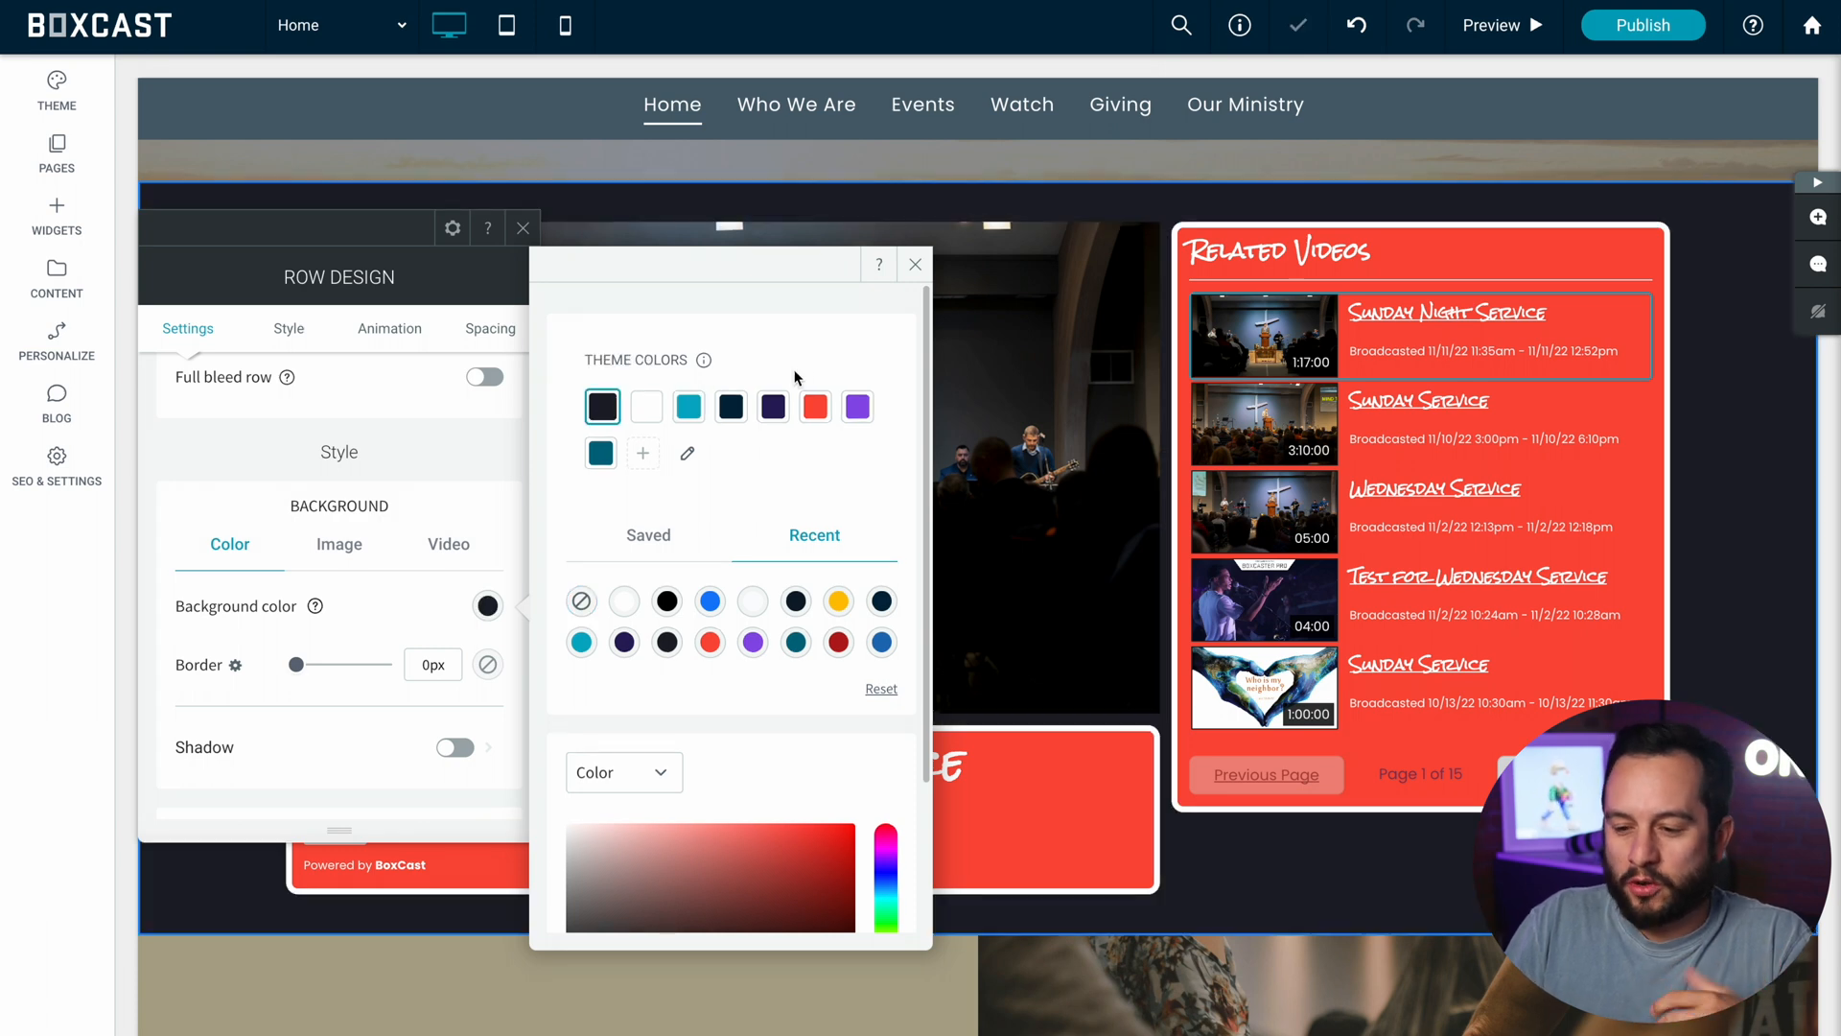
{"action": "left_click", "coordinate": [915, 263]}
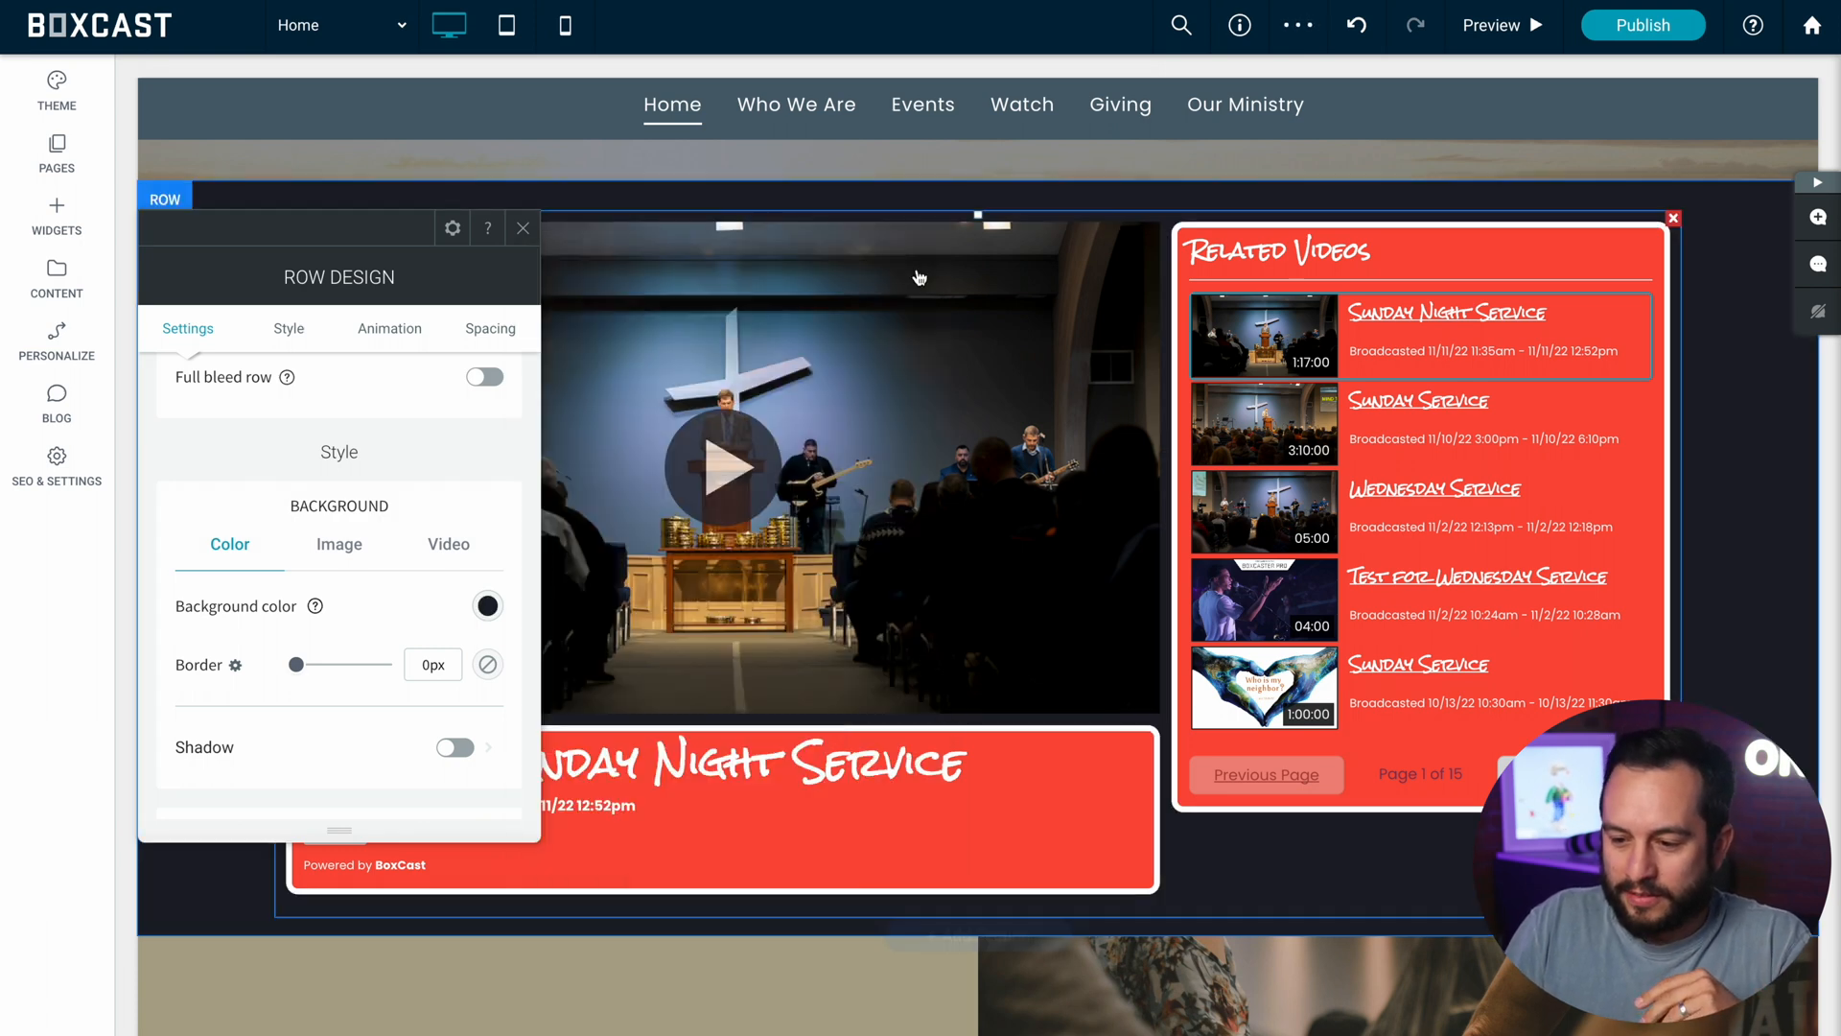
{"action": "left_click", "coordinate": [523, 229]}
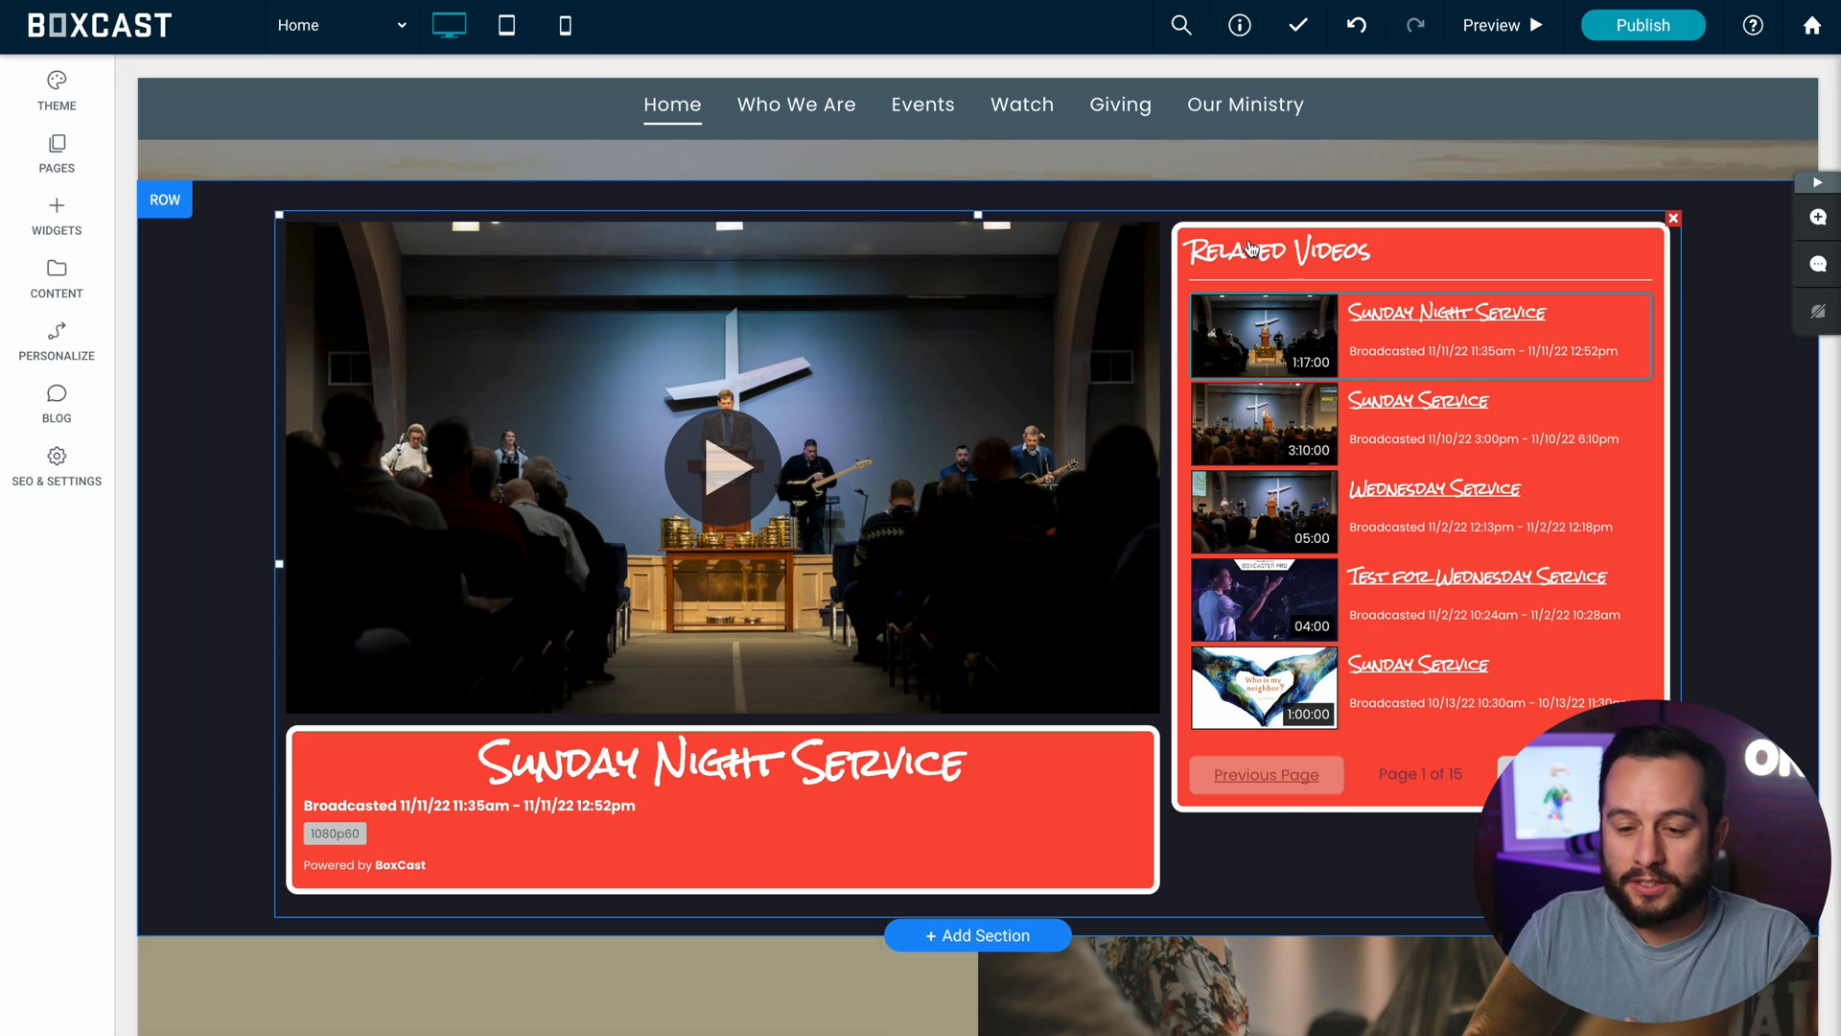
Step: Change the theme's H3 heading font from Rock Salt to Work Sans
{"action": "left_click", "coordinate": [55, 92]}
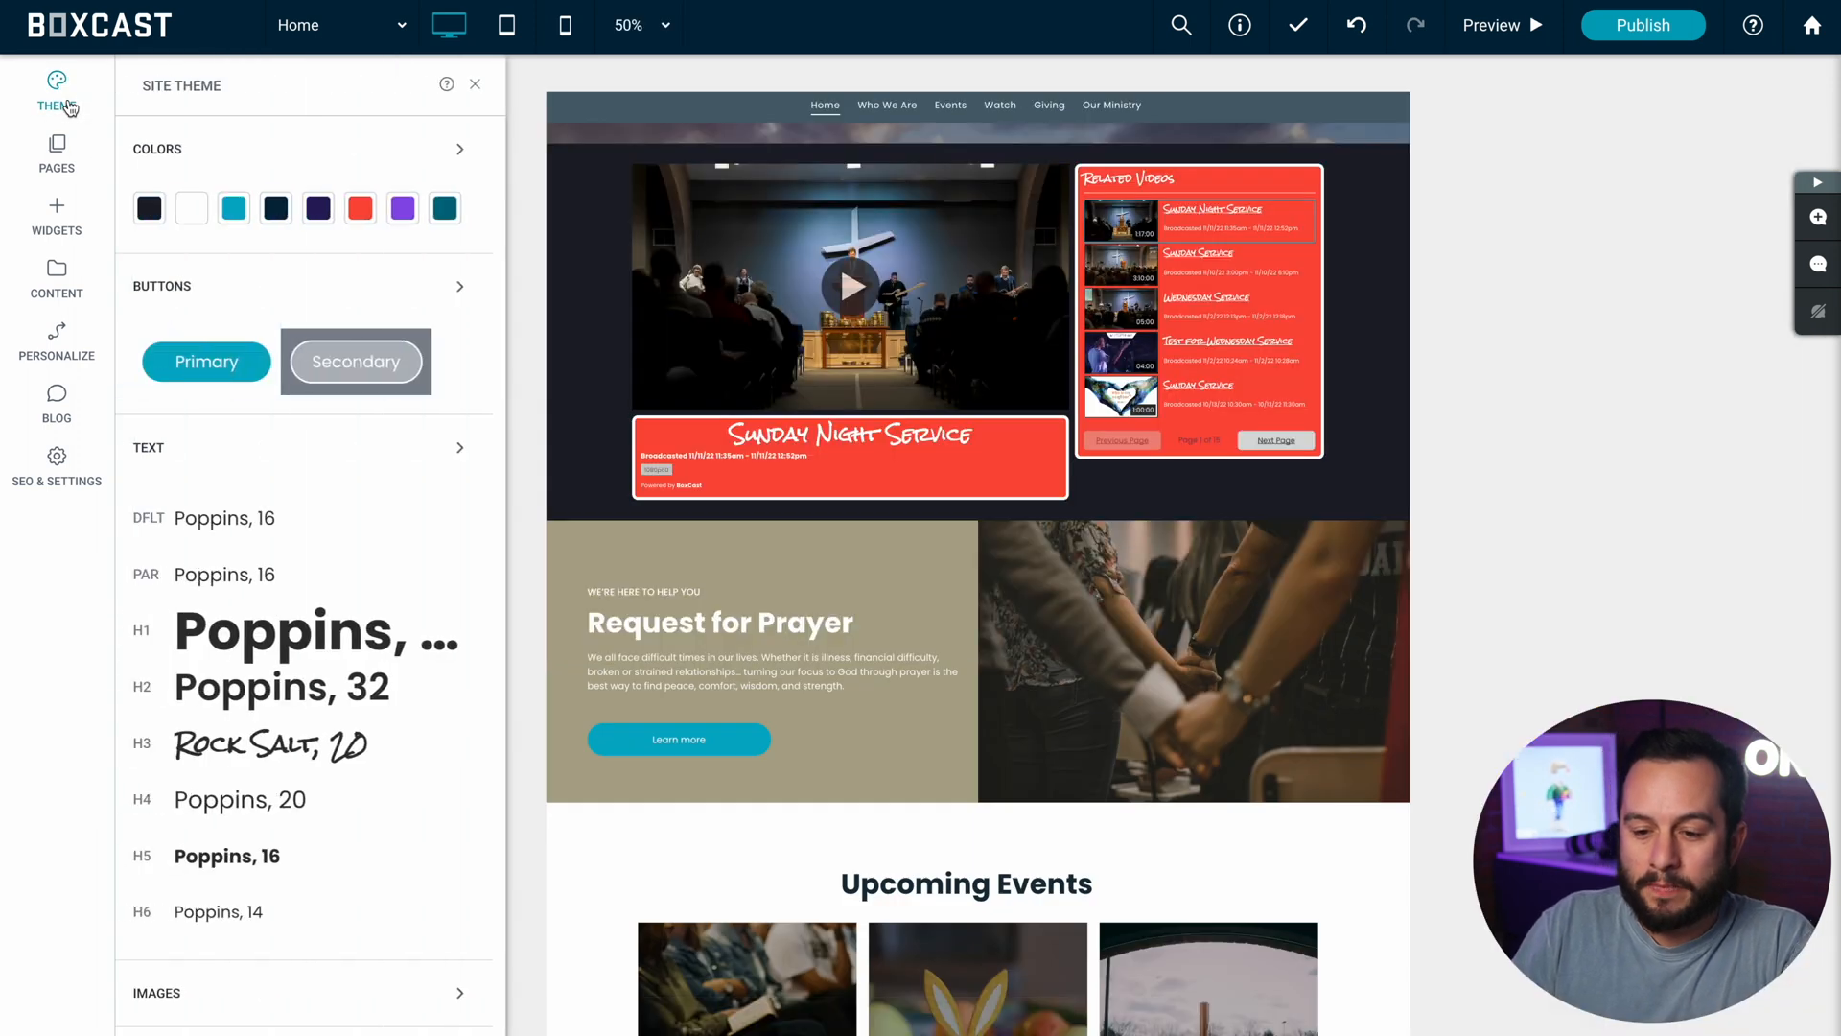
{"action": "left_click", "coordinate": [459, 448]}
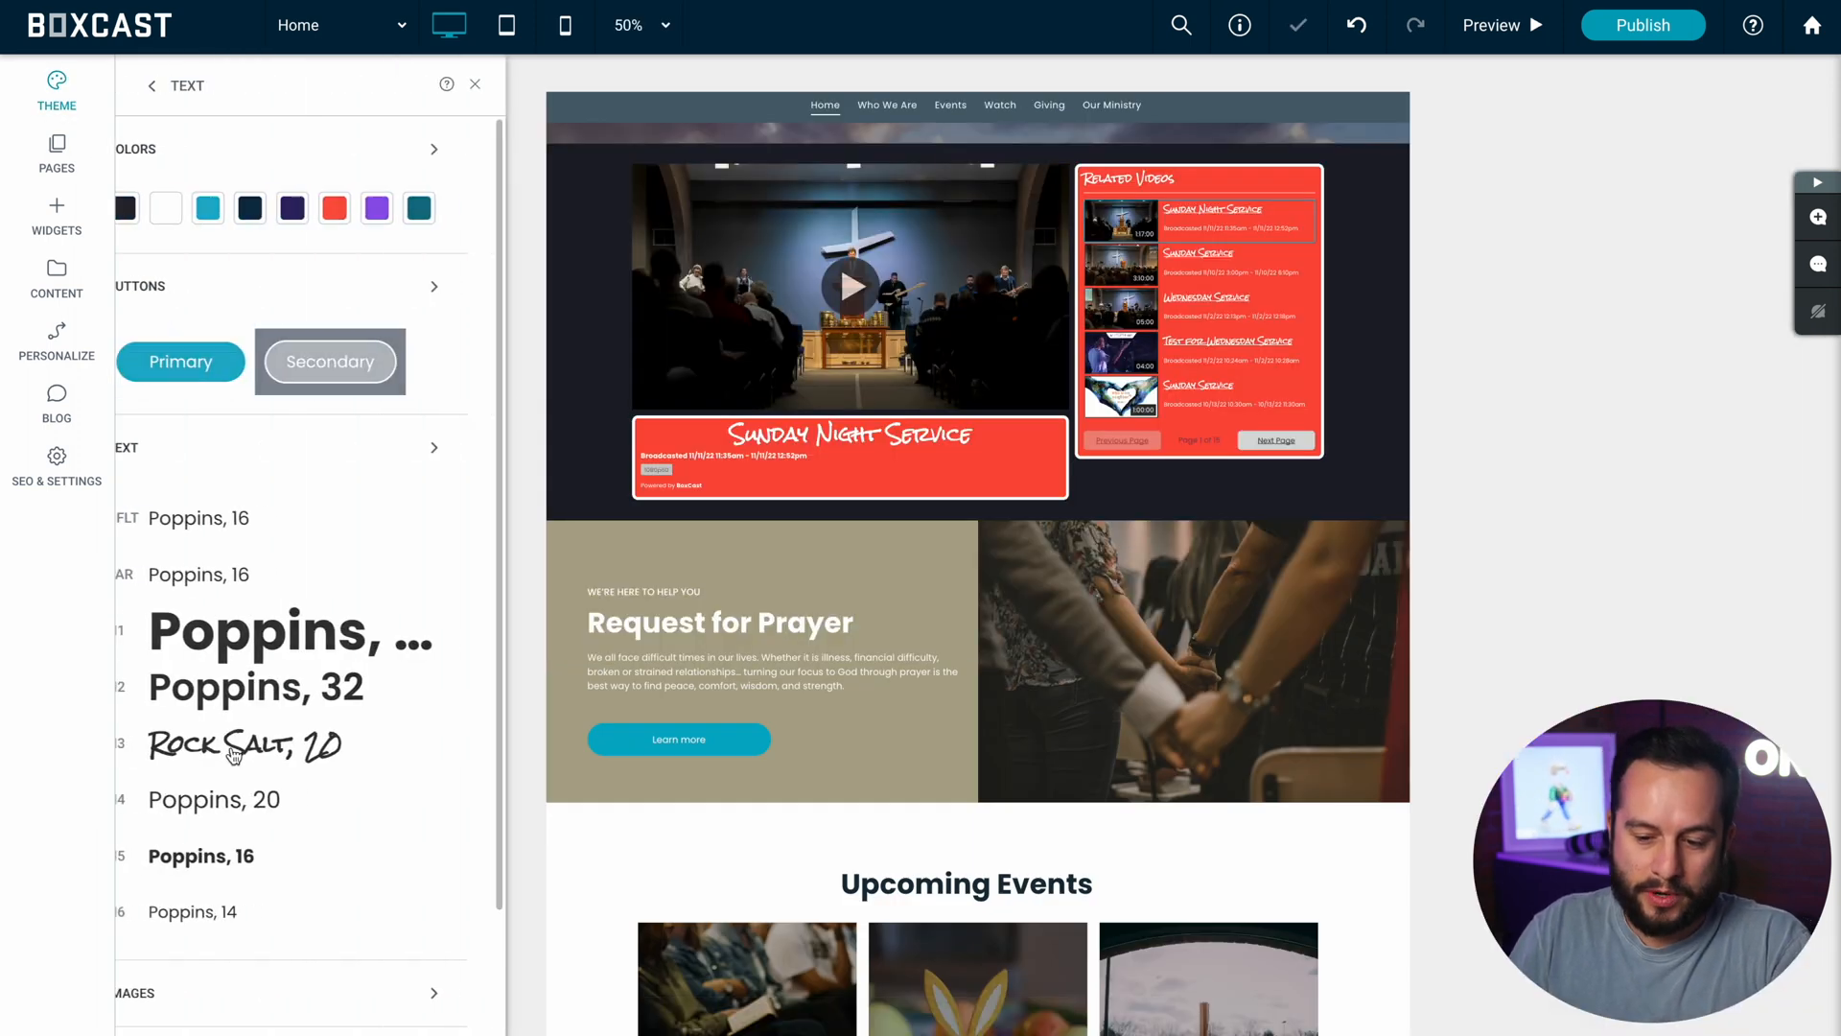
{"action": "left_click", "coordinate": [243, 744]}
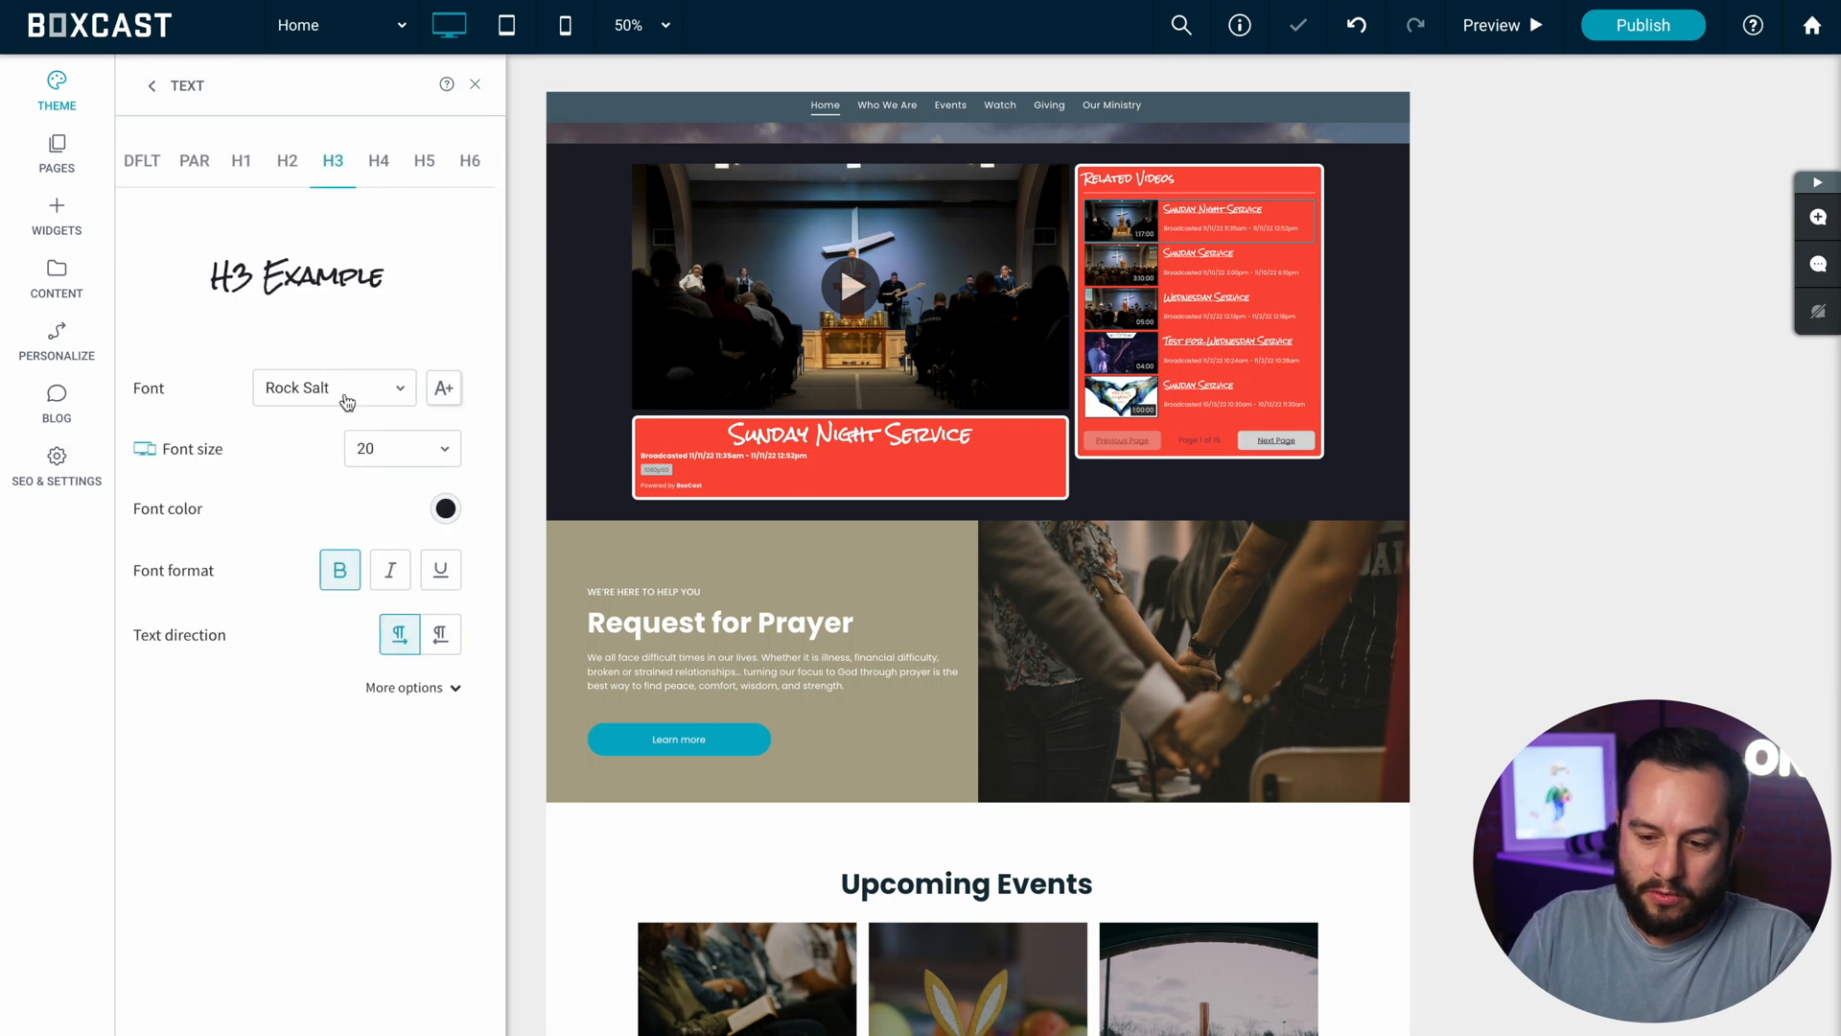
{"action": "left_click", "coordinate": [332, 388]}
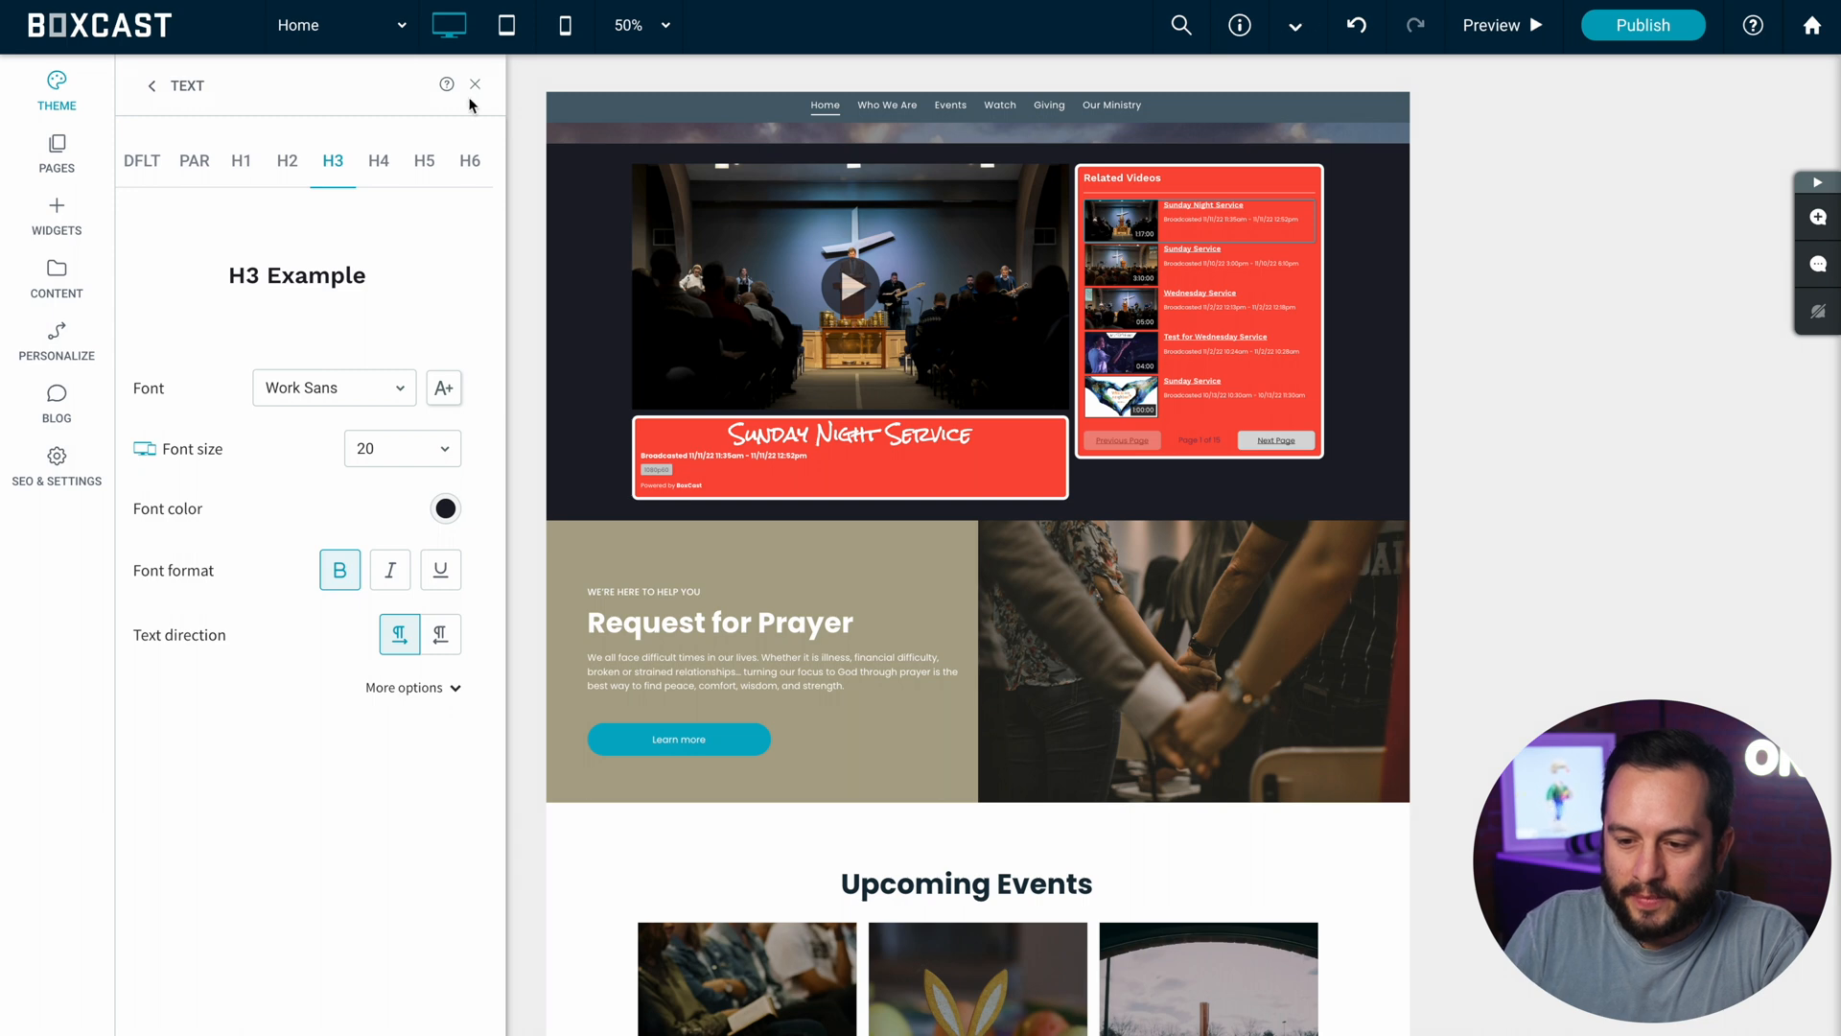
{"action": "left_click", "coordinate": [475, 84]}
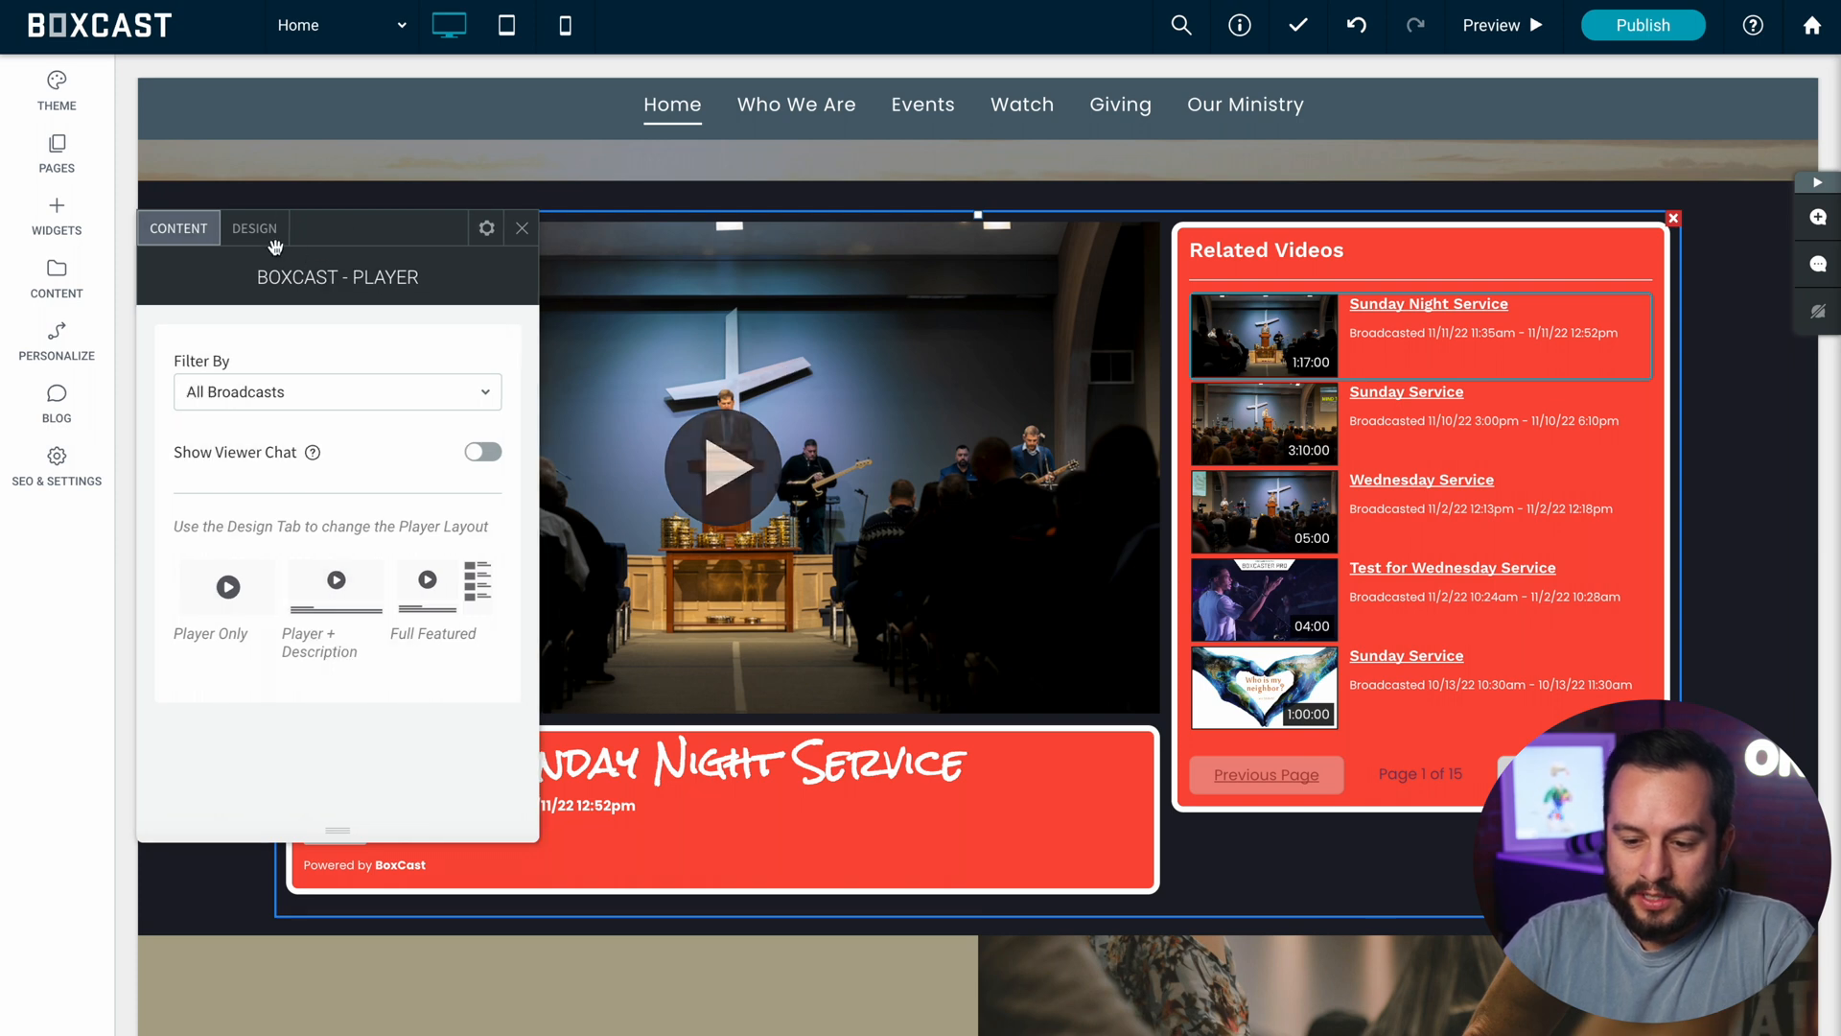
Step: Set the player animation to Fade In with a Scroll trigger
{"action": "left_click", "coordinate": [255, 228]}
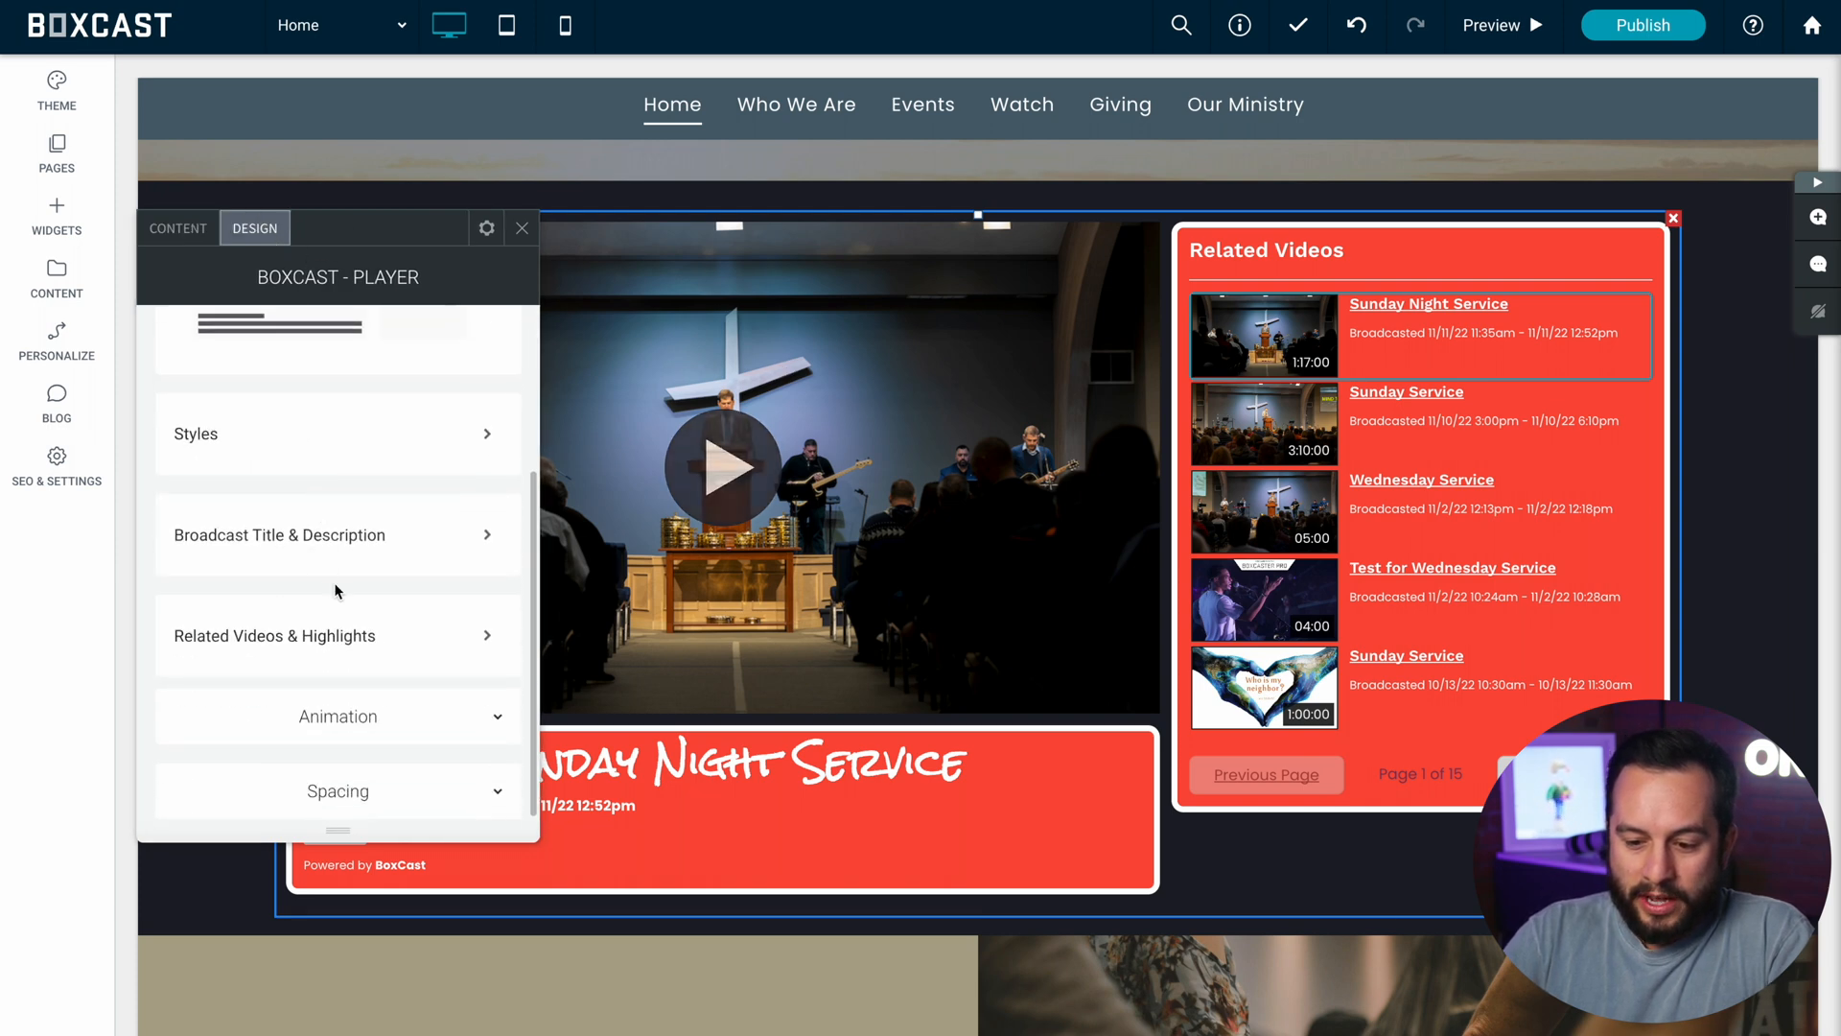
{"action": "left_click", "coordinate": [337, 716]}
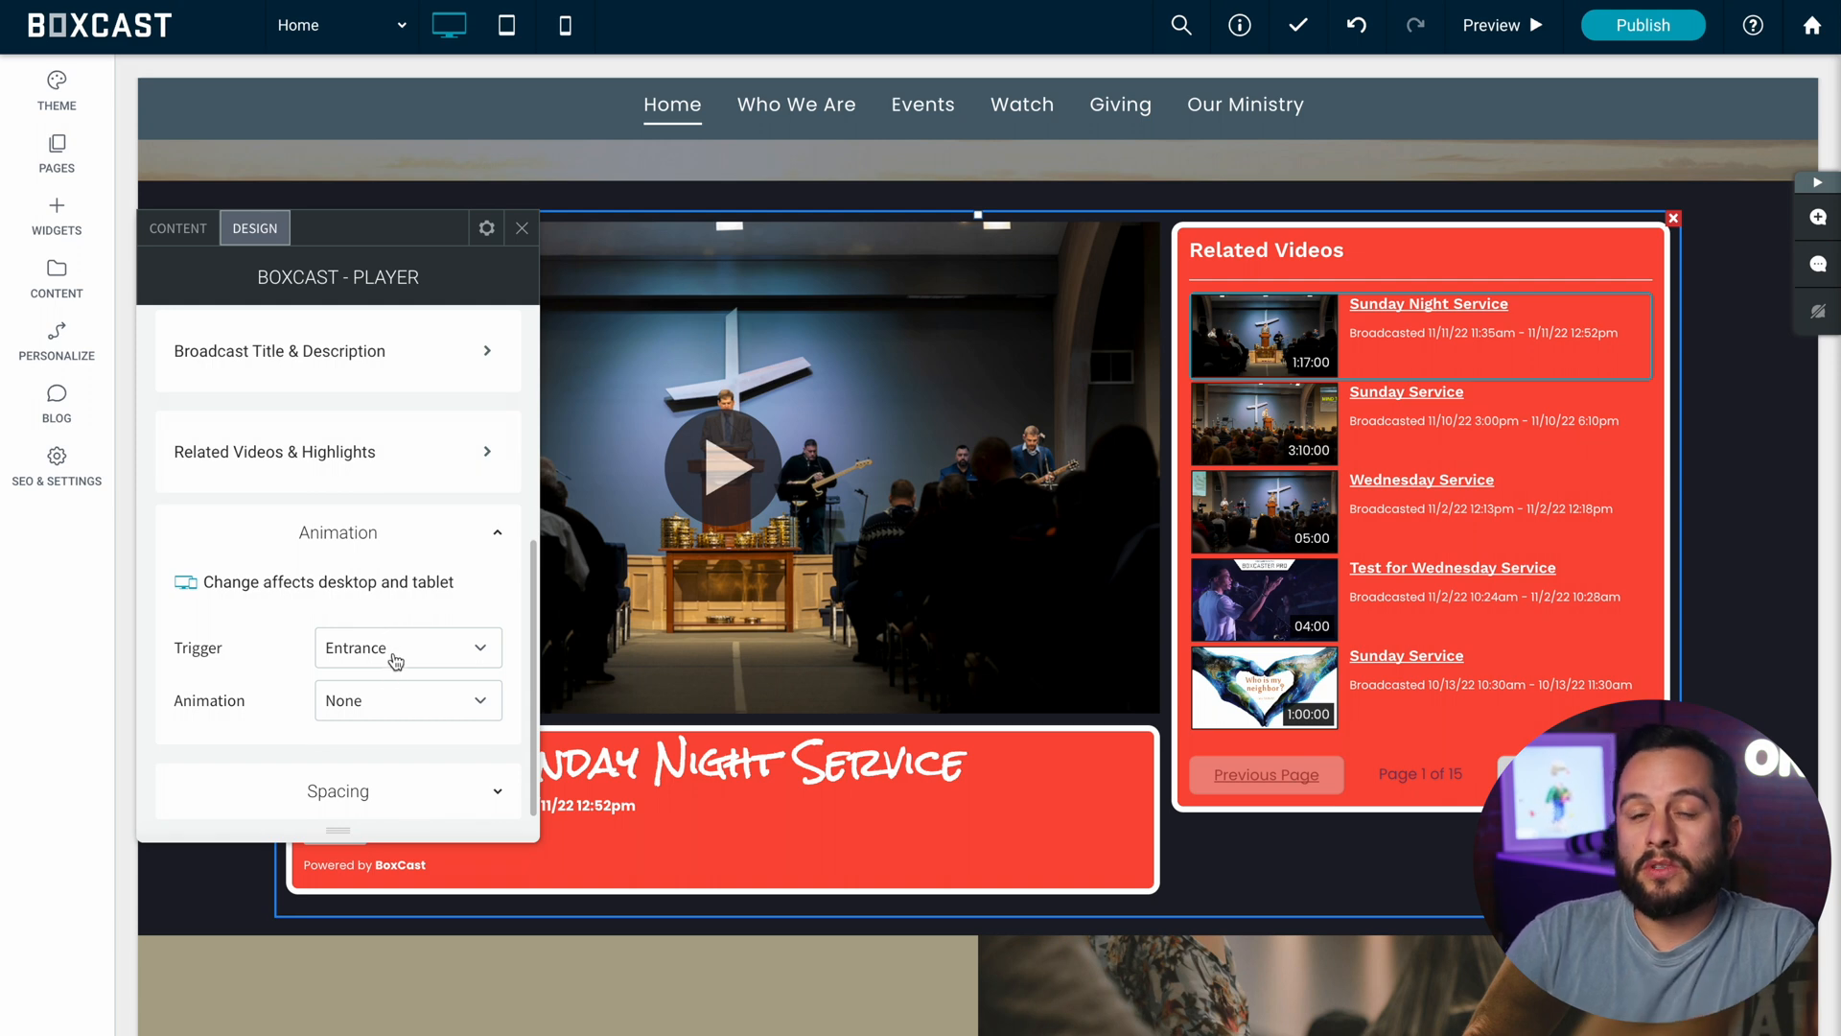
{"action": "left_click", "coordinate": [407, 647]}
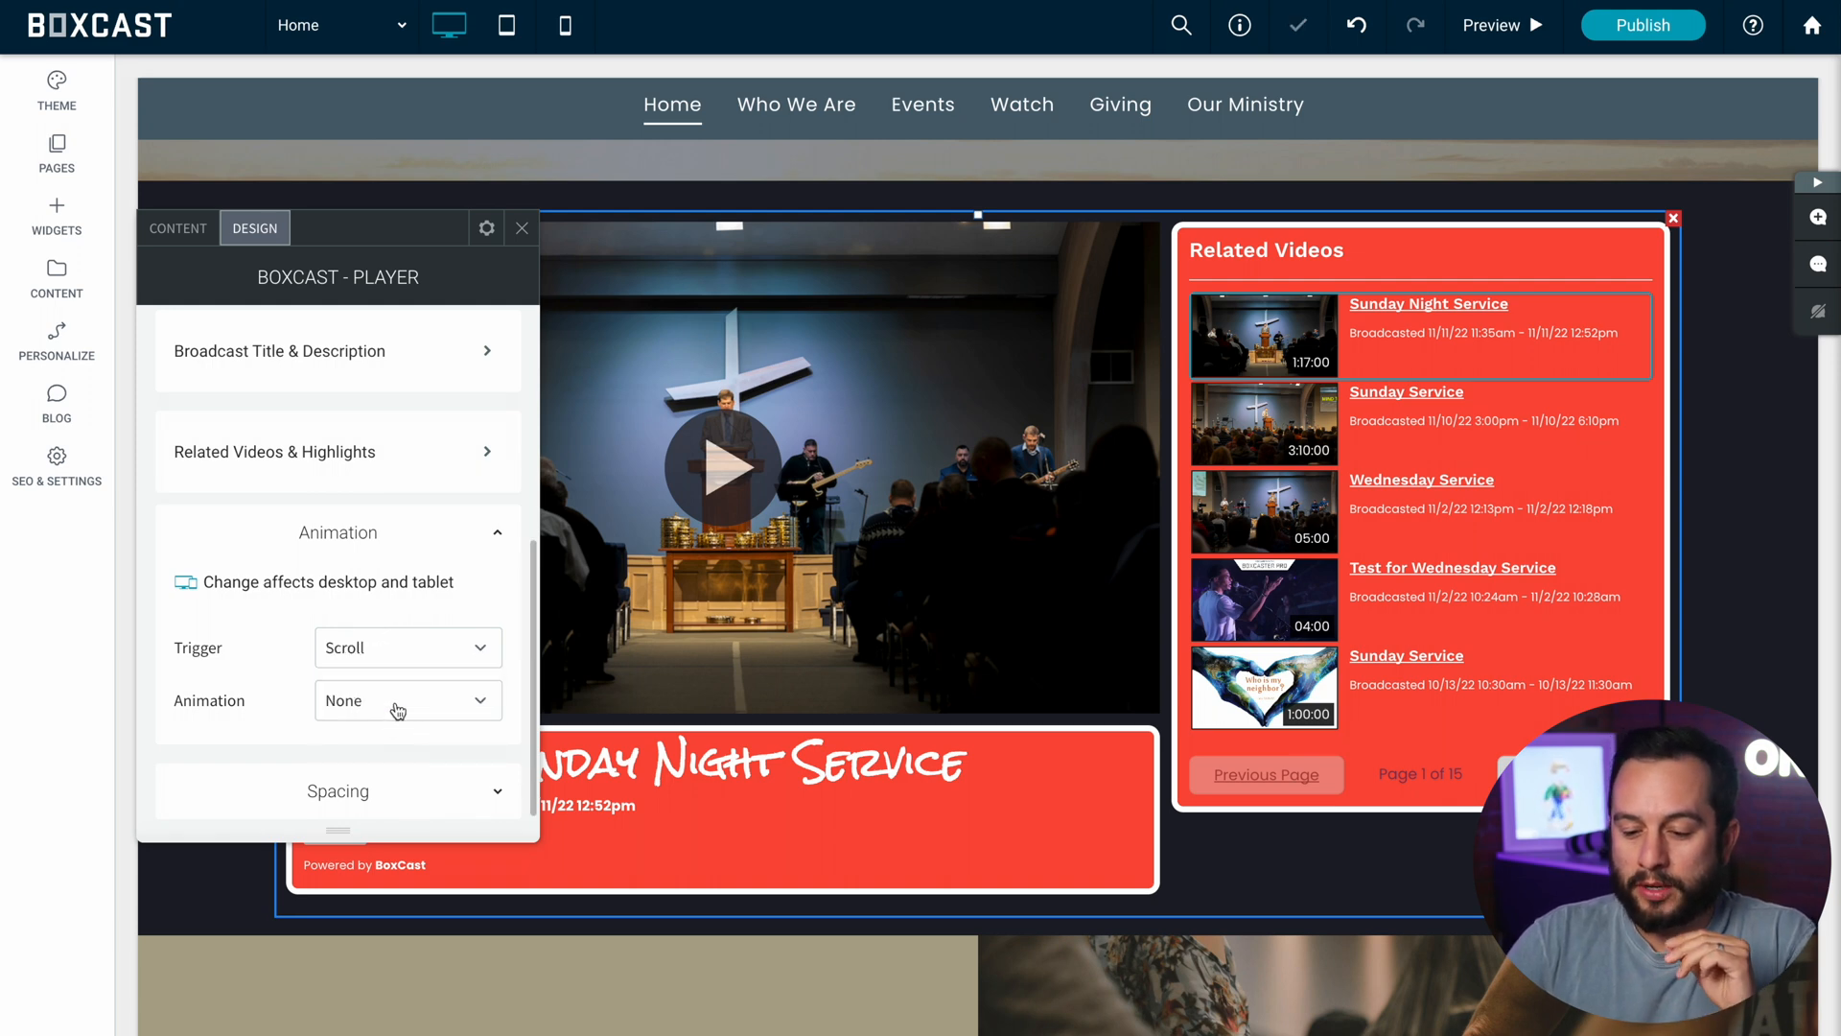
{"action": "left_click", "coordinate": [407, 700]}
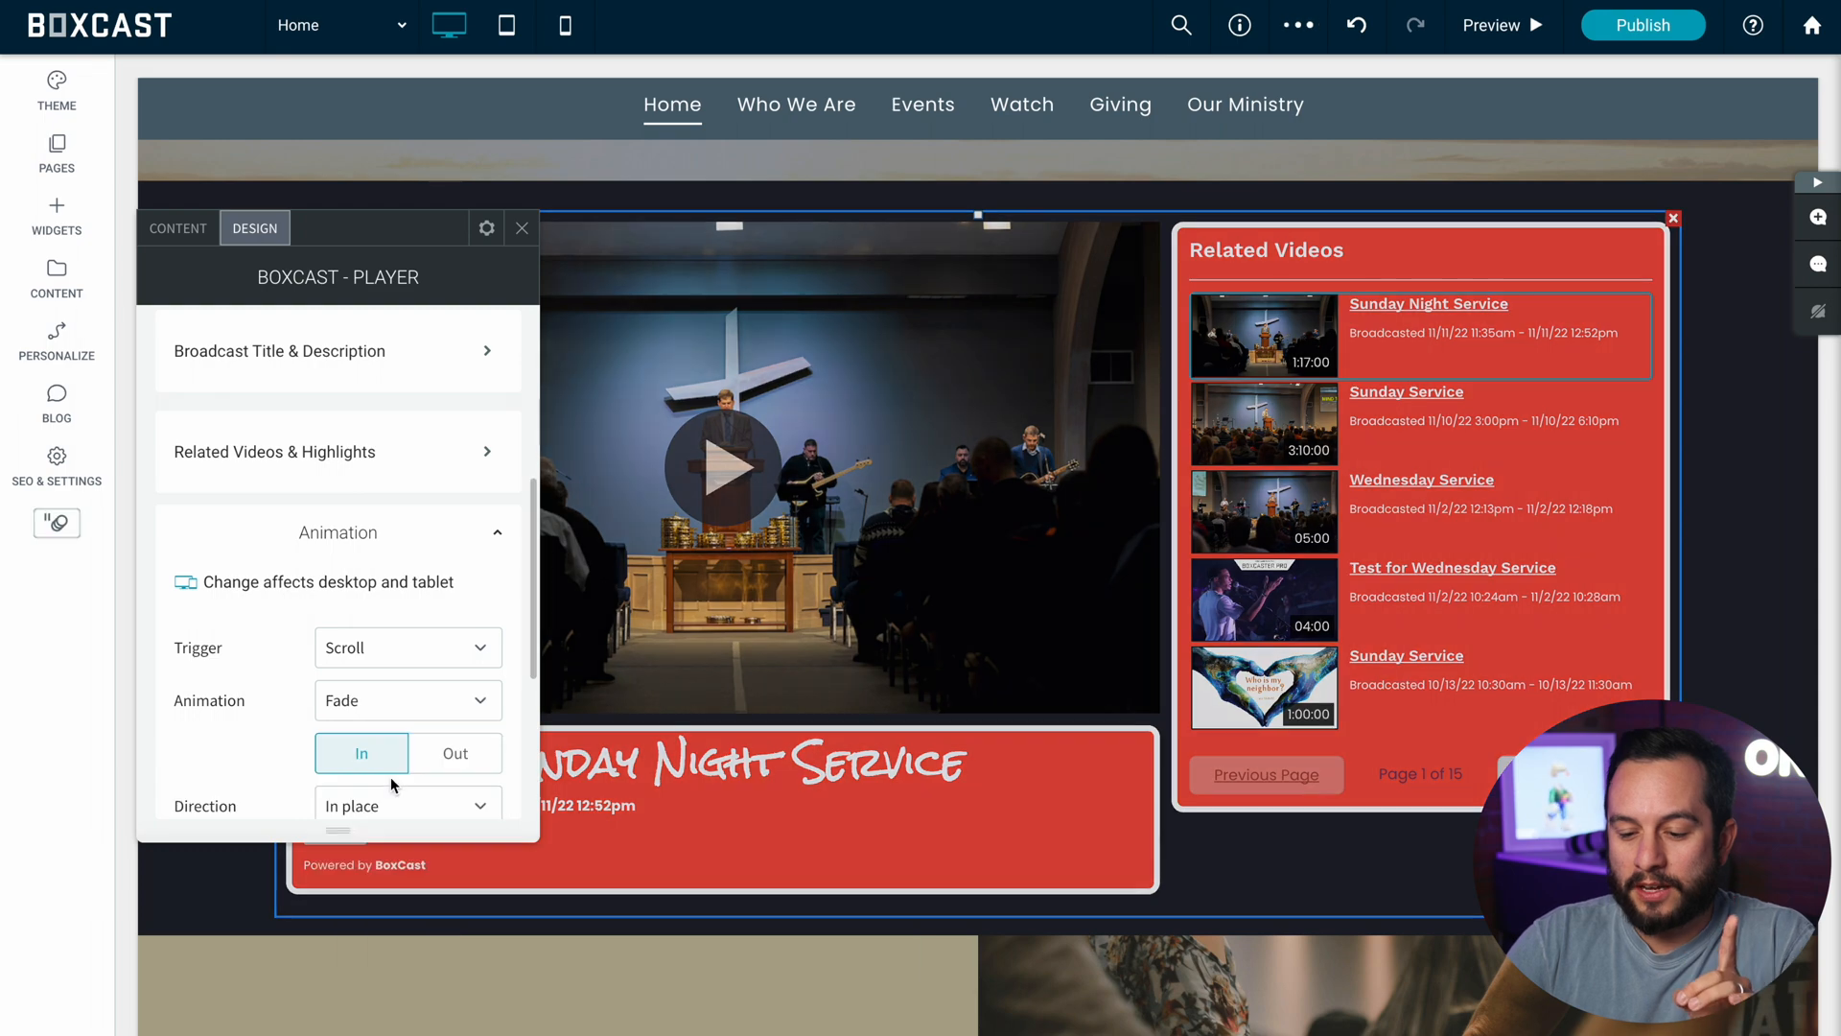
{"action": "mouse_move", "coordinate": [1490, 25]}
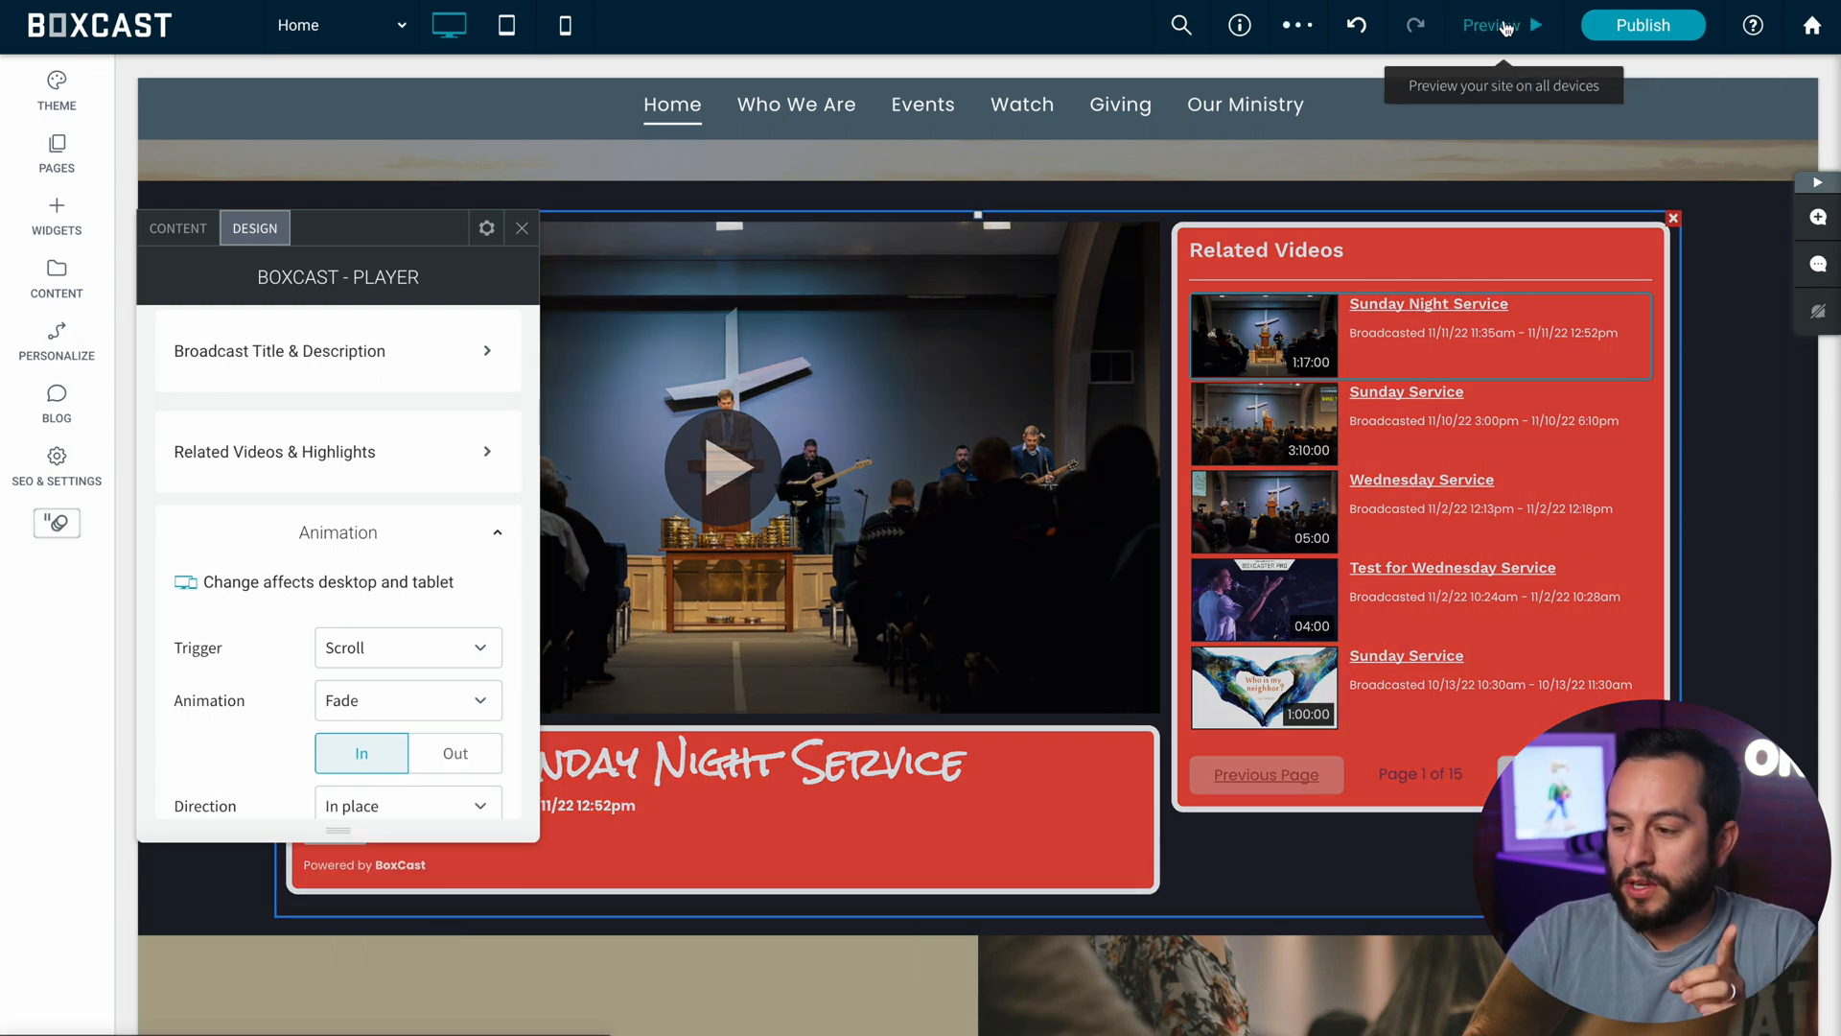
{"action": "left_click", "coordinate": [1489, 24]}
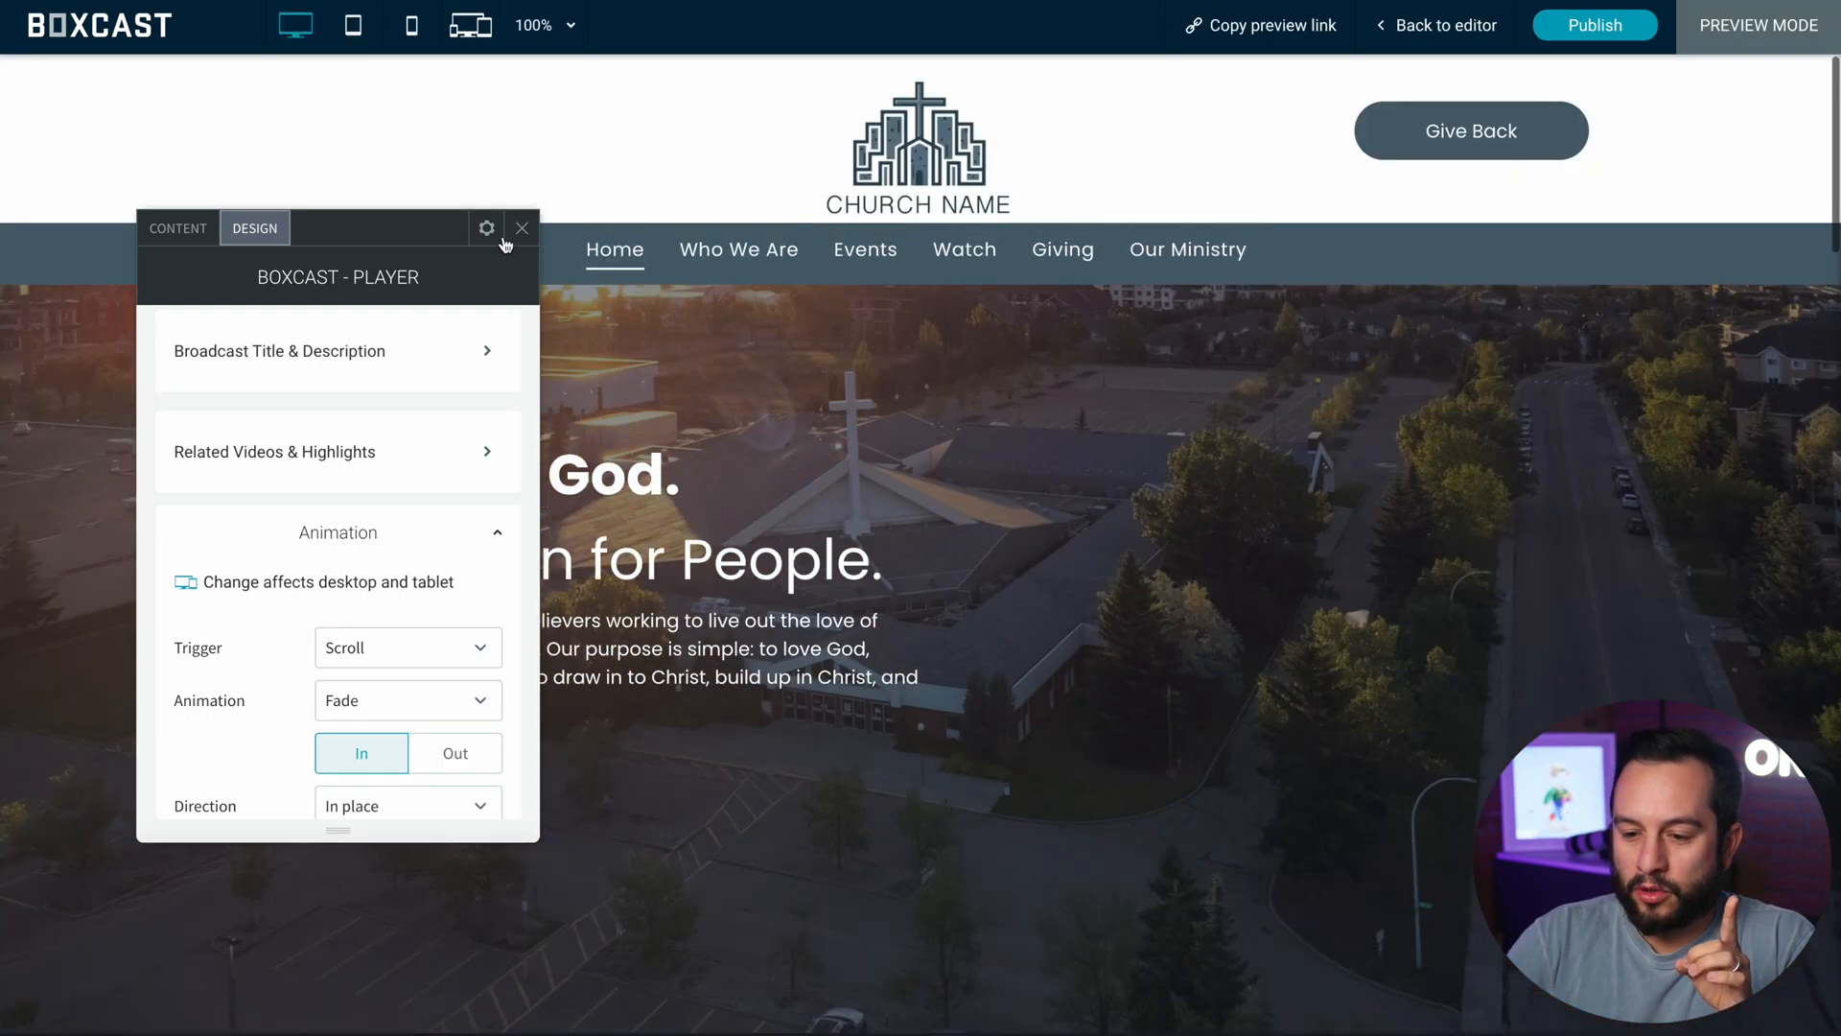
{"action": "left_click", "coordinate": [522, 229]}
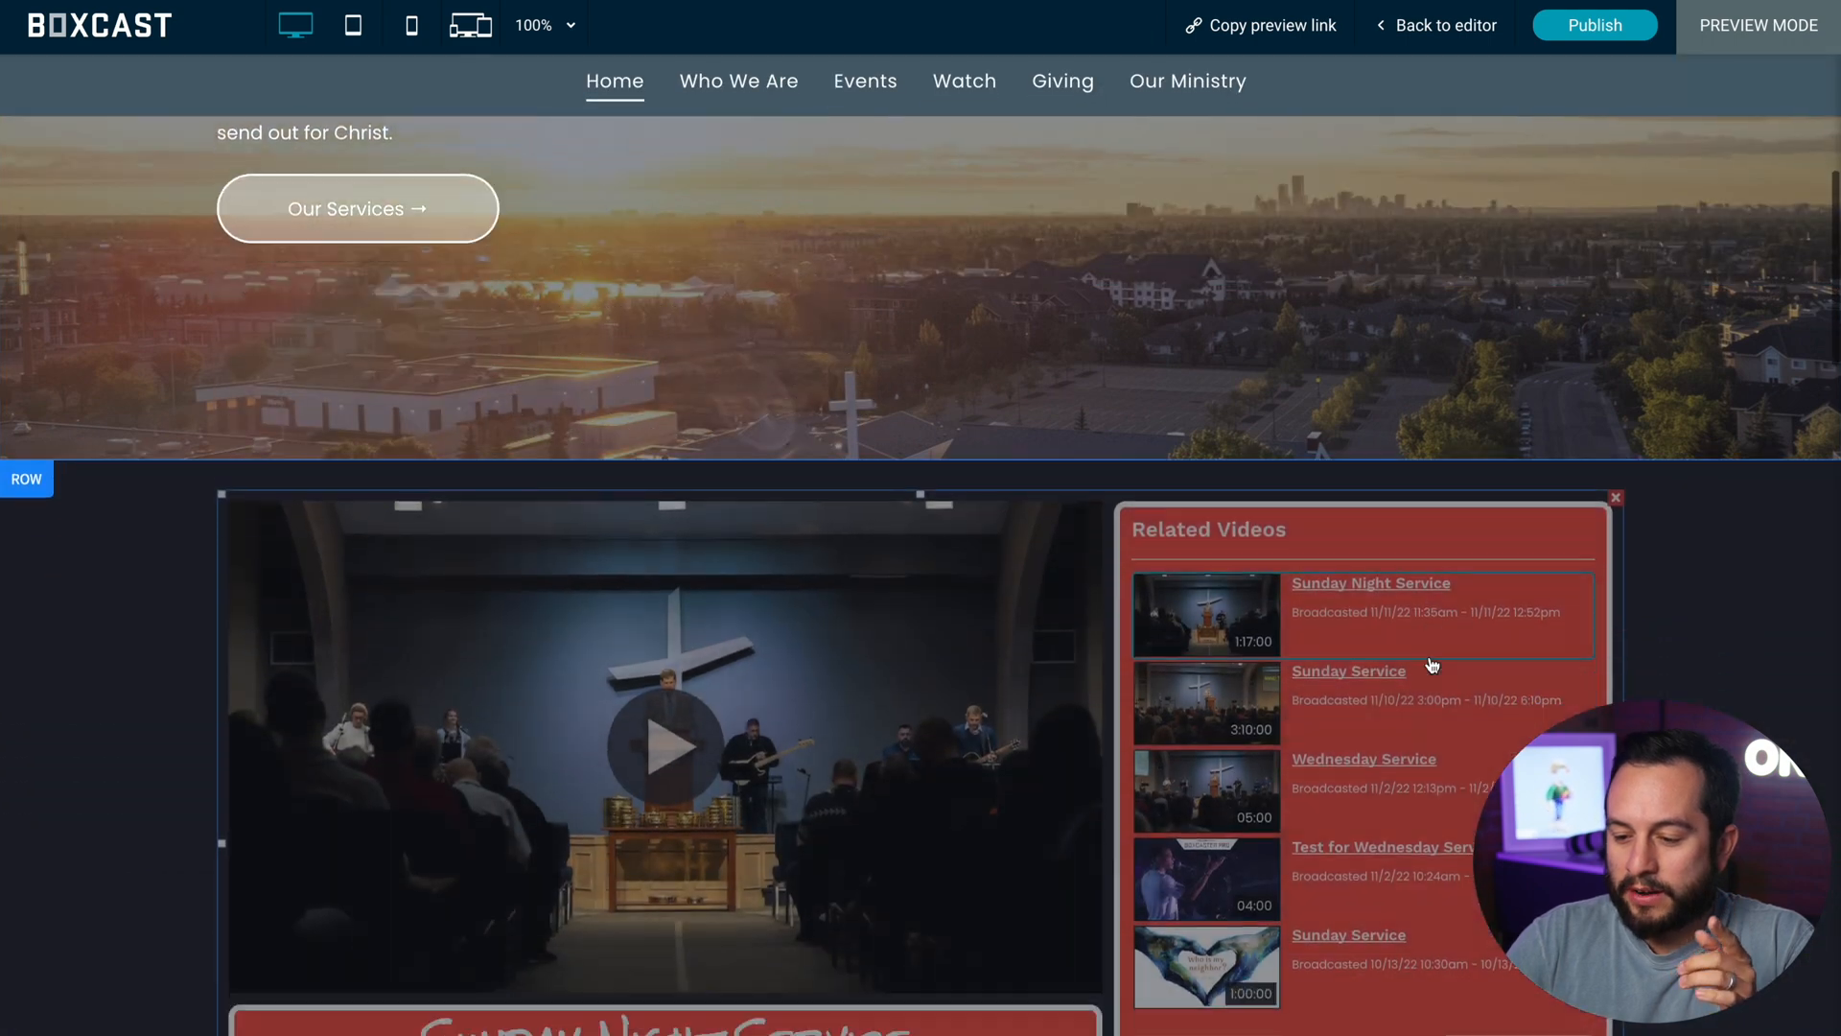
{"action": "scroll", "scroll_direction": "down", "scroll_amount": 3}
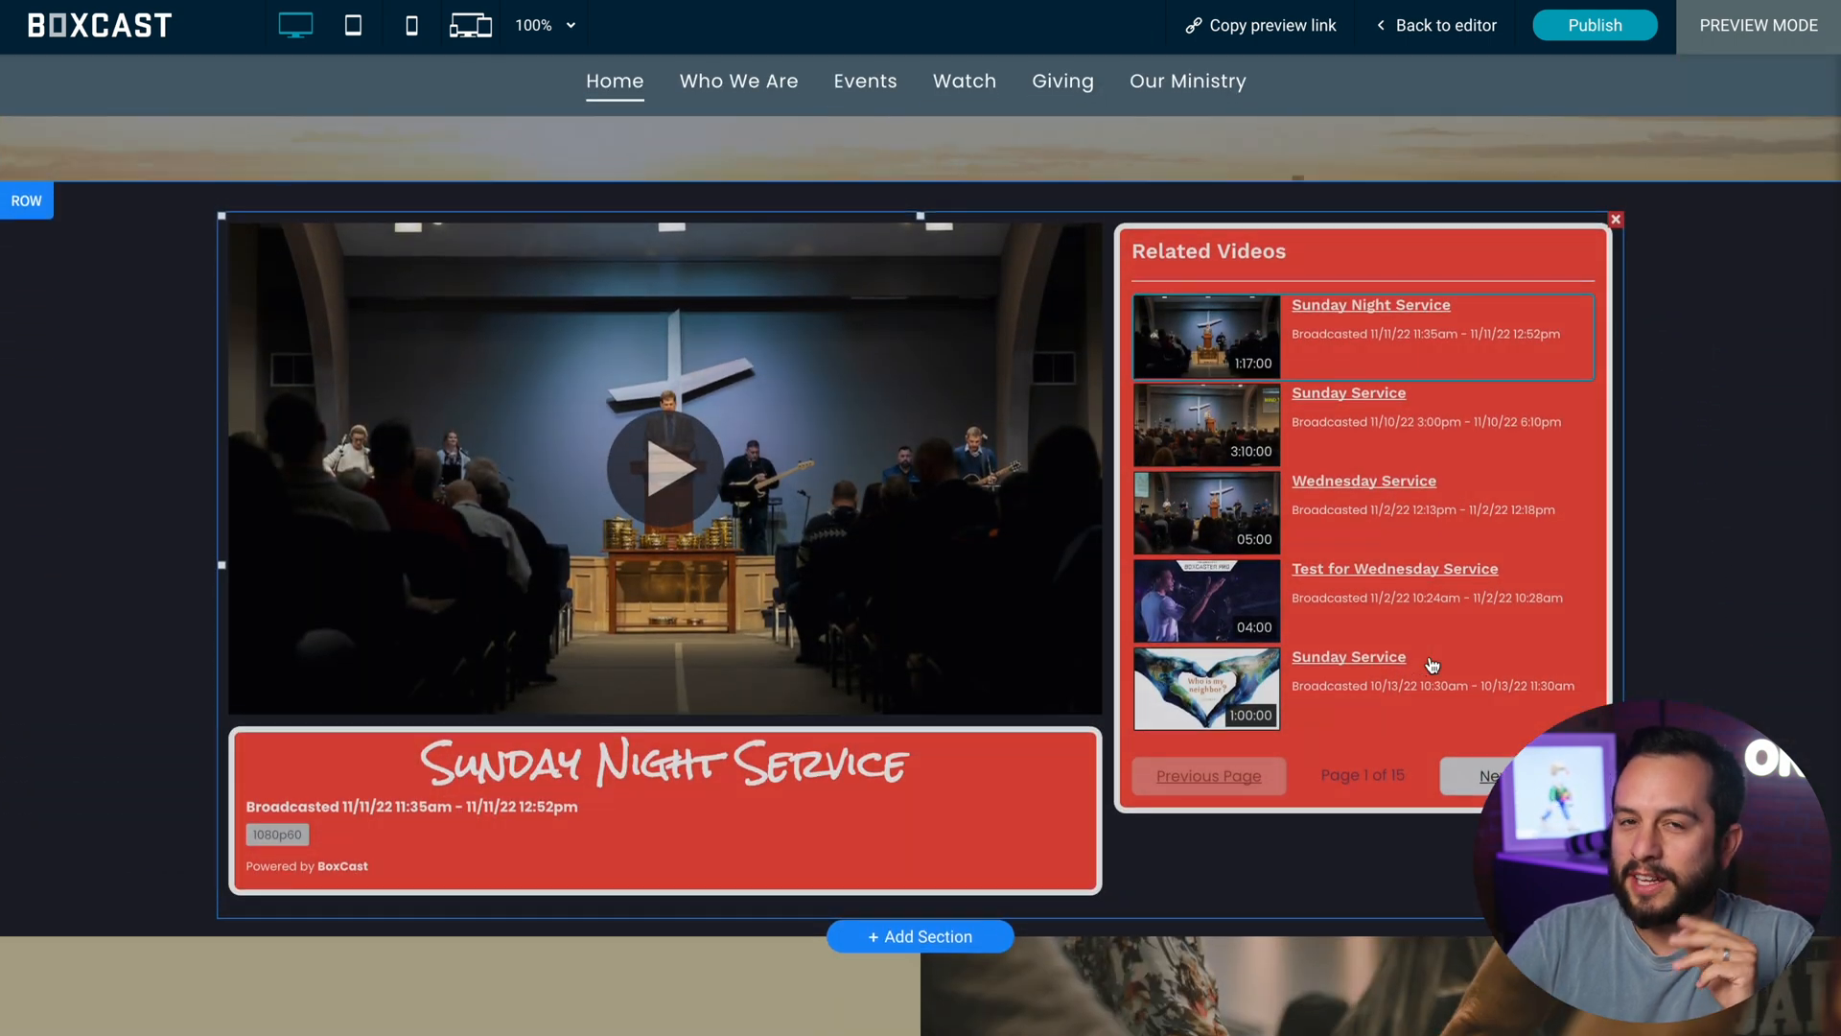
{"action": "left_click", "coordinate": [1434, 25]}
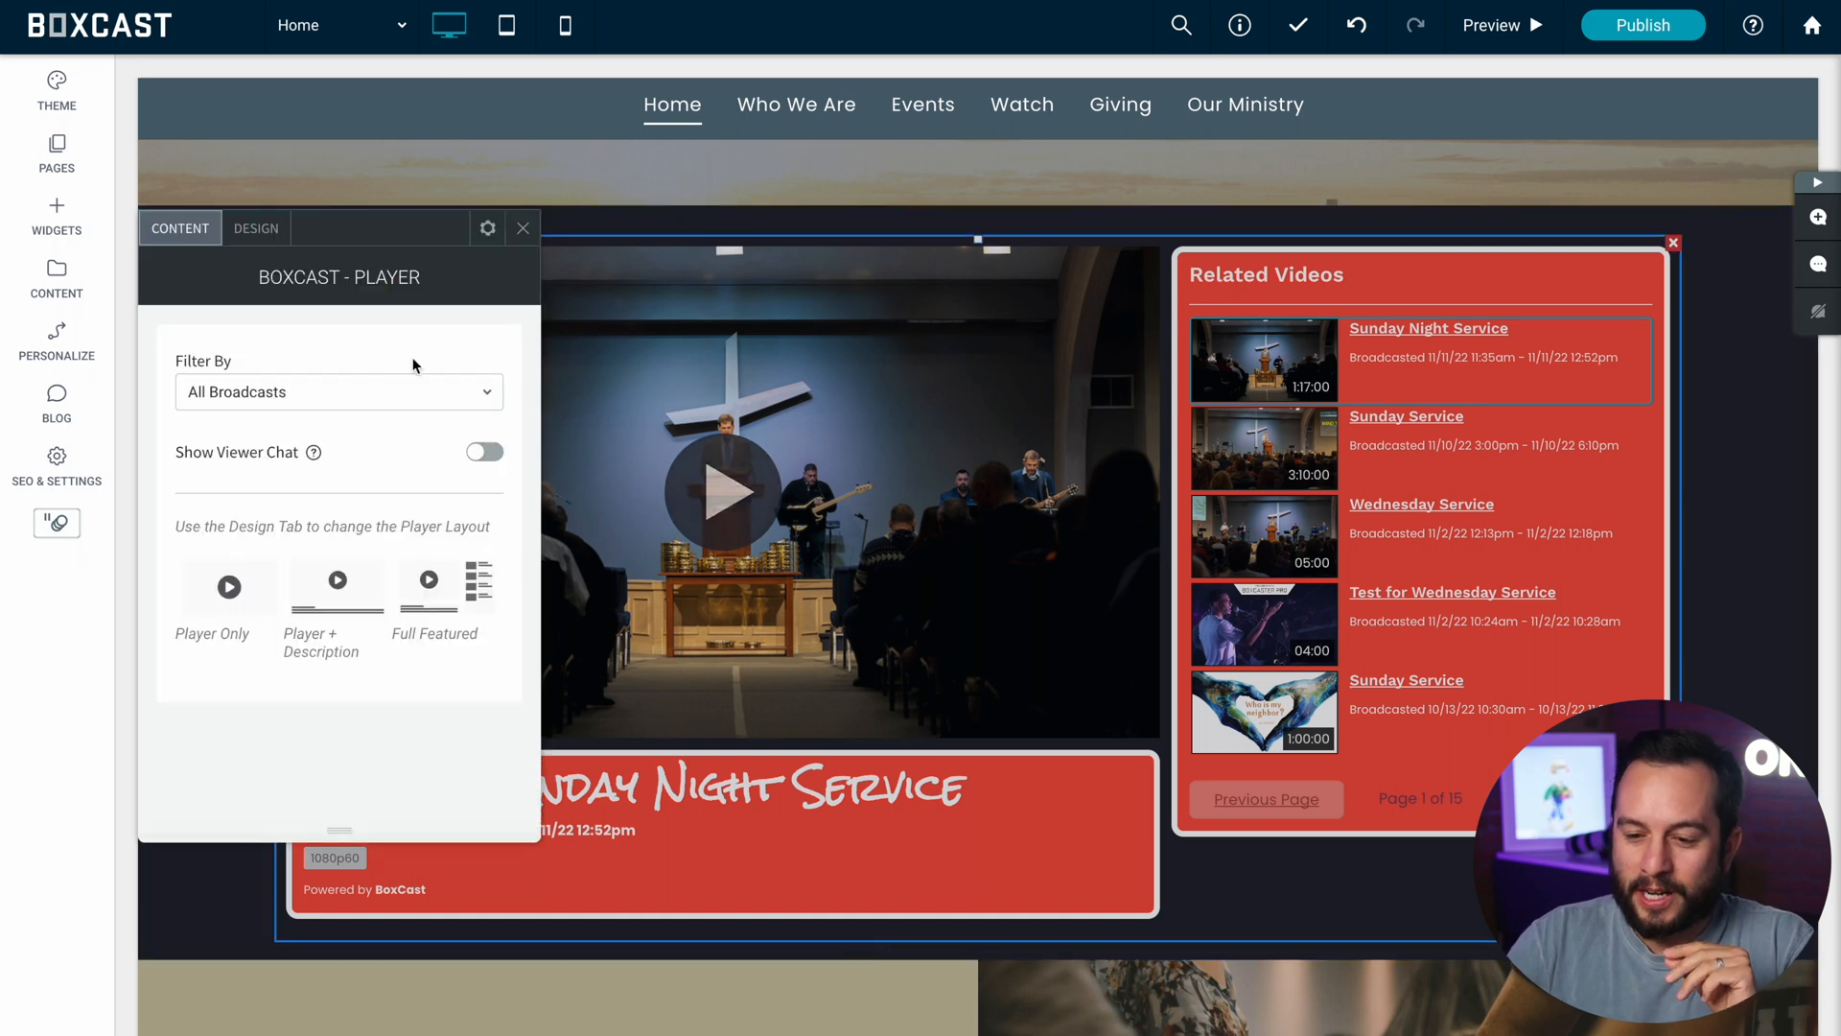
Step: Change the player's scroll animation from Fade In to Rotate
{"action": "left_click", "coordinate": [255, 228]}
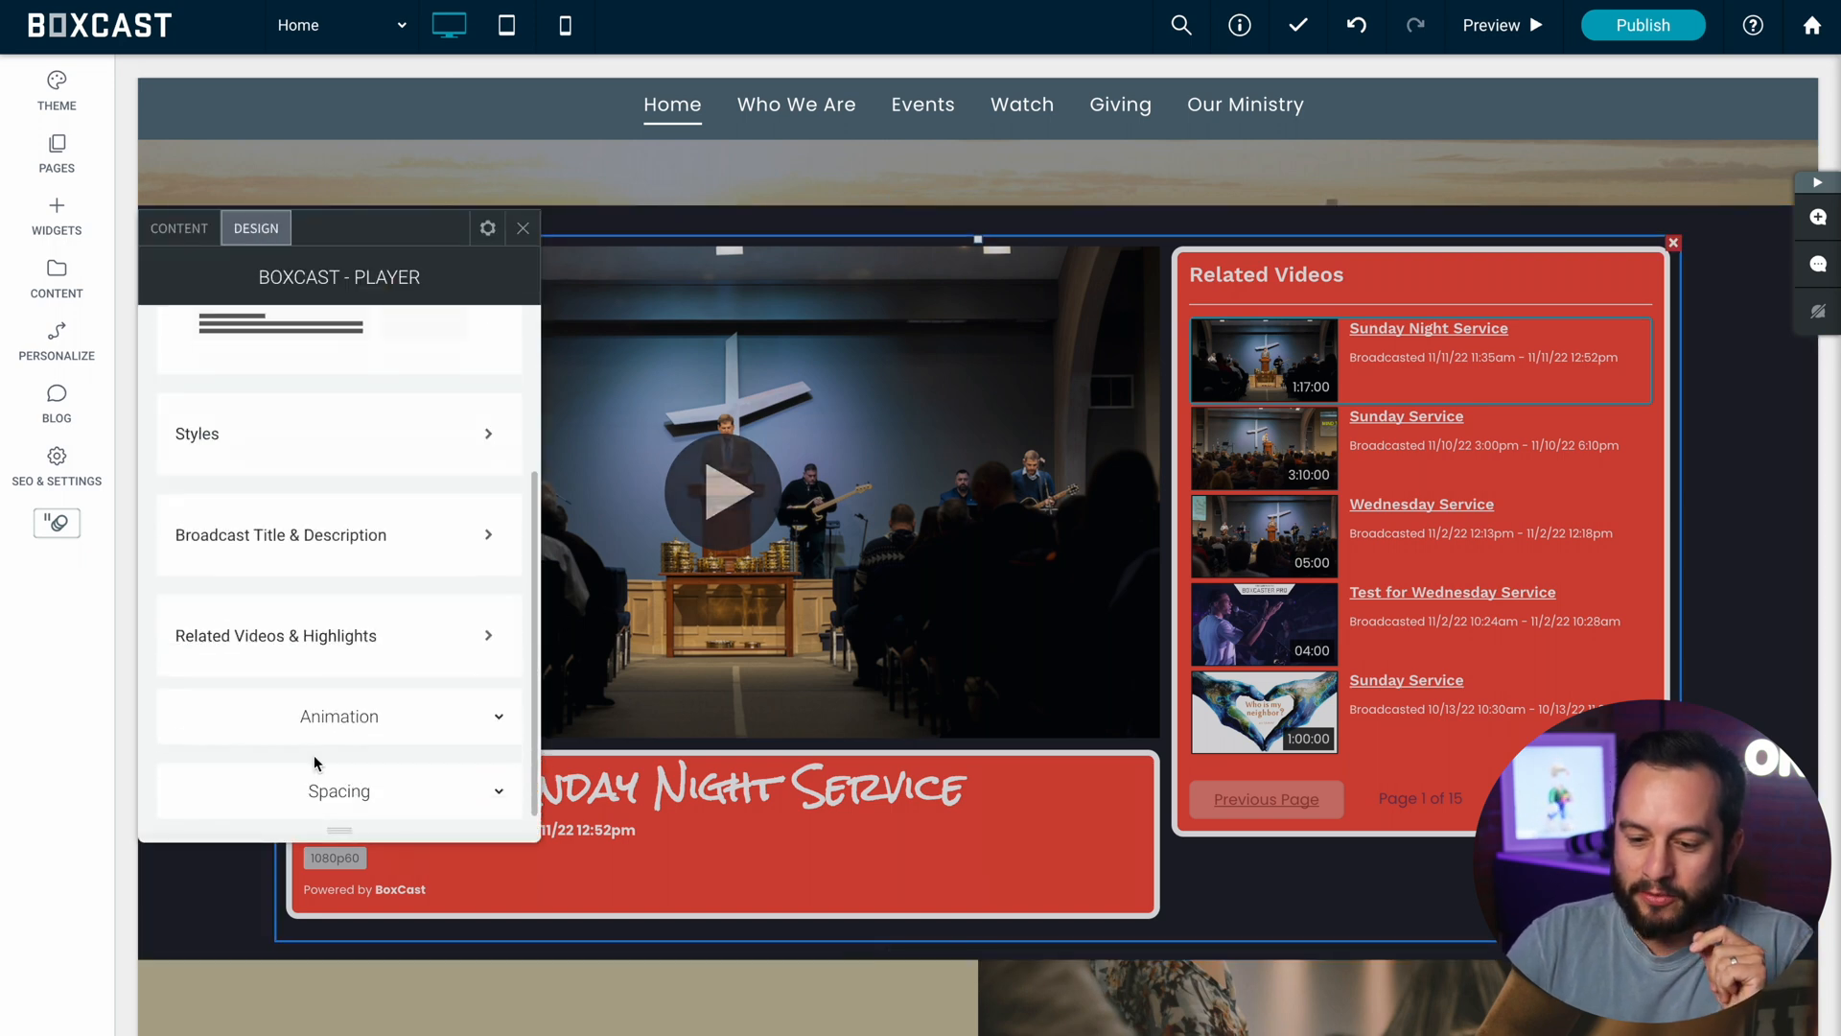
{"action": "left_click", "coordinate": [339, 716]}
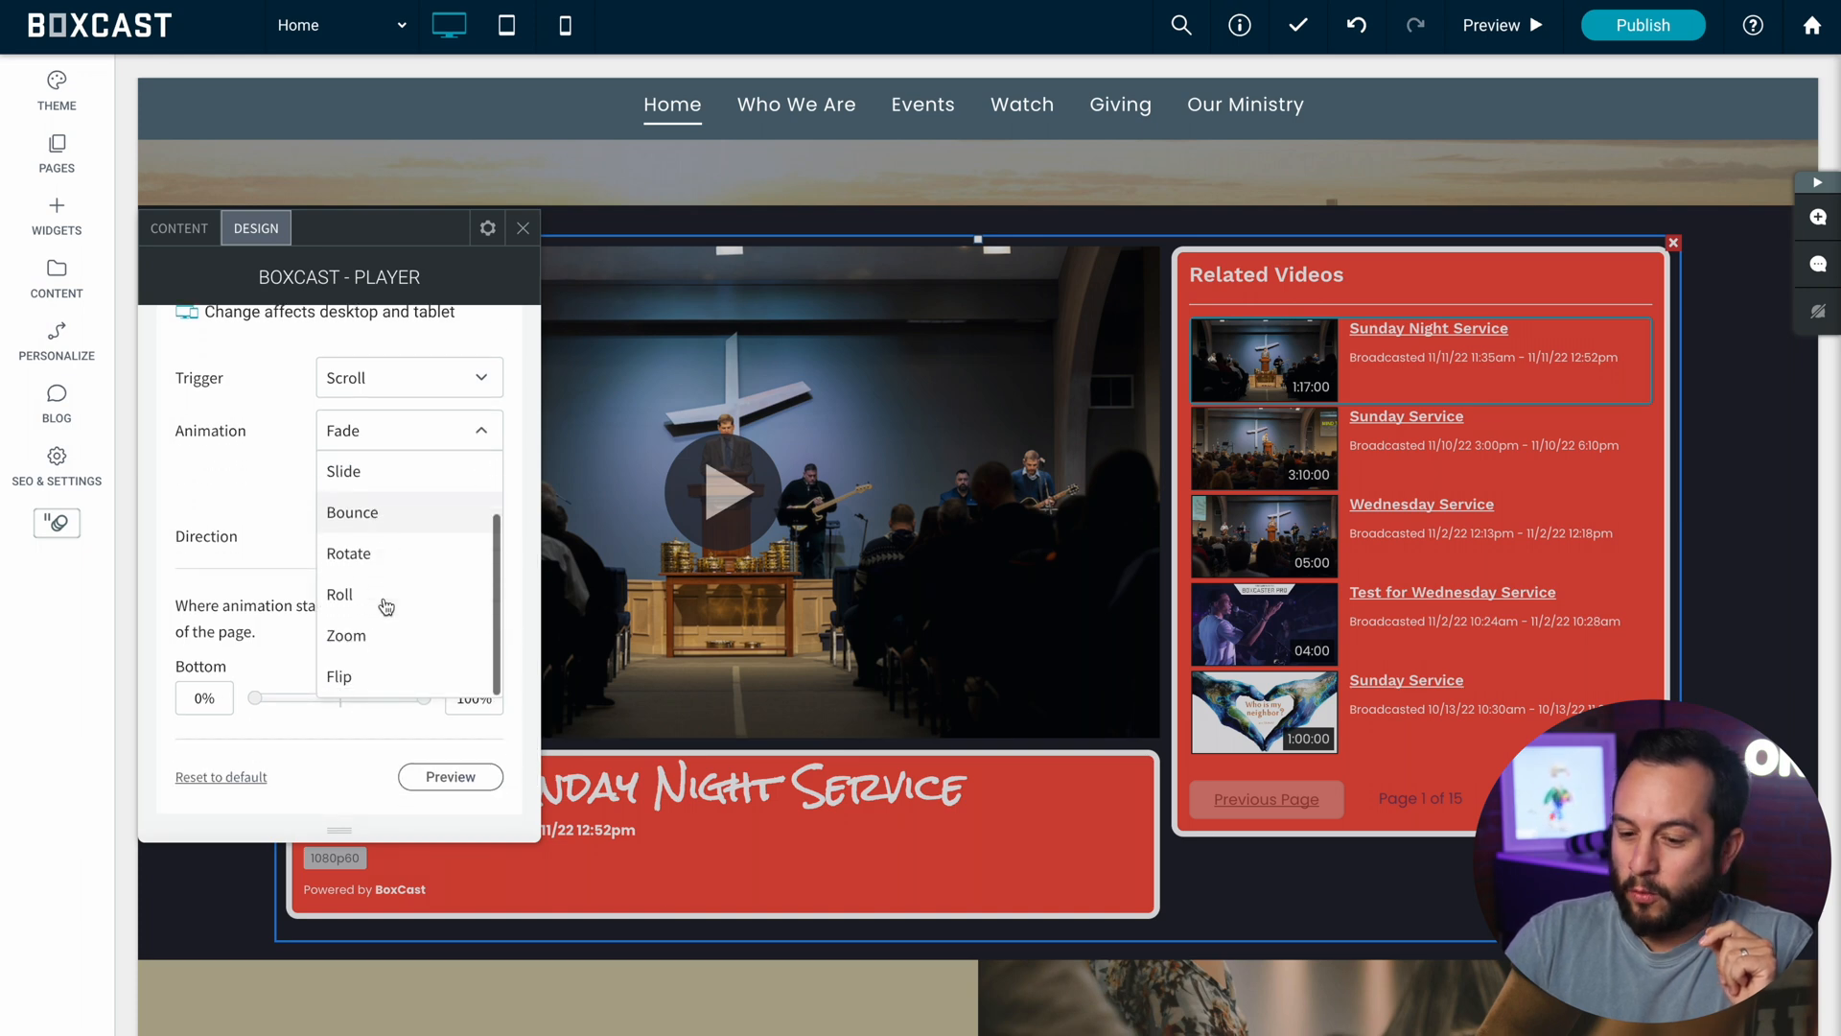
{"action": "left_click", "coordinate": [349, 553]}
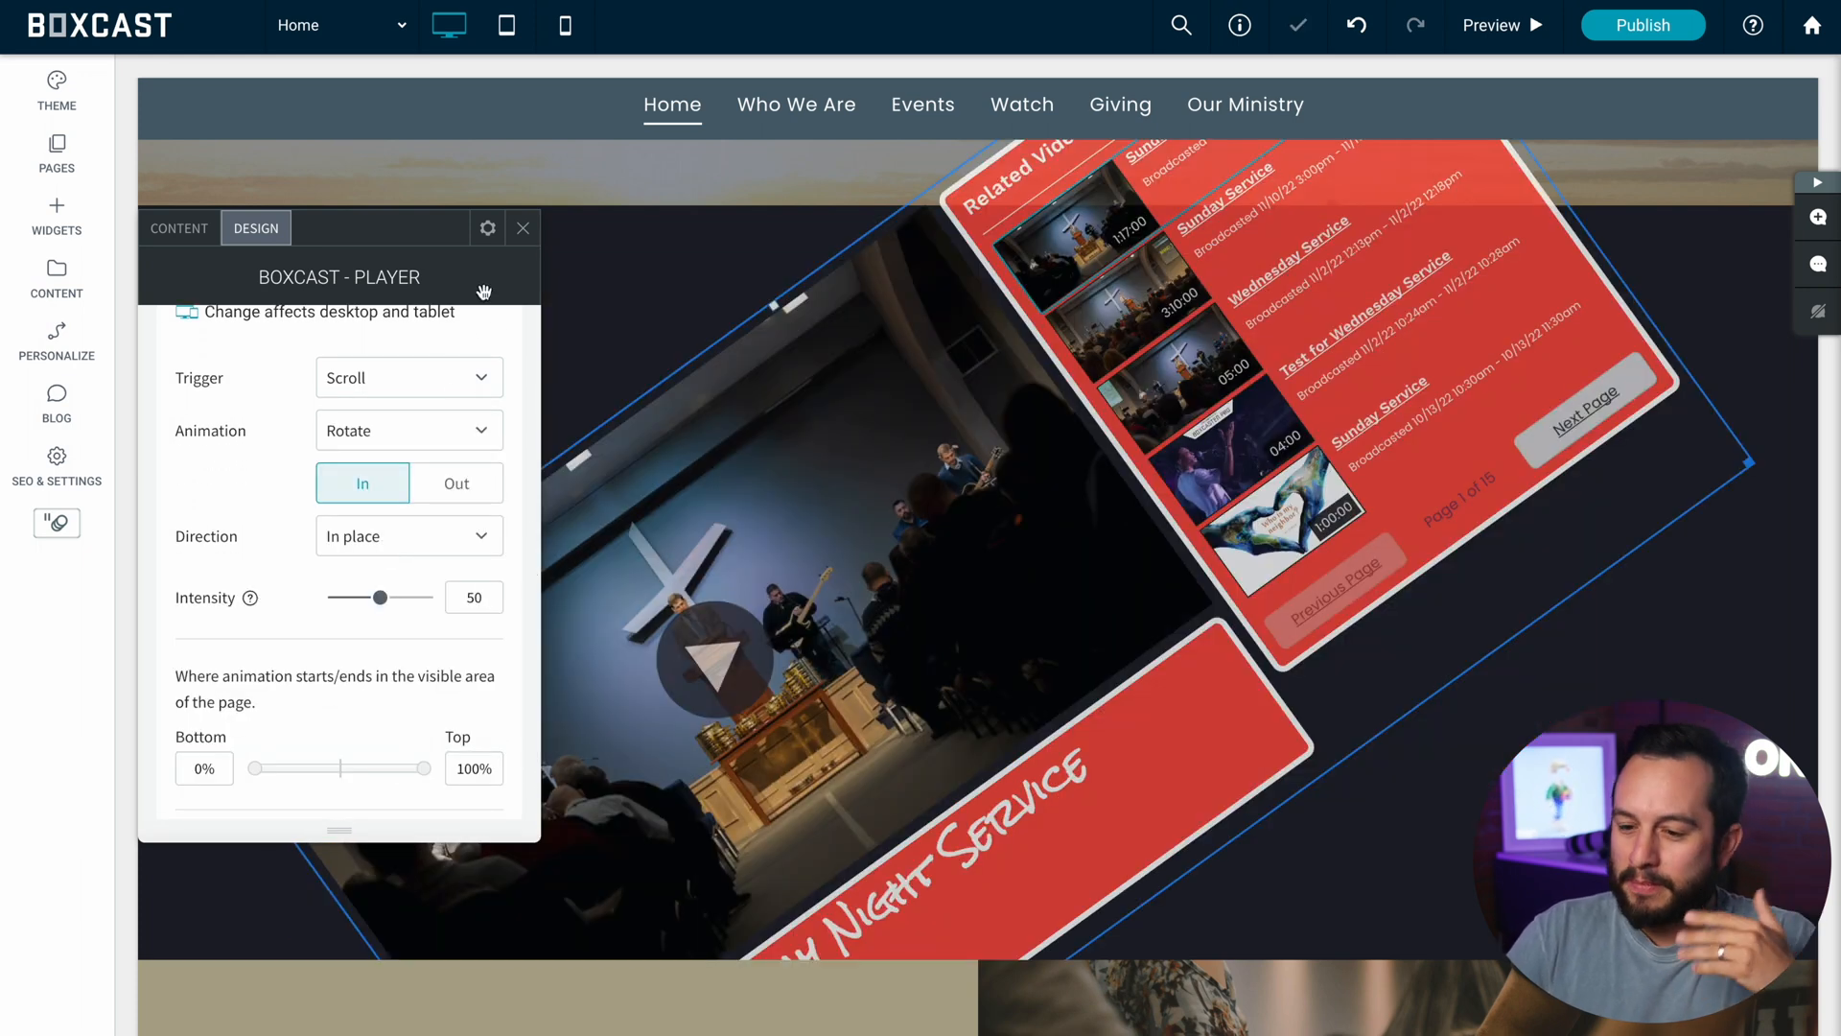
{"action": "left_click", "coordinate": [1492, 25]}
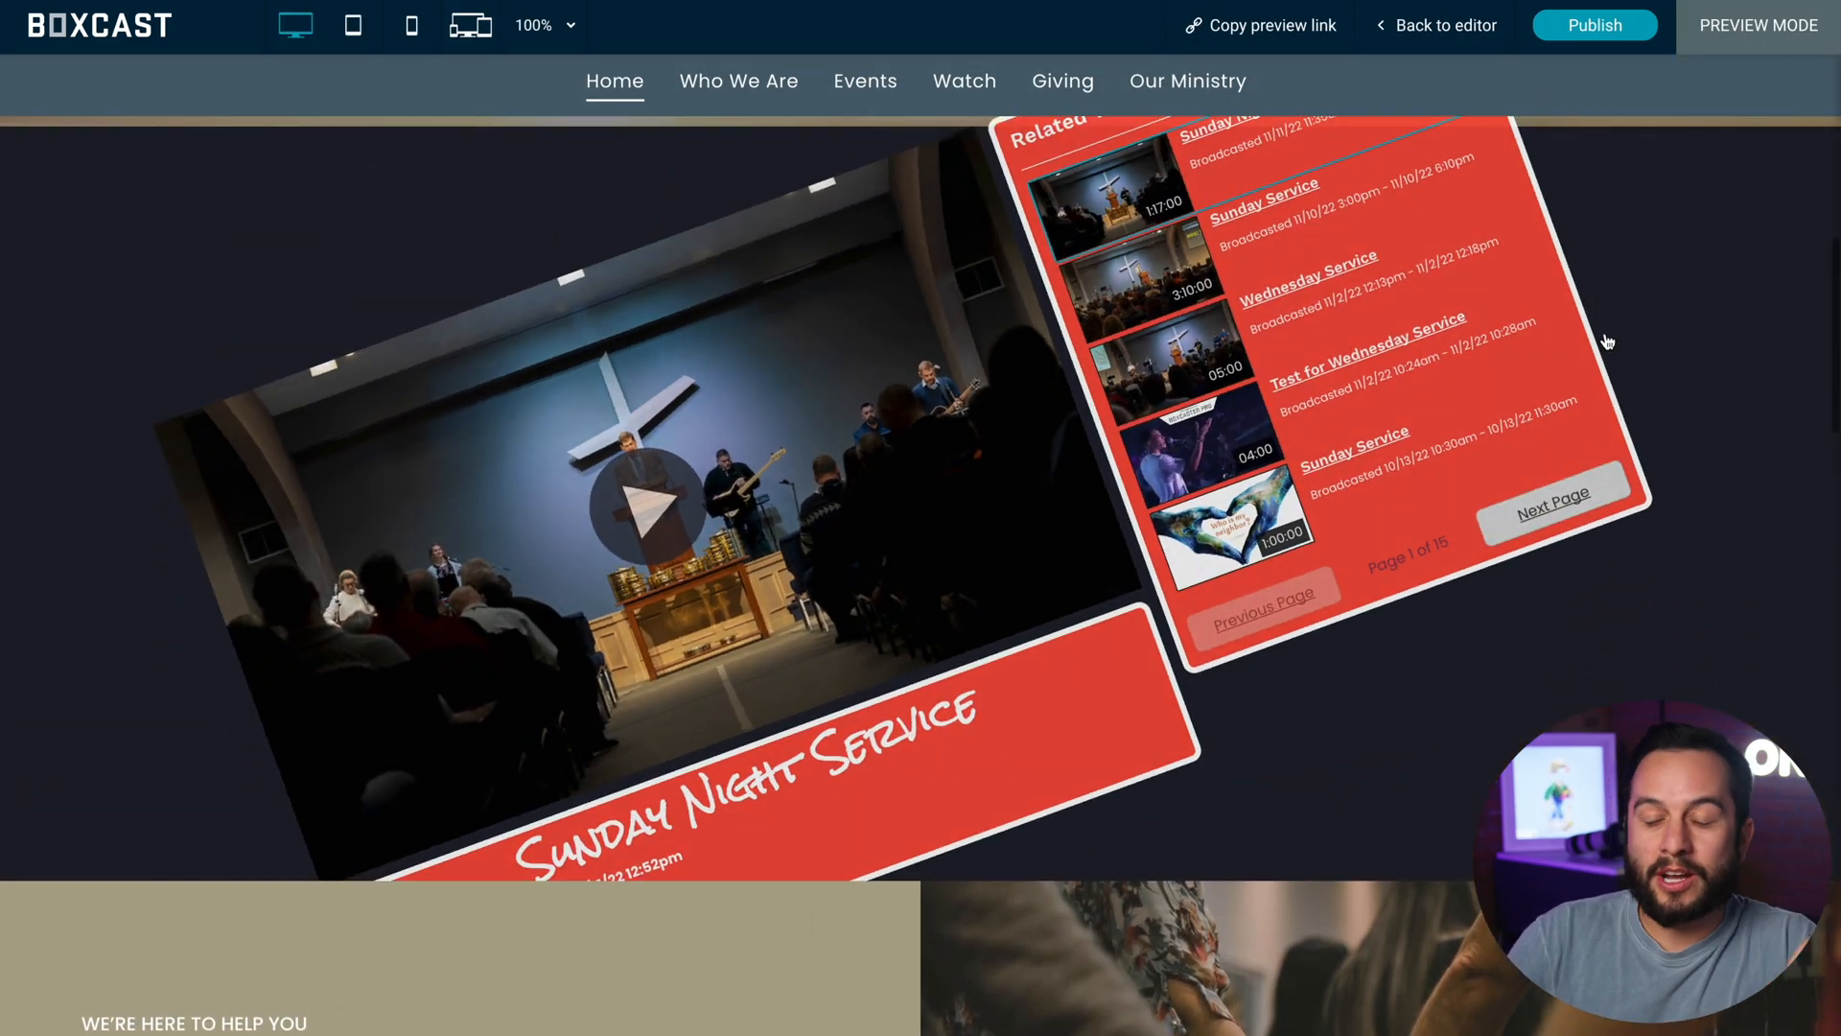
Step: Leave the Rotate animation preview for the editor and close the BoxCast Player settings panel
{"action": "left_click", "coordinate": [1443, 25]}
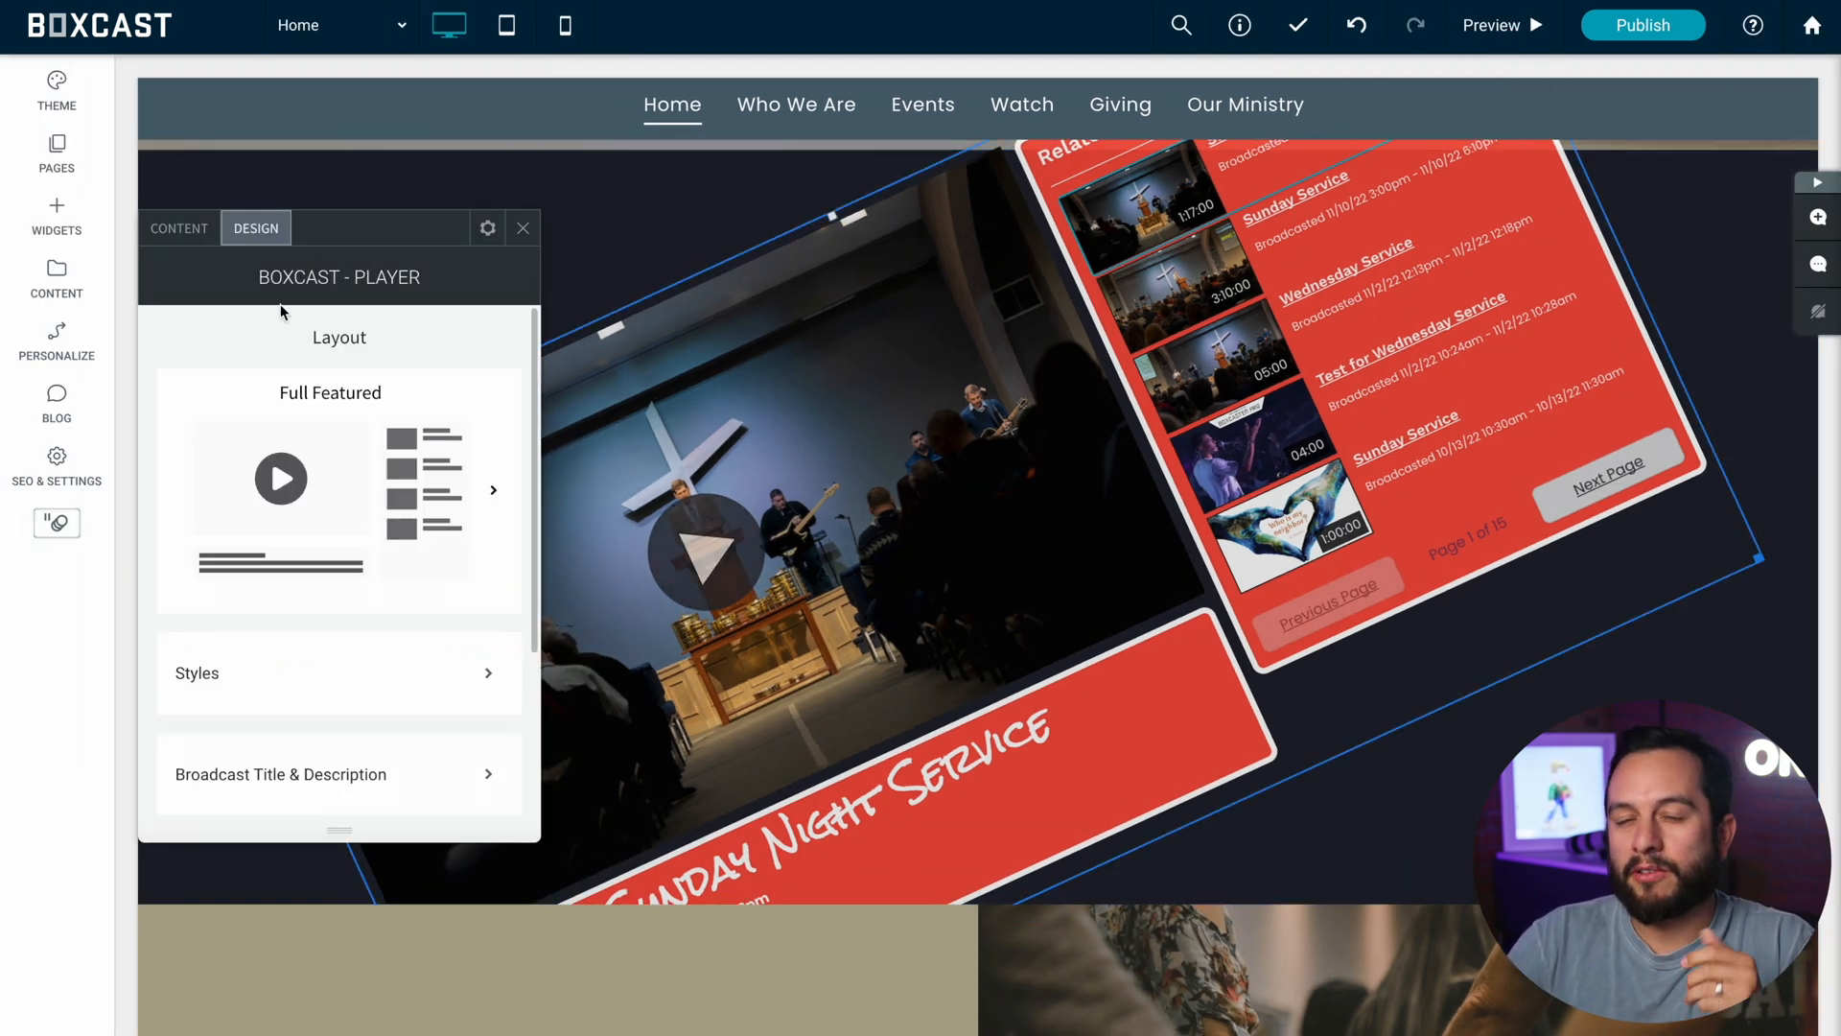
{"action": "left_click", "coordinate": [523, 228]}
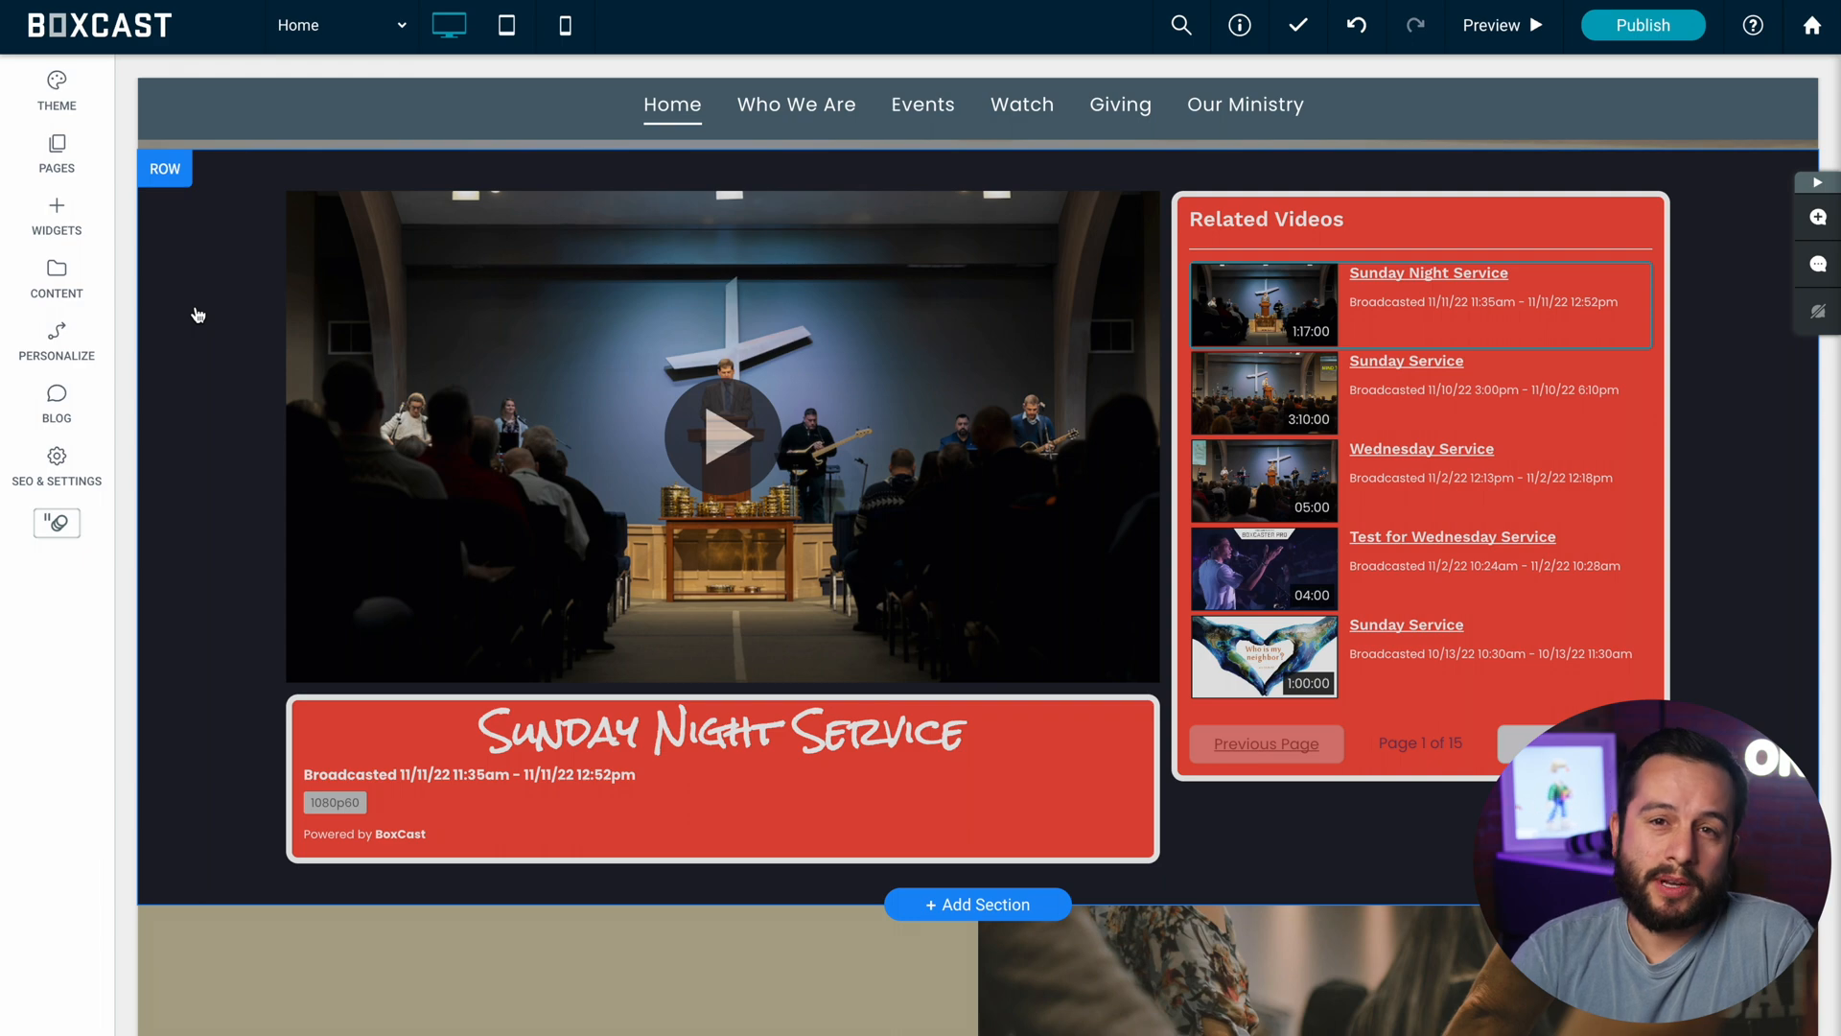